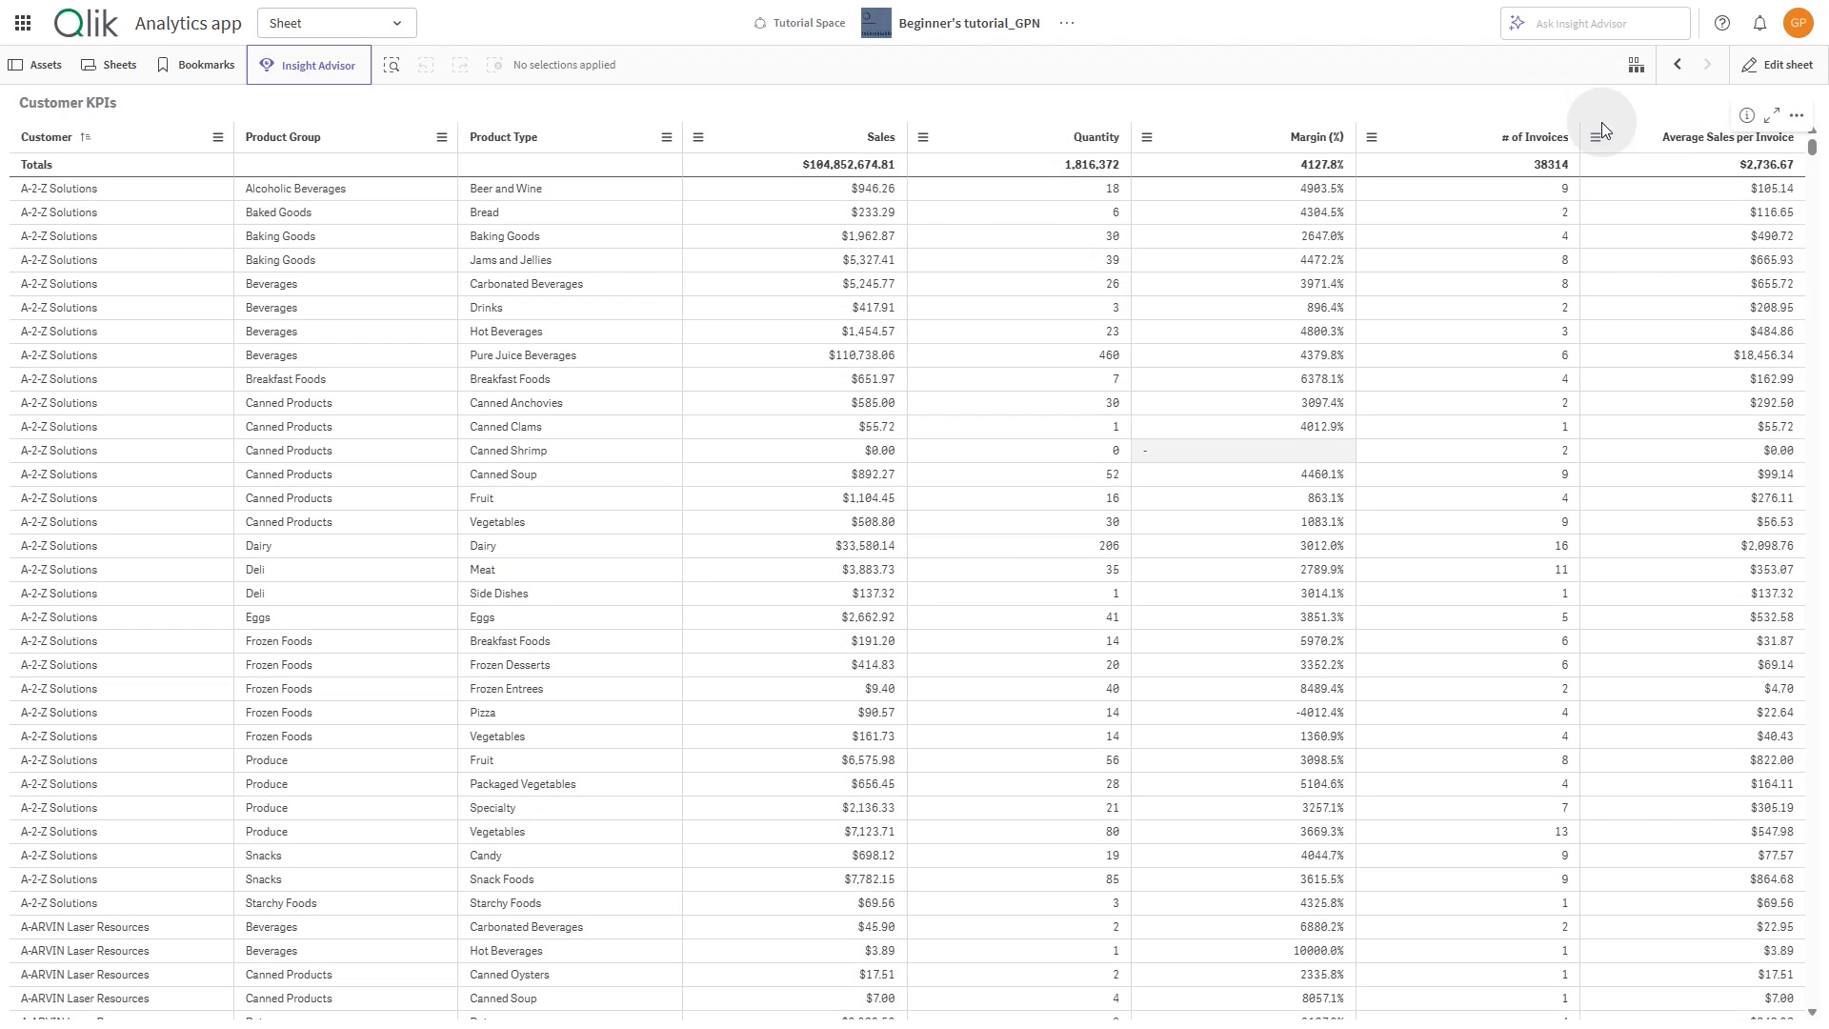
# In Edit mode, hide the Customer KPIs table header and set null value text to 'No Data'
pyautogui.click(1784, 63)
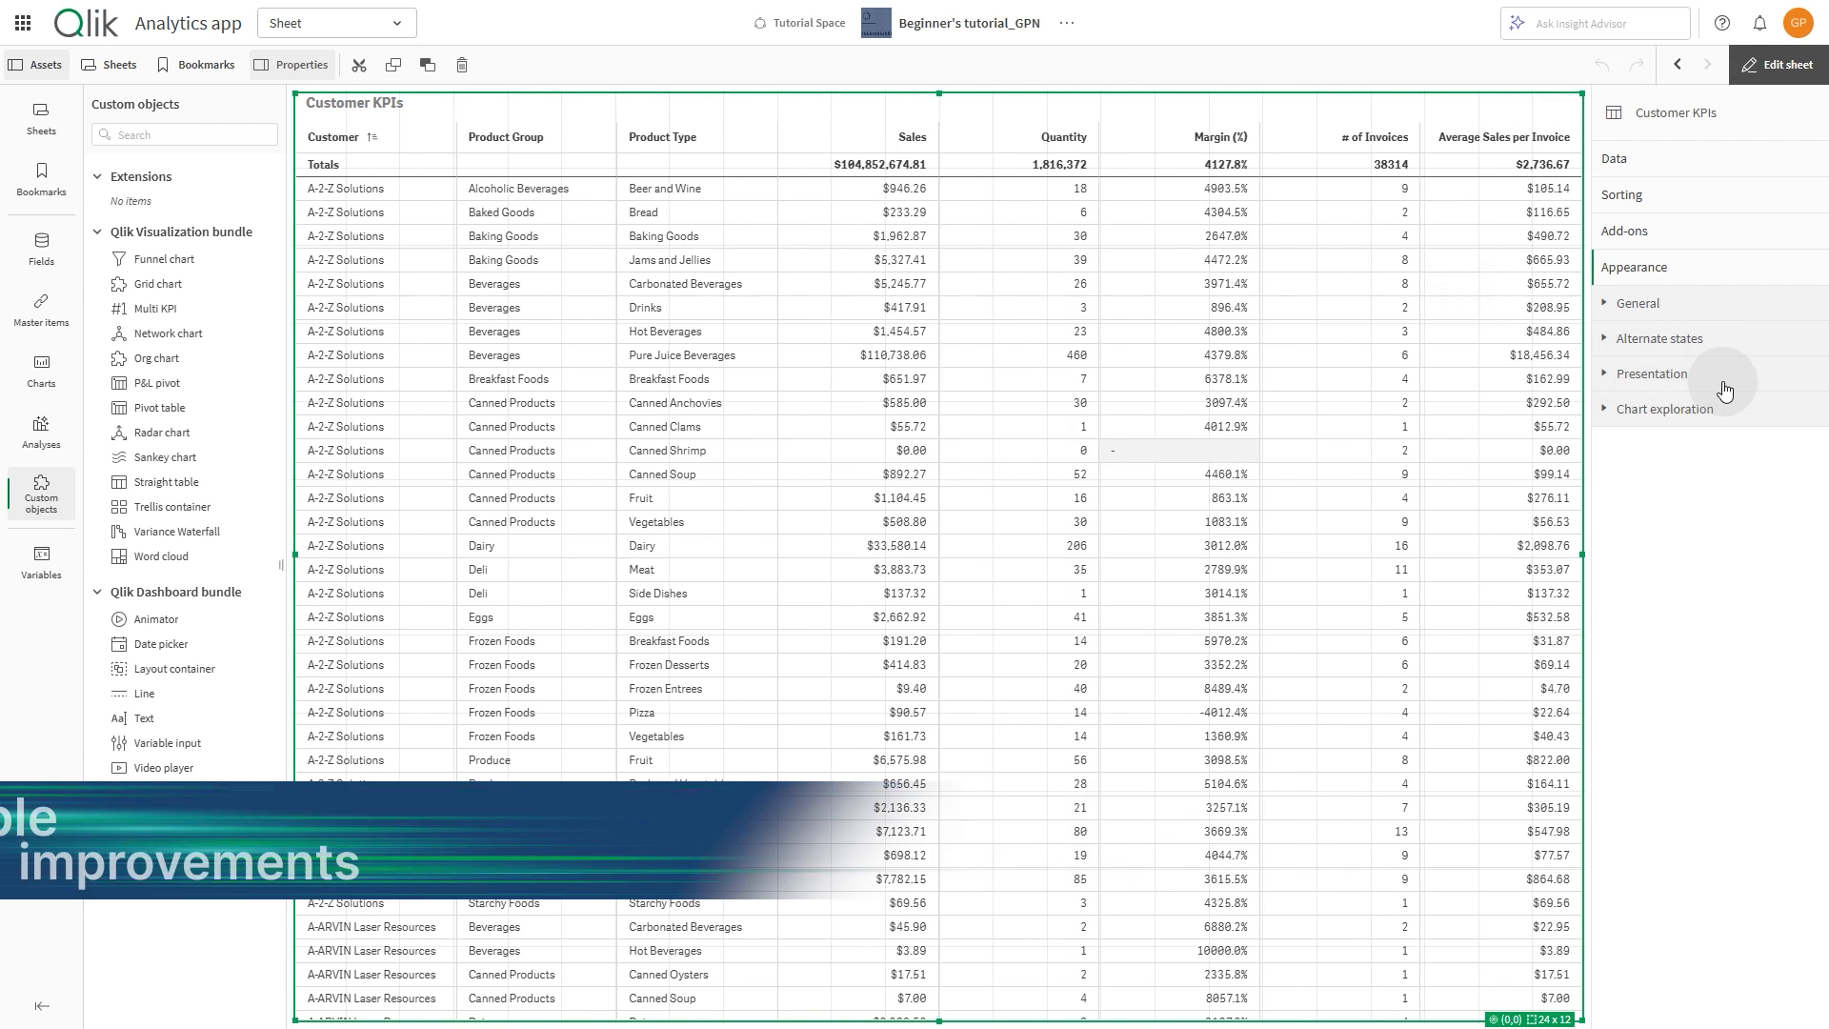
pyautogui.click(1651, 373)
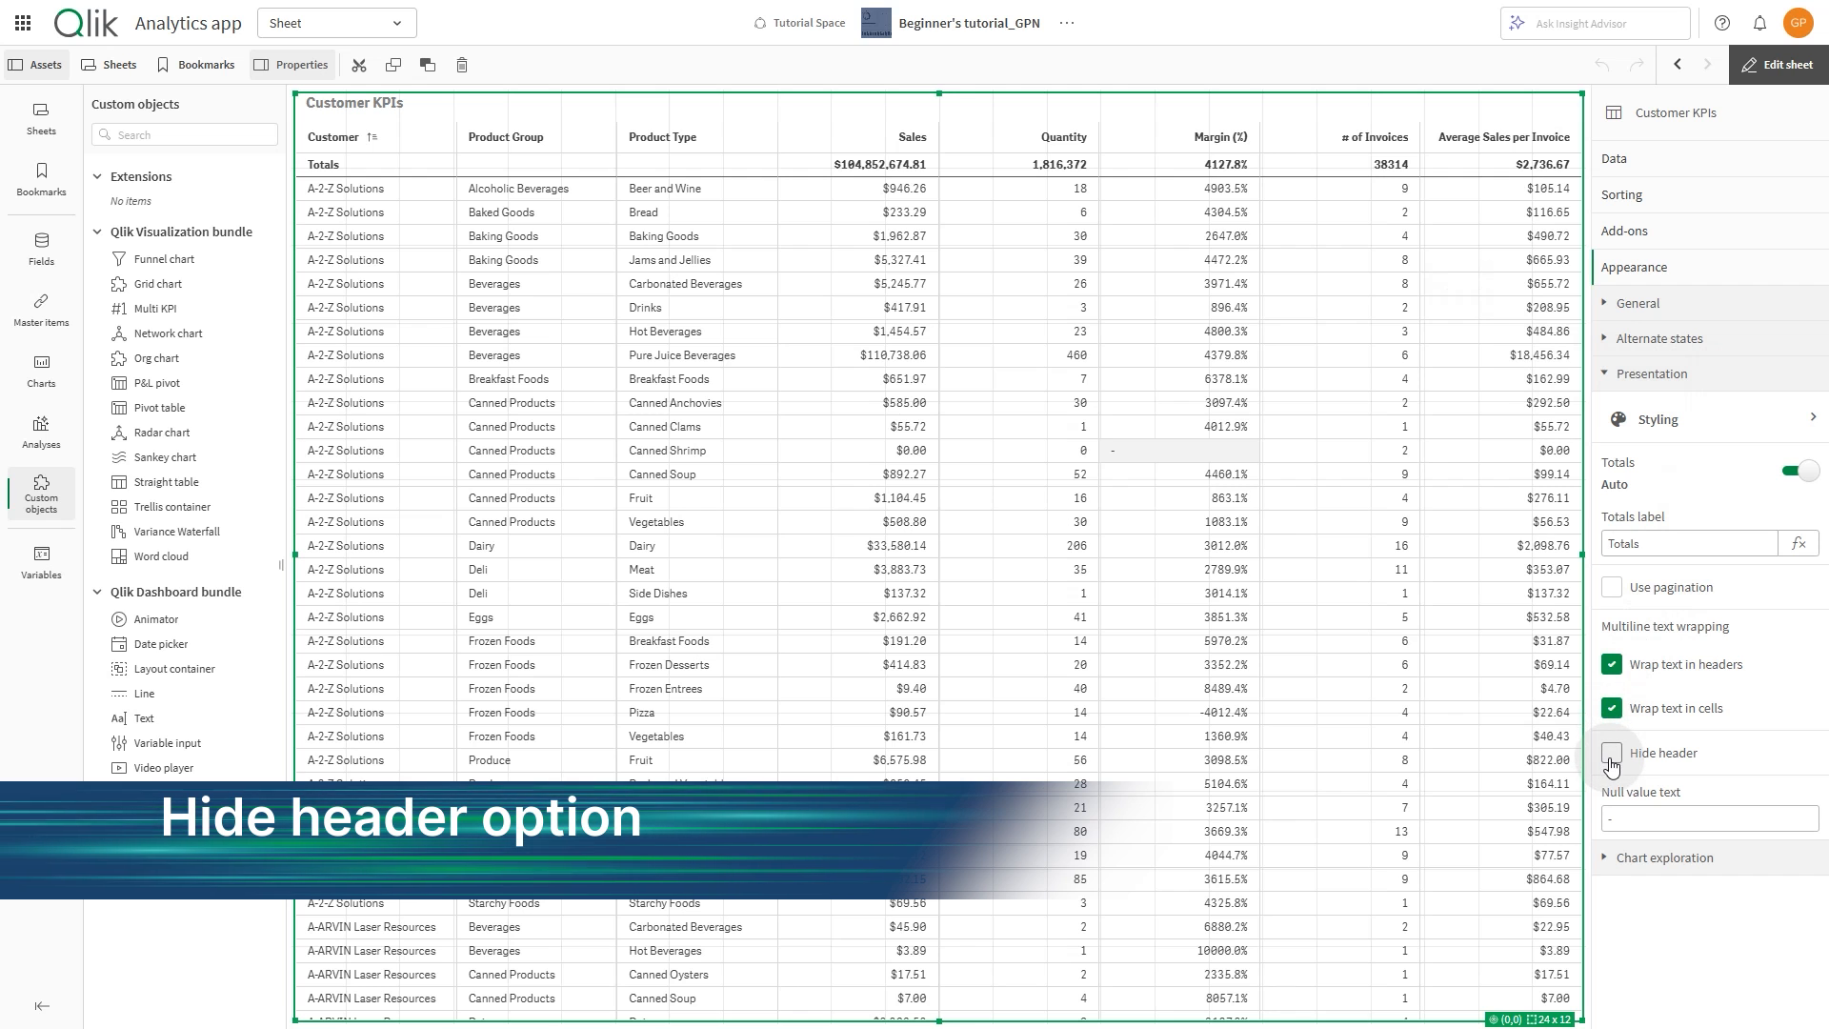
pyautogui.click(1612, 753)
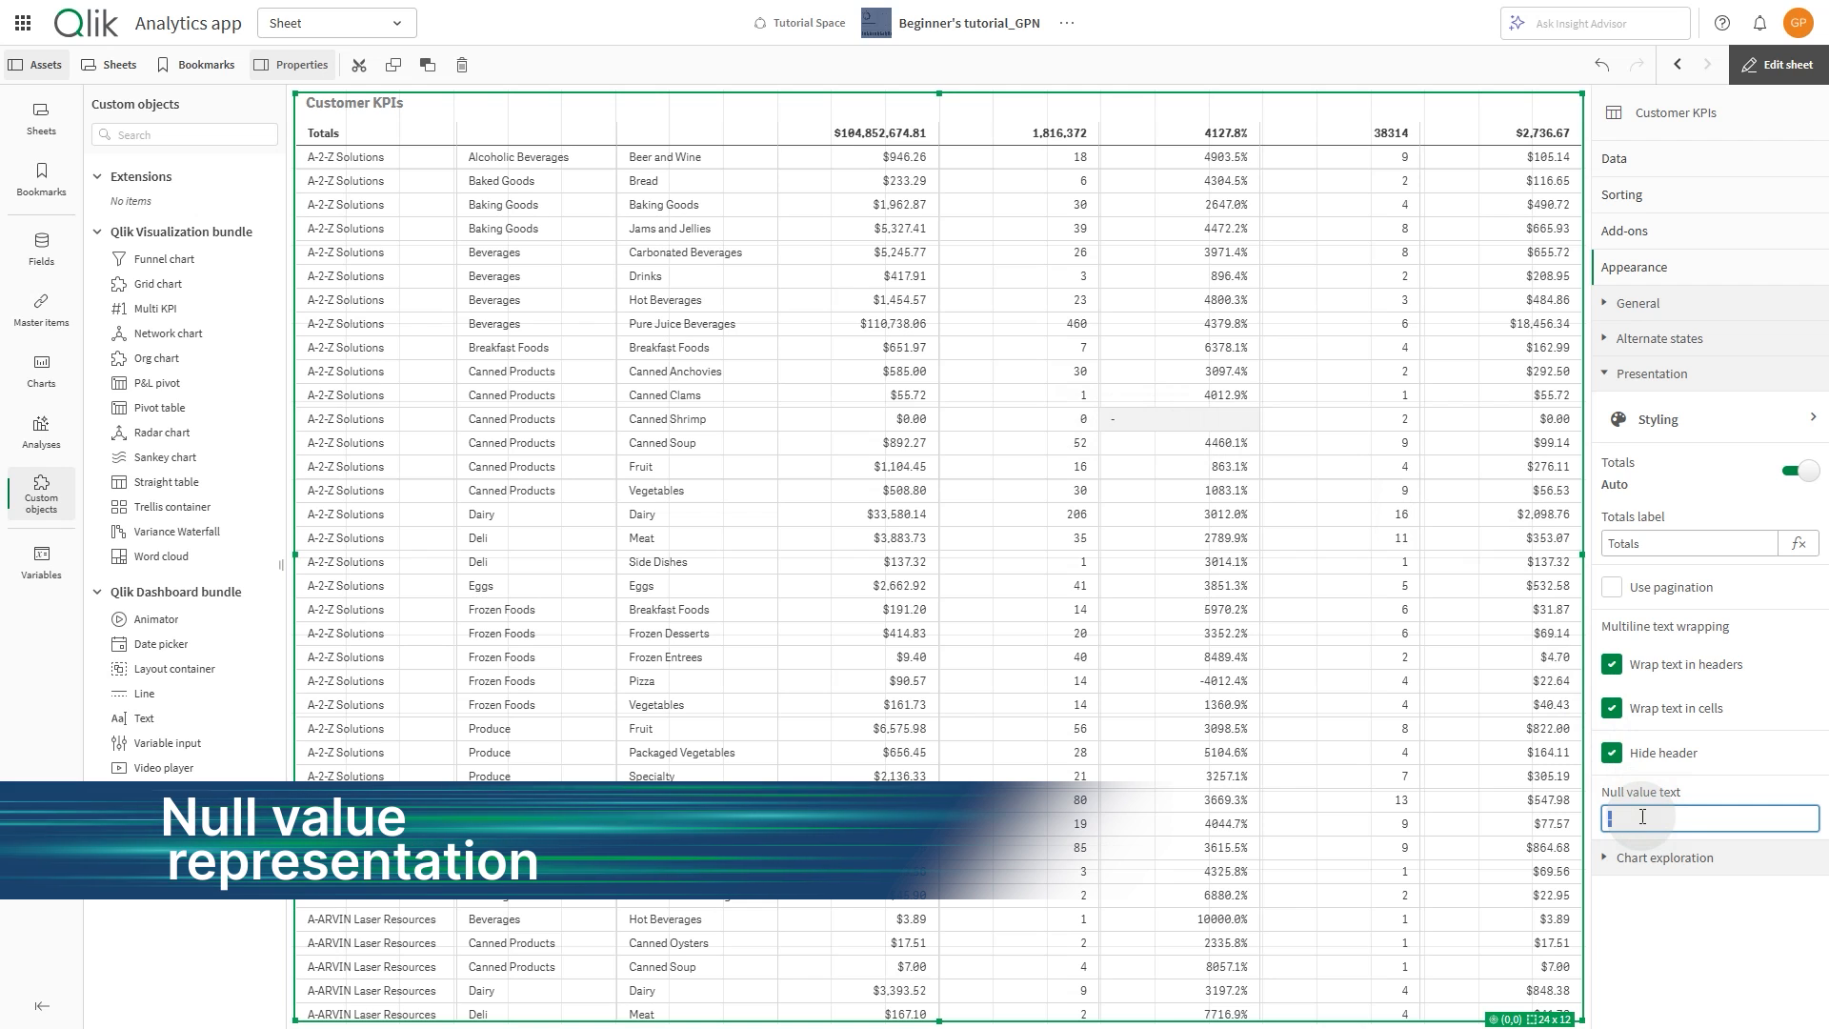
pyautogui.write('No Data')
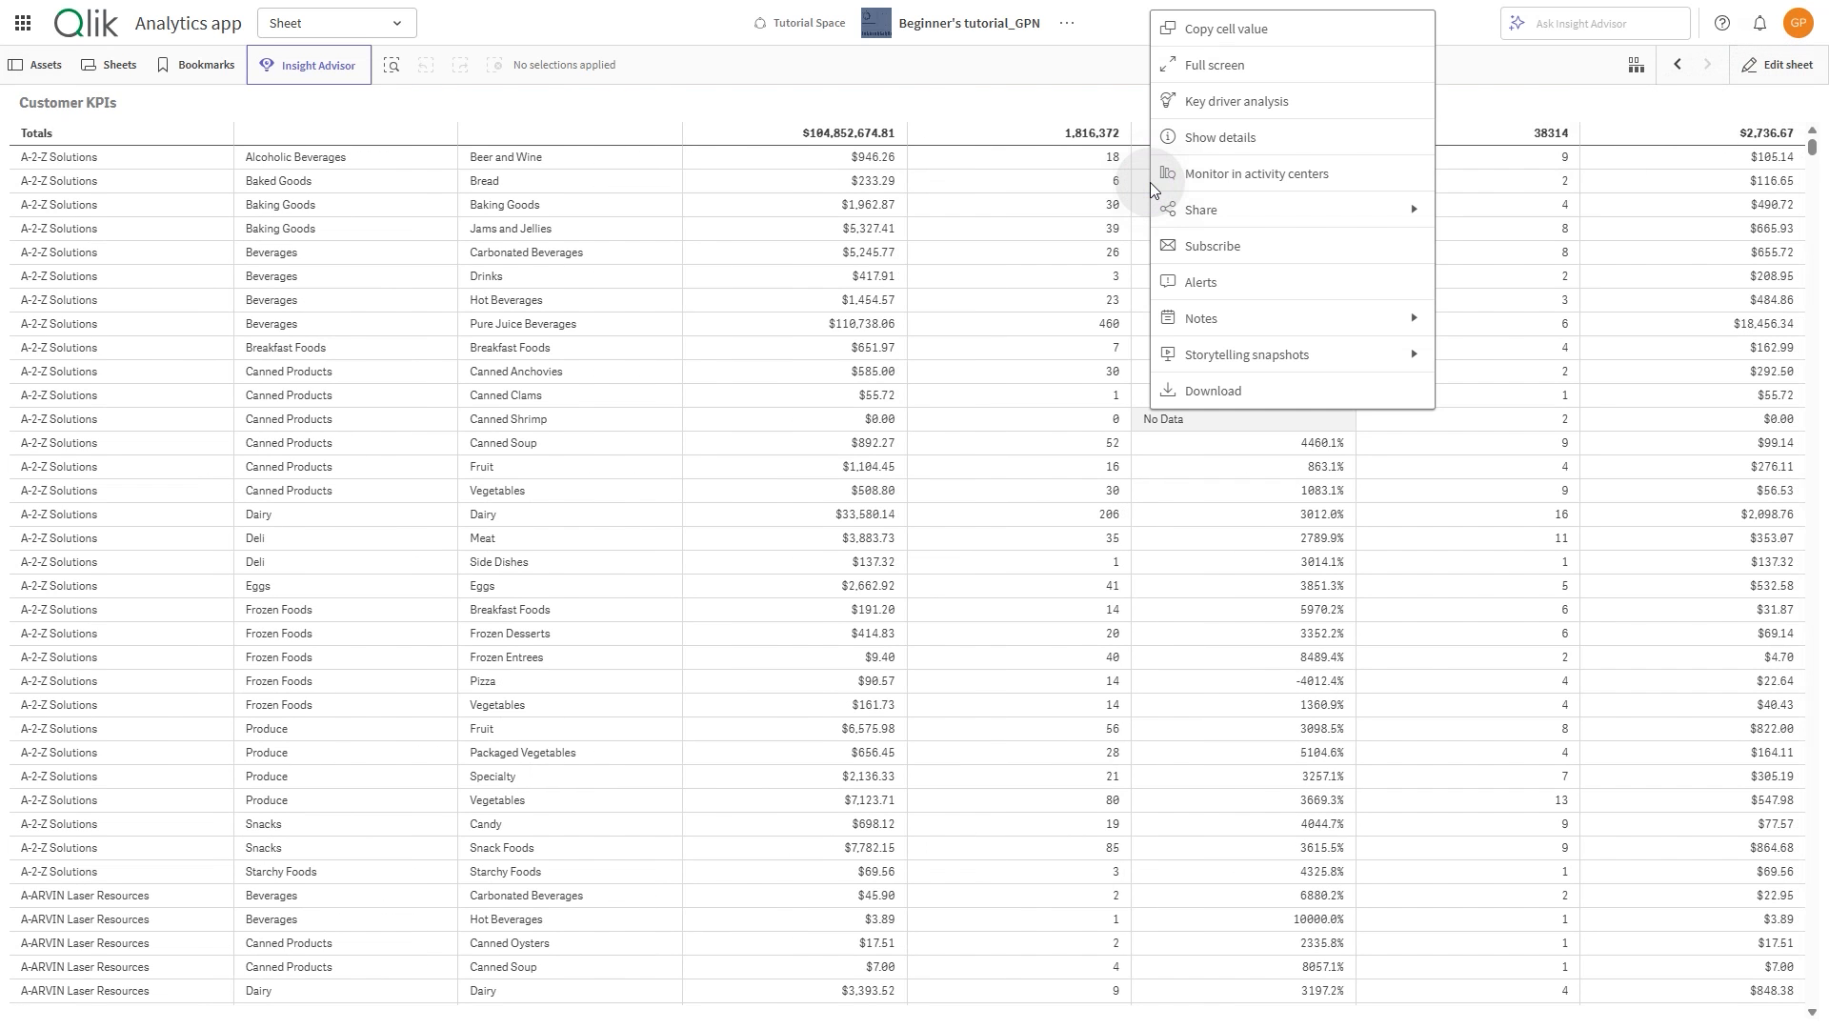
# Export the Customer KPIs table as xlsx with titles, column totals and current selections
pyautogui.click(1212, 391)
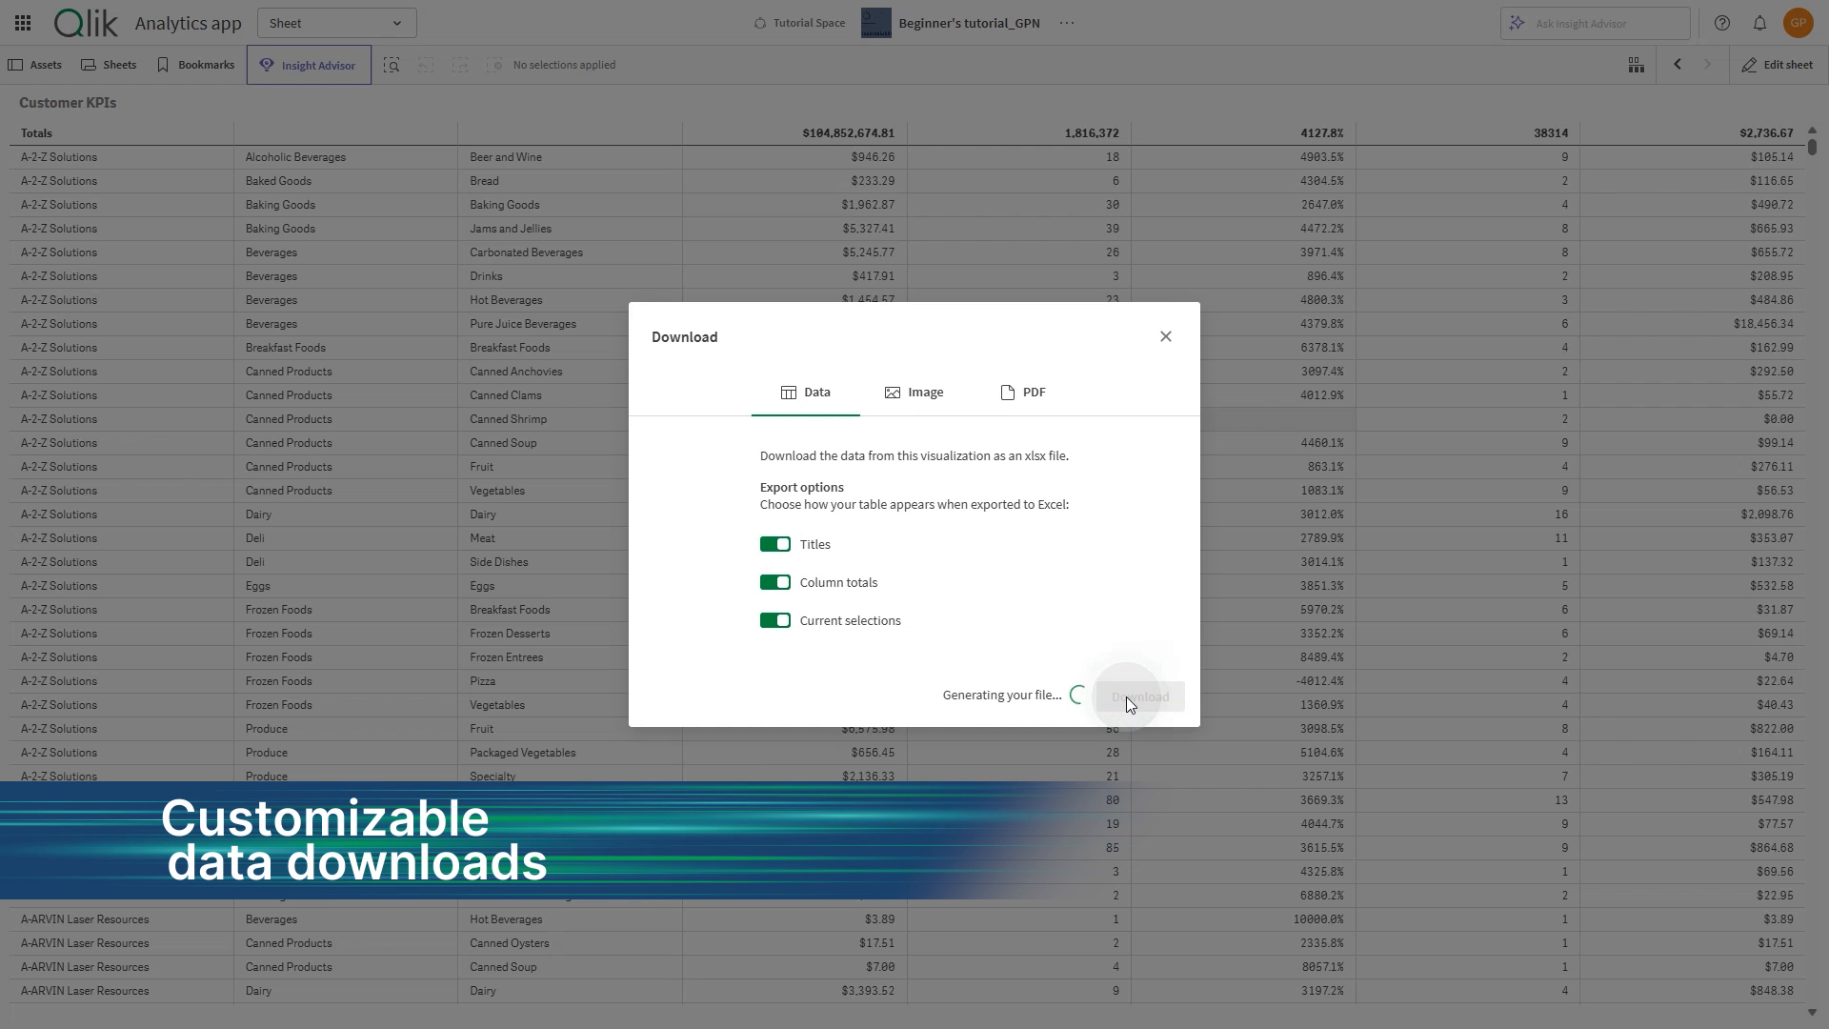
pyautogui.click(1138, 696)
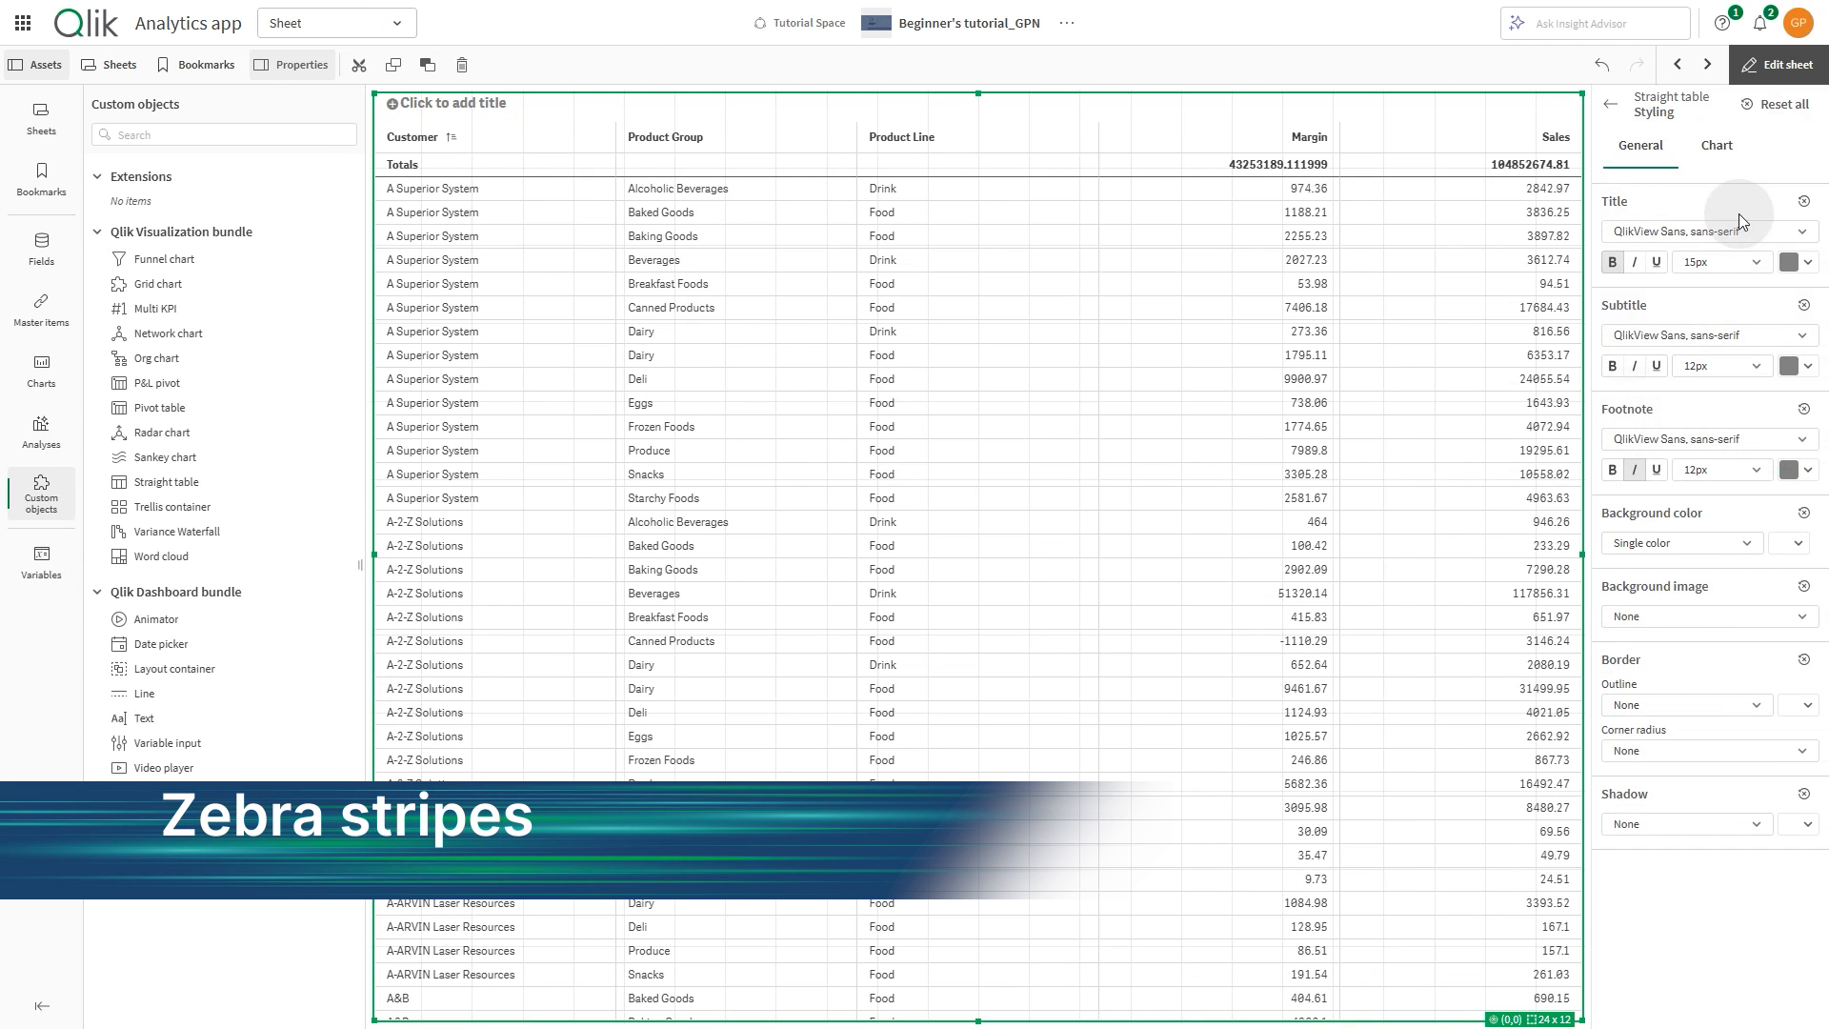
# Turn on Zebra stripes in the table's Chart styling and pick a stripe colour
pyautogui.click(1715, 145)
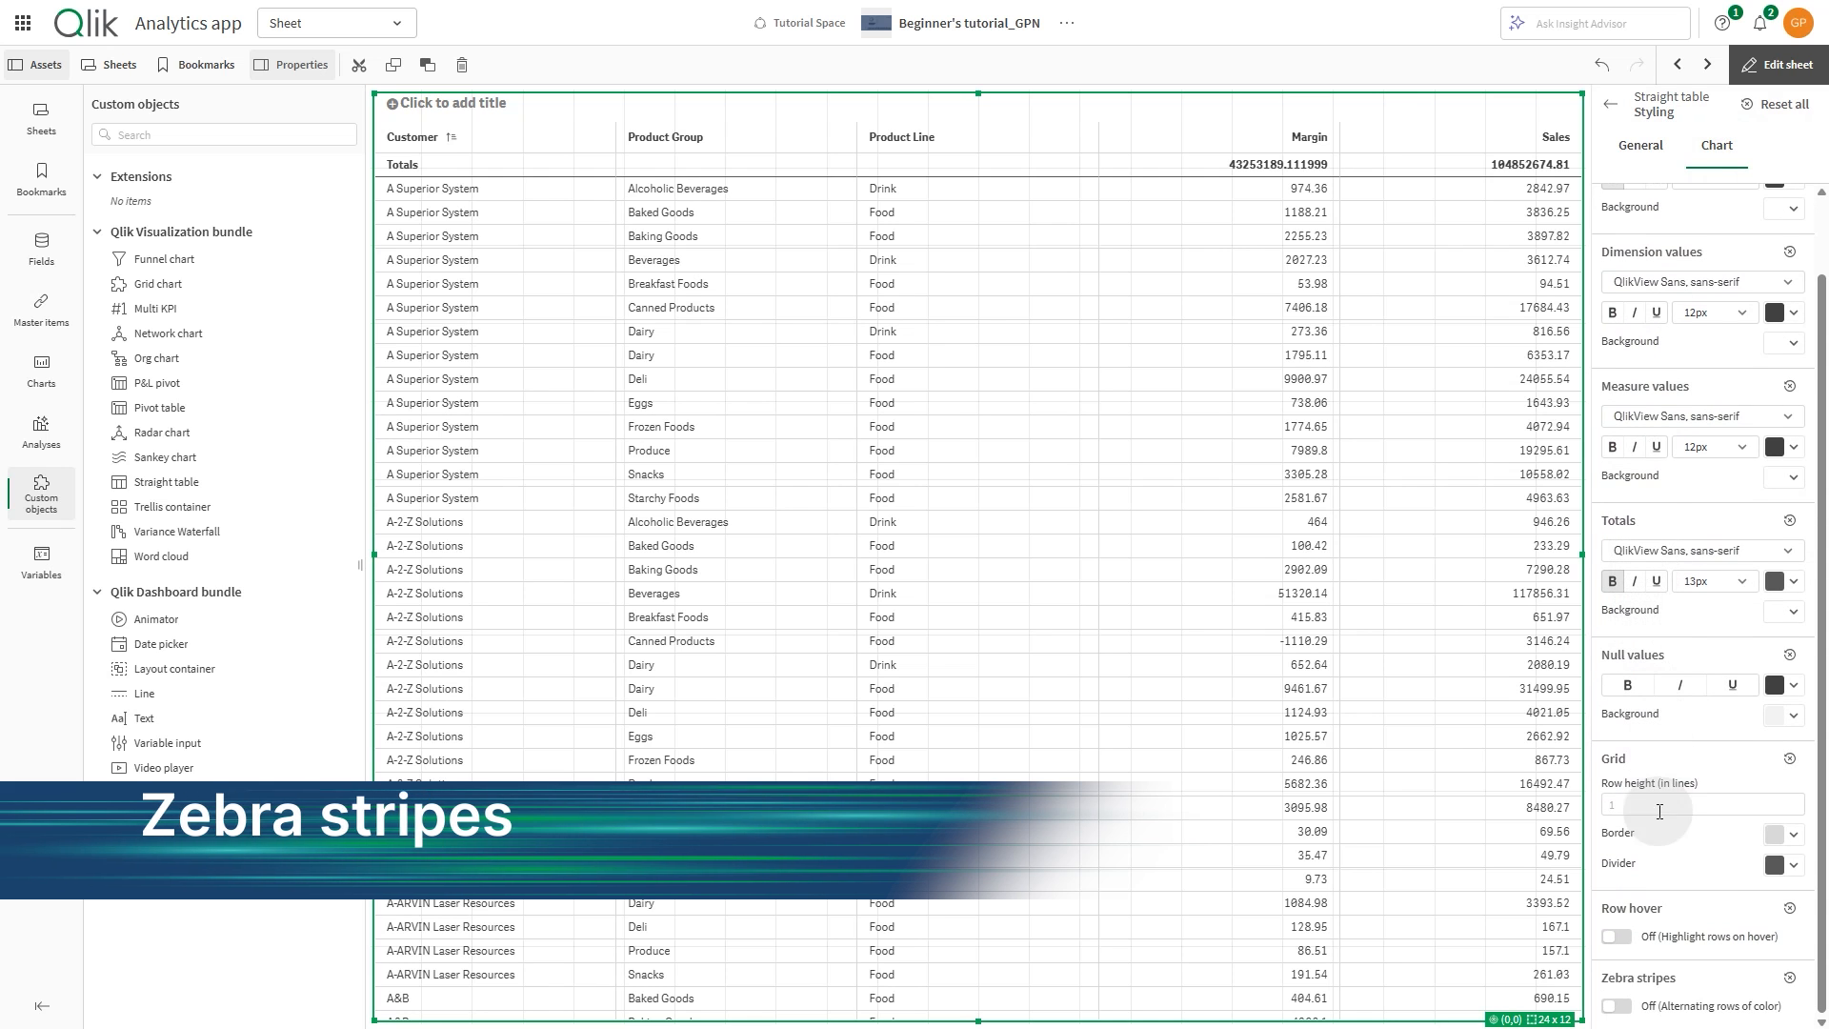
pyautogui.click(1618, 883)
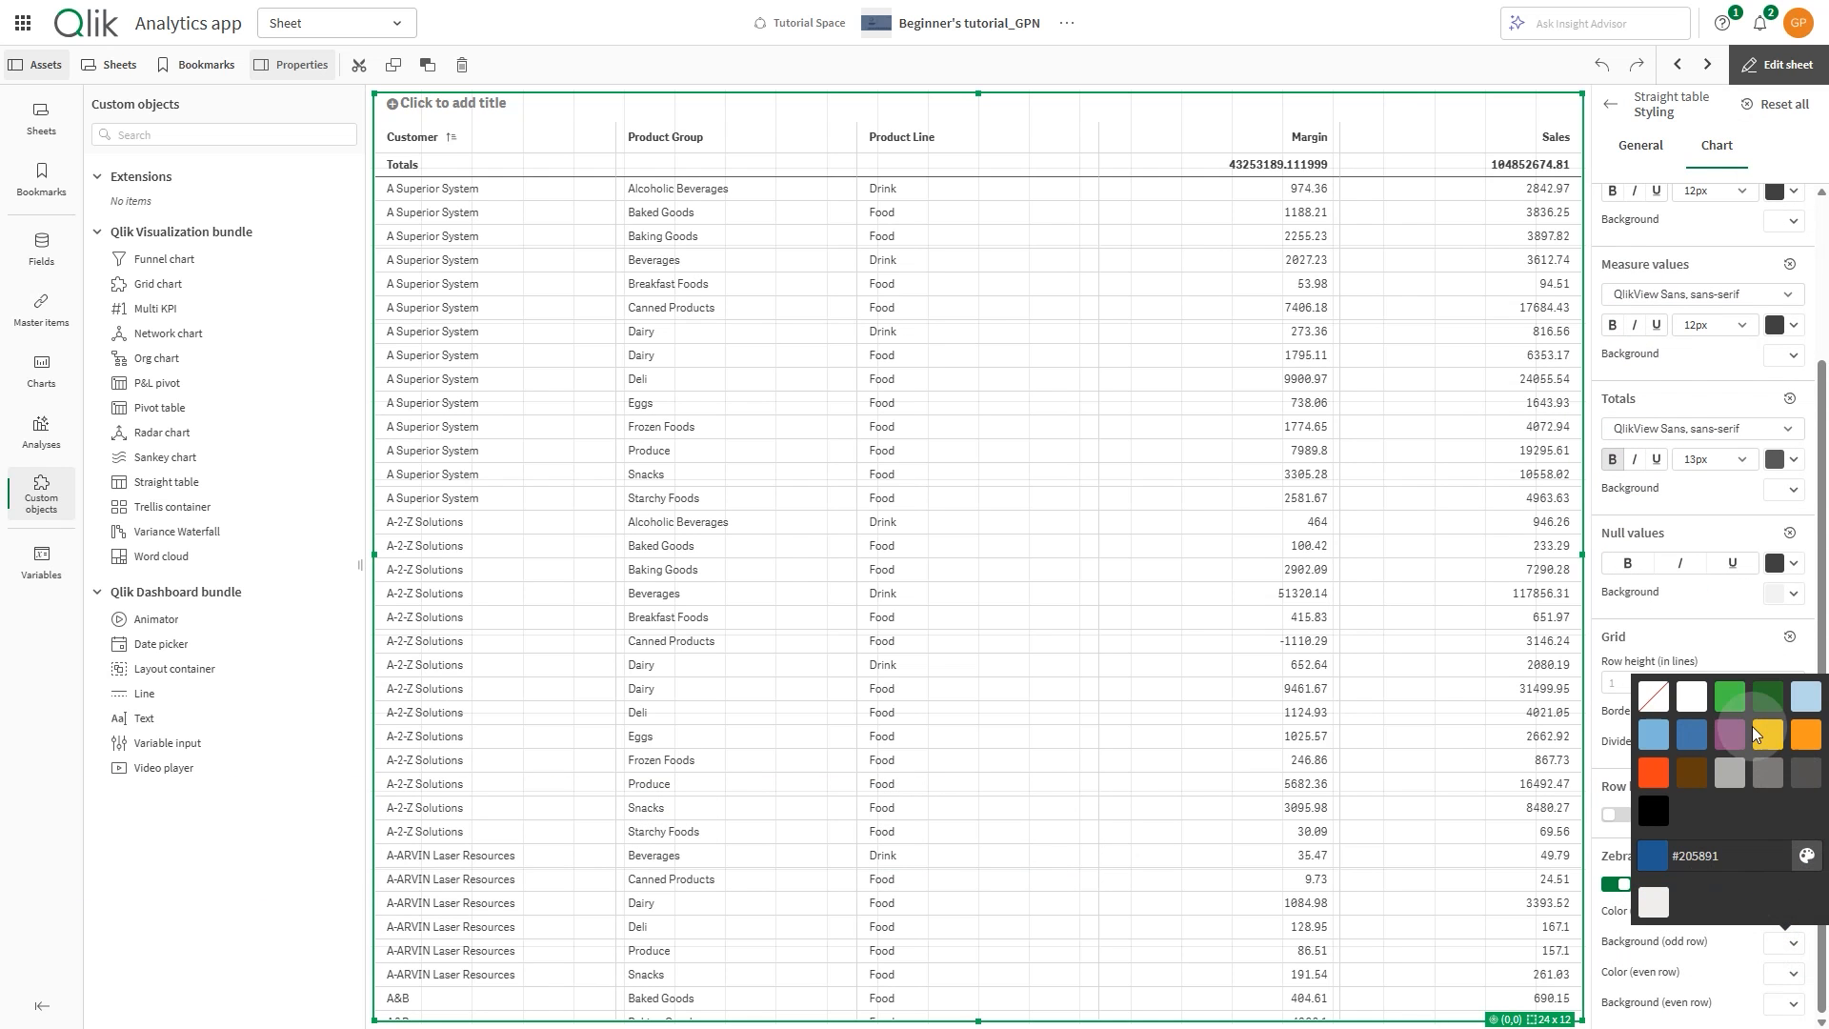
pyautogui.click(1729, 773)
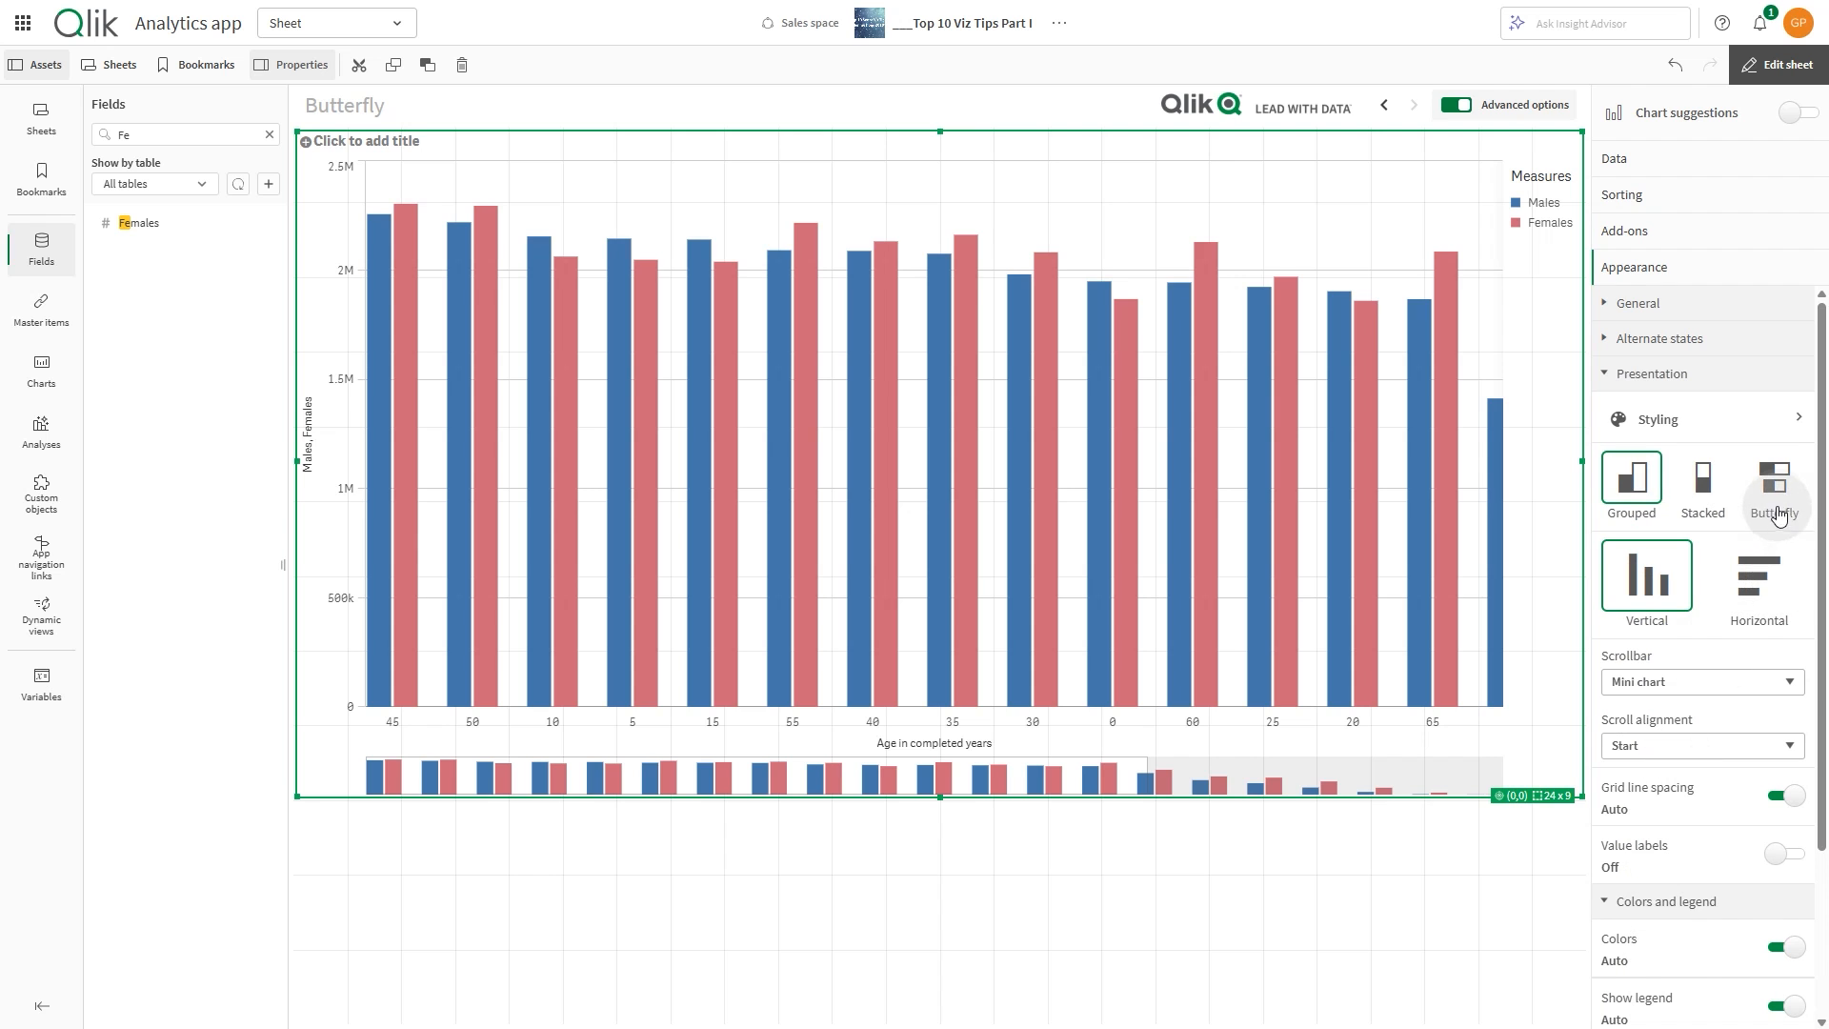
# Set the Males versus Females chart presentation to Butterfly with horizontal orientation
pyautogui.click(1773, 484)
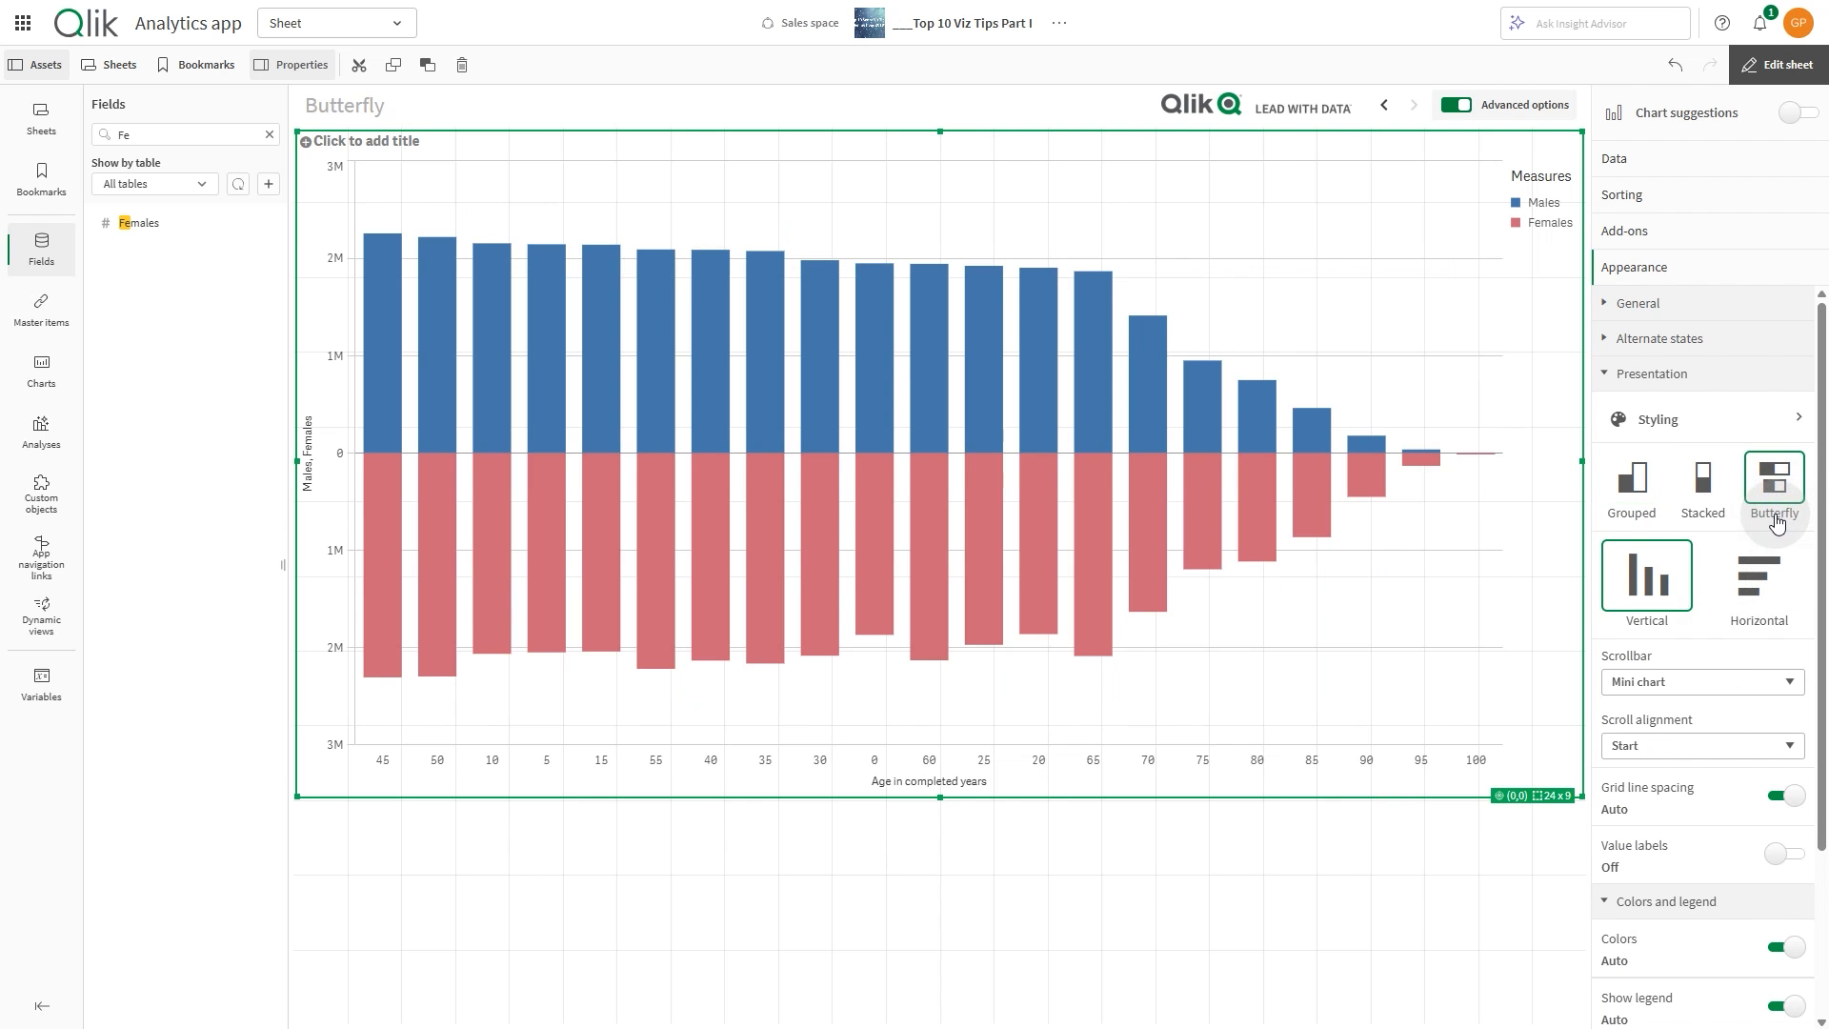
pyautogui.click(1757, 577)
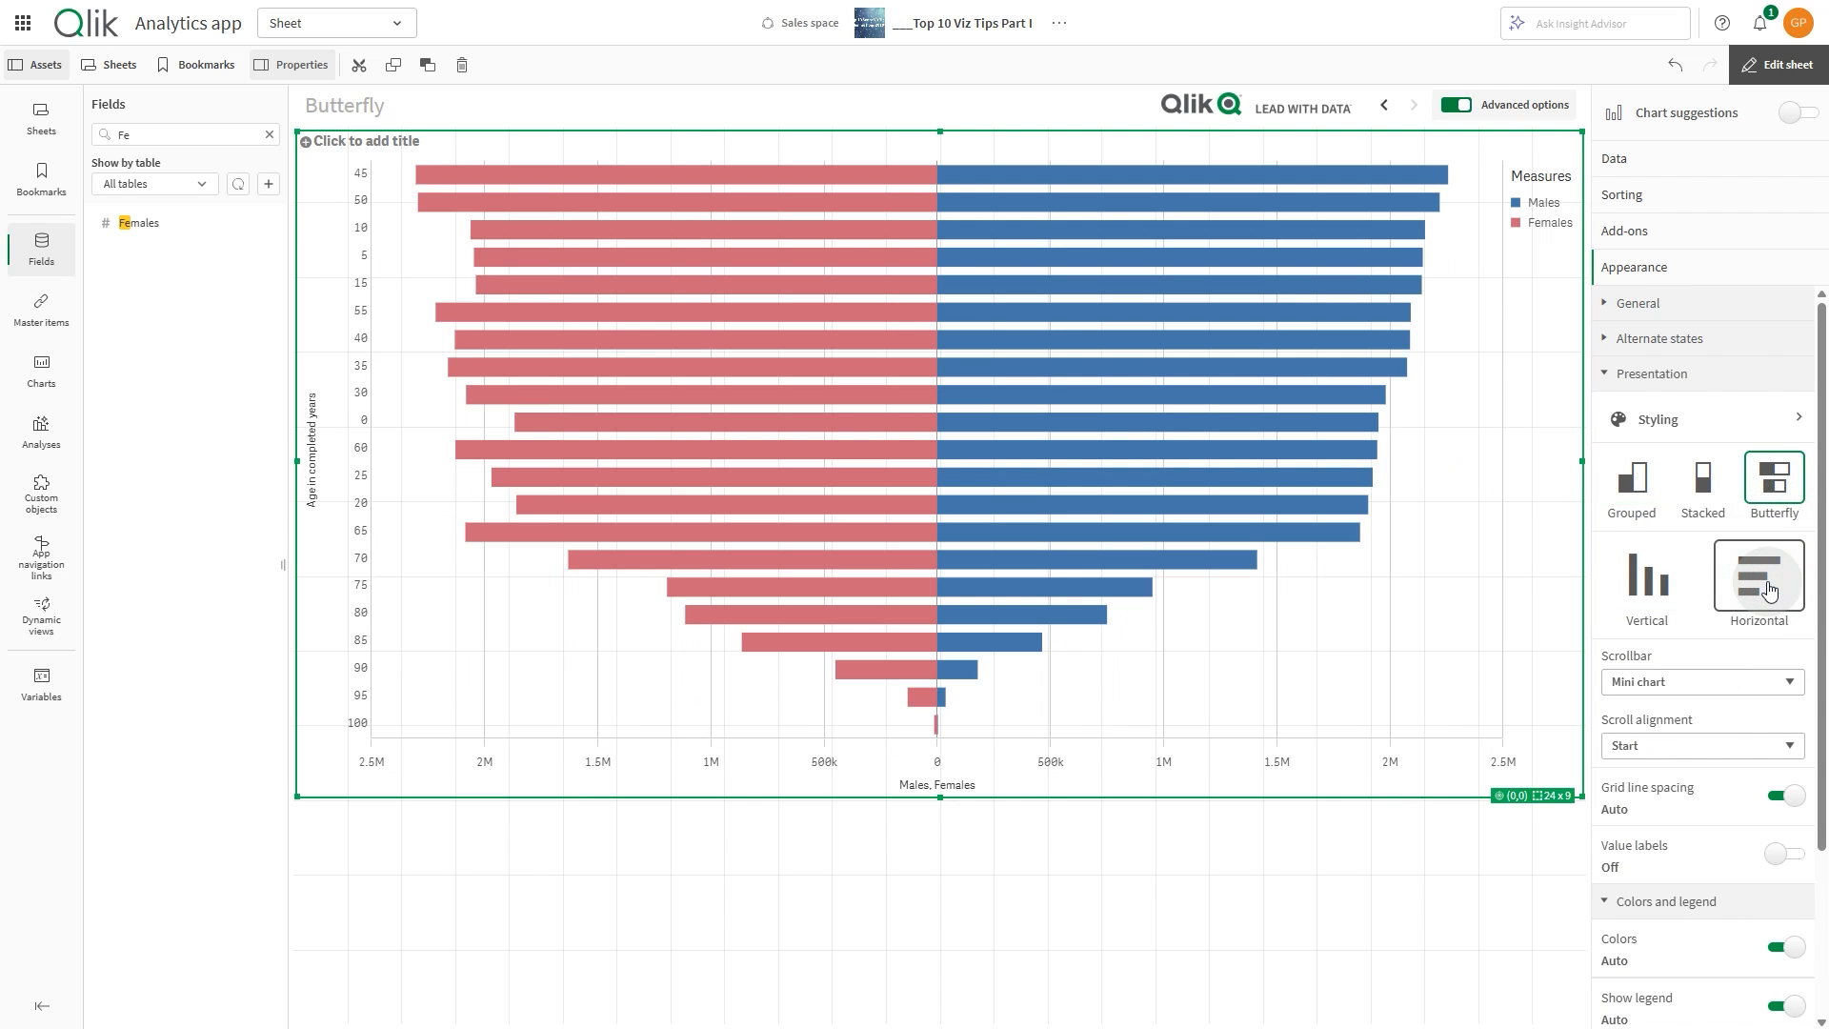
pyautogui.click(1783, 853)
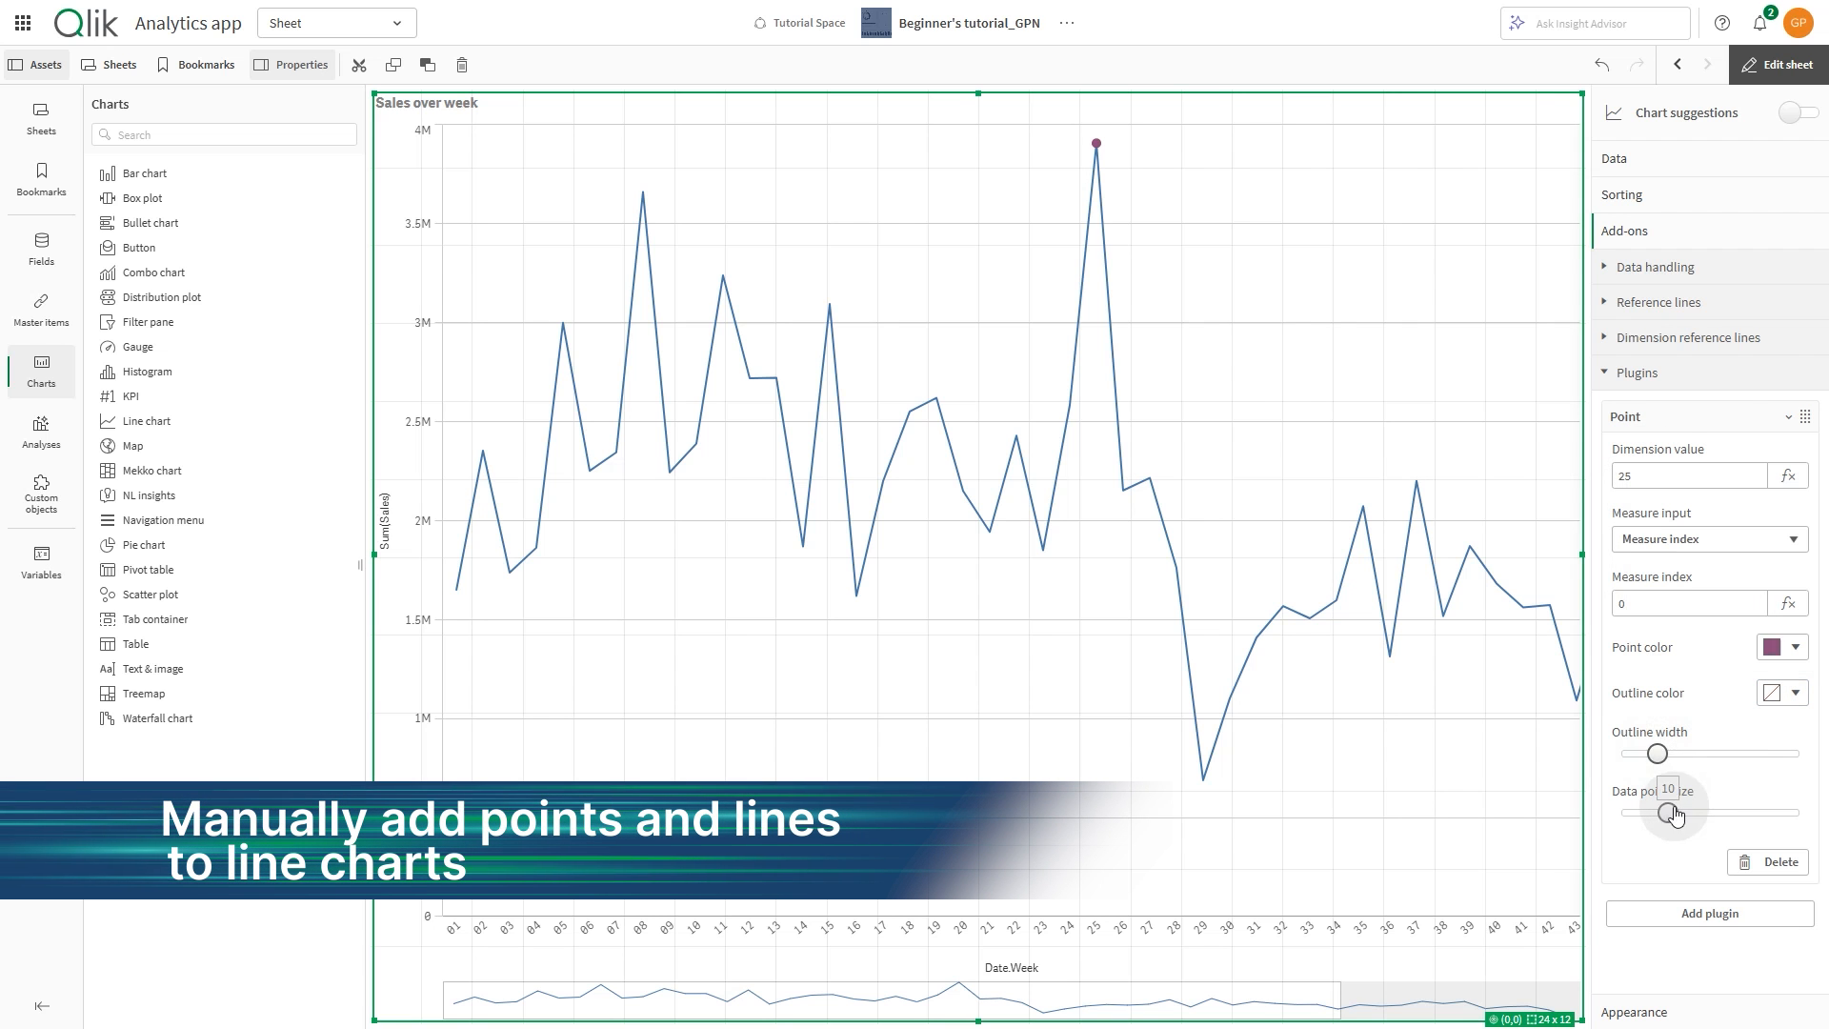
# Enlarge the week-25 peak point and add a yellow dashed line ending at week 54
pyautogui.moveTo(1674, 813); pyautogui.dragTo(1766, 812)
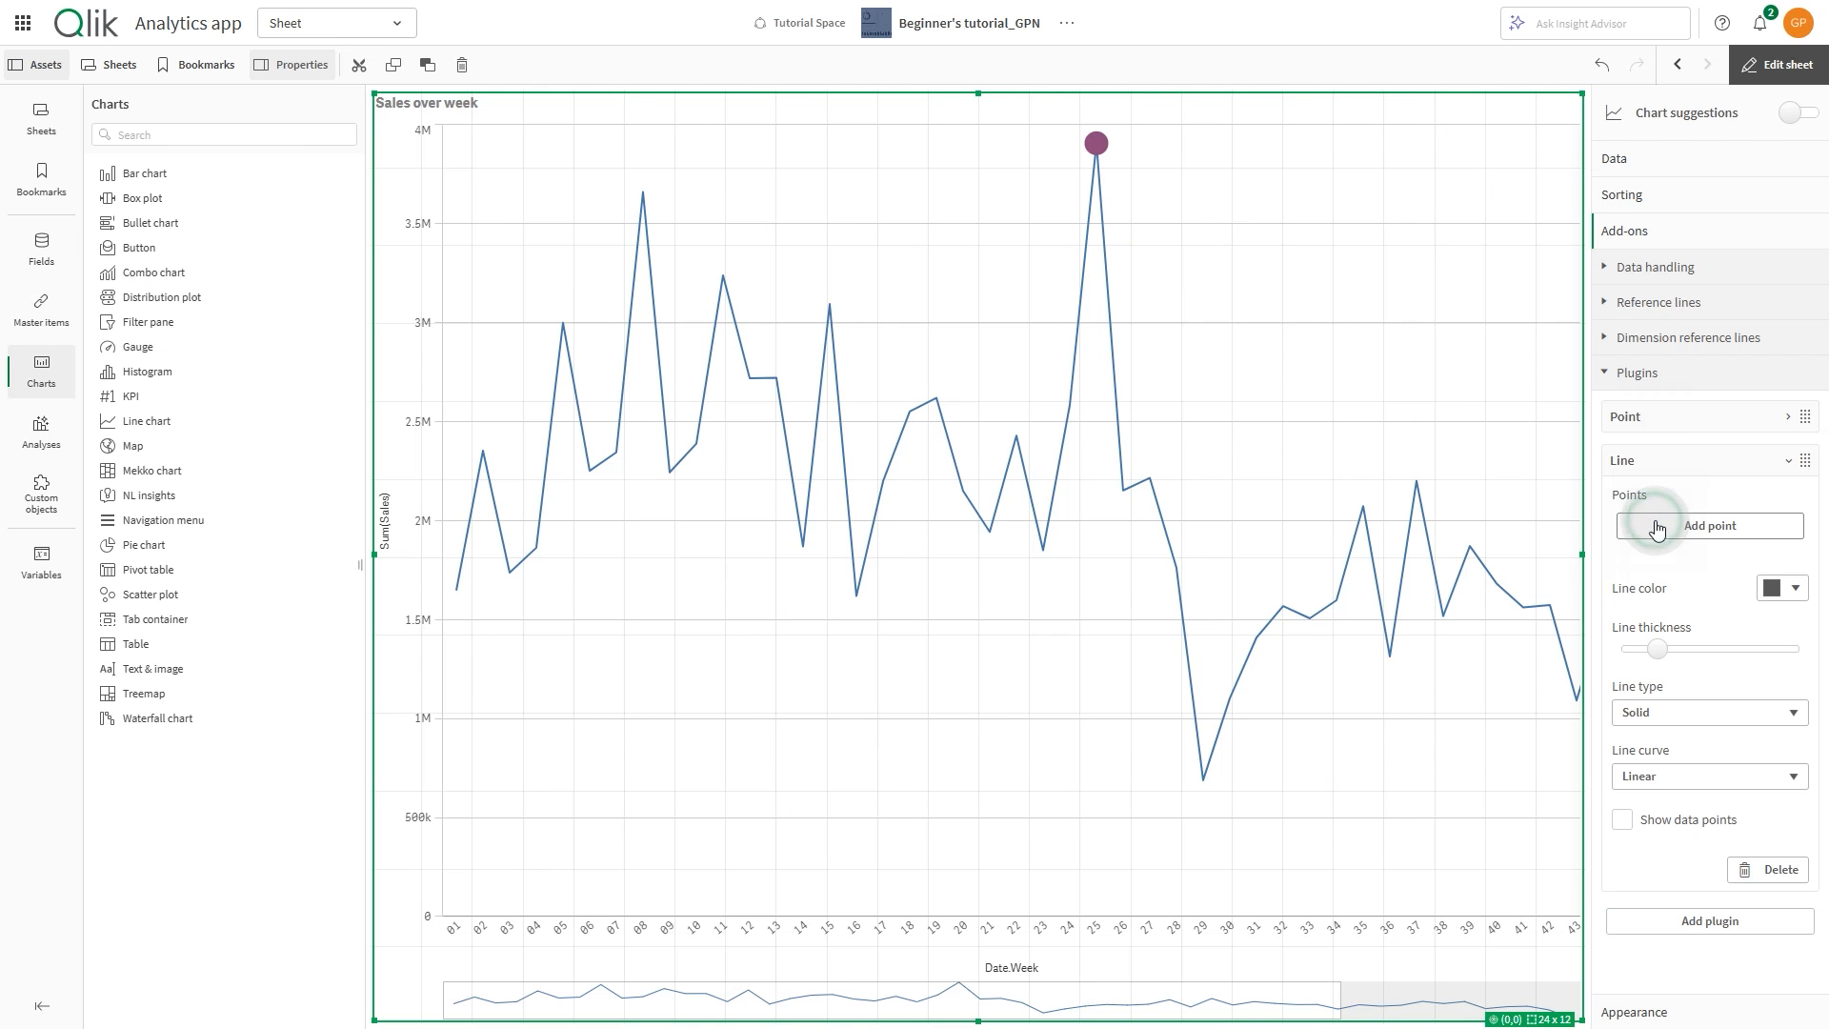
pyautogui.click(1704, 524)
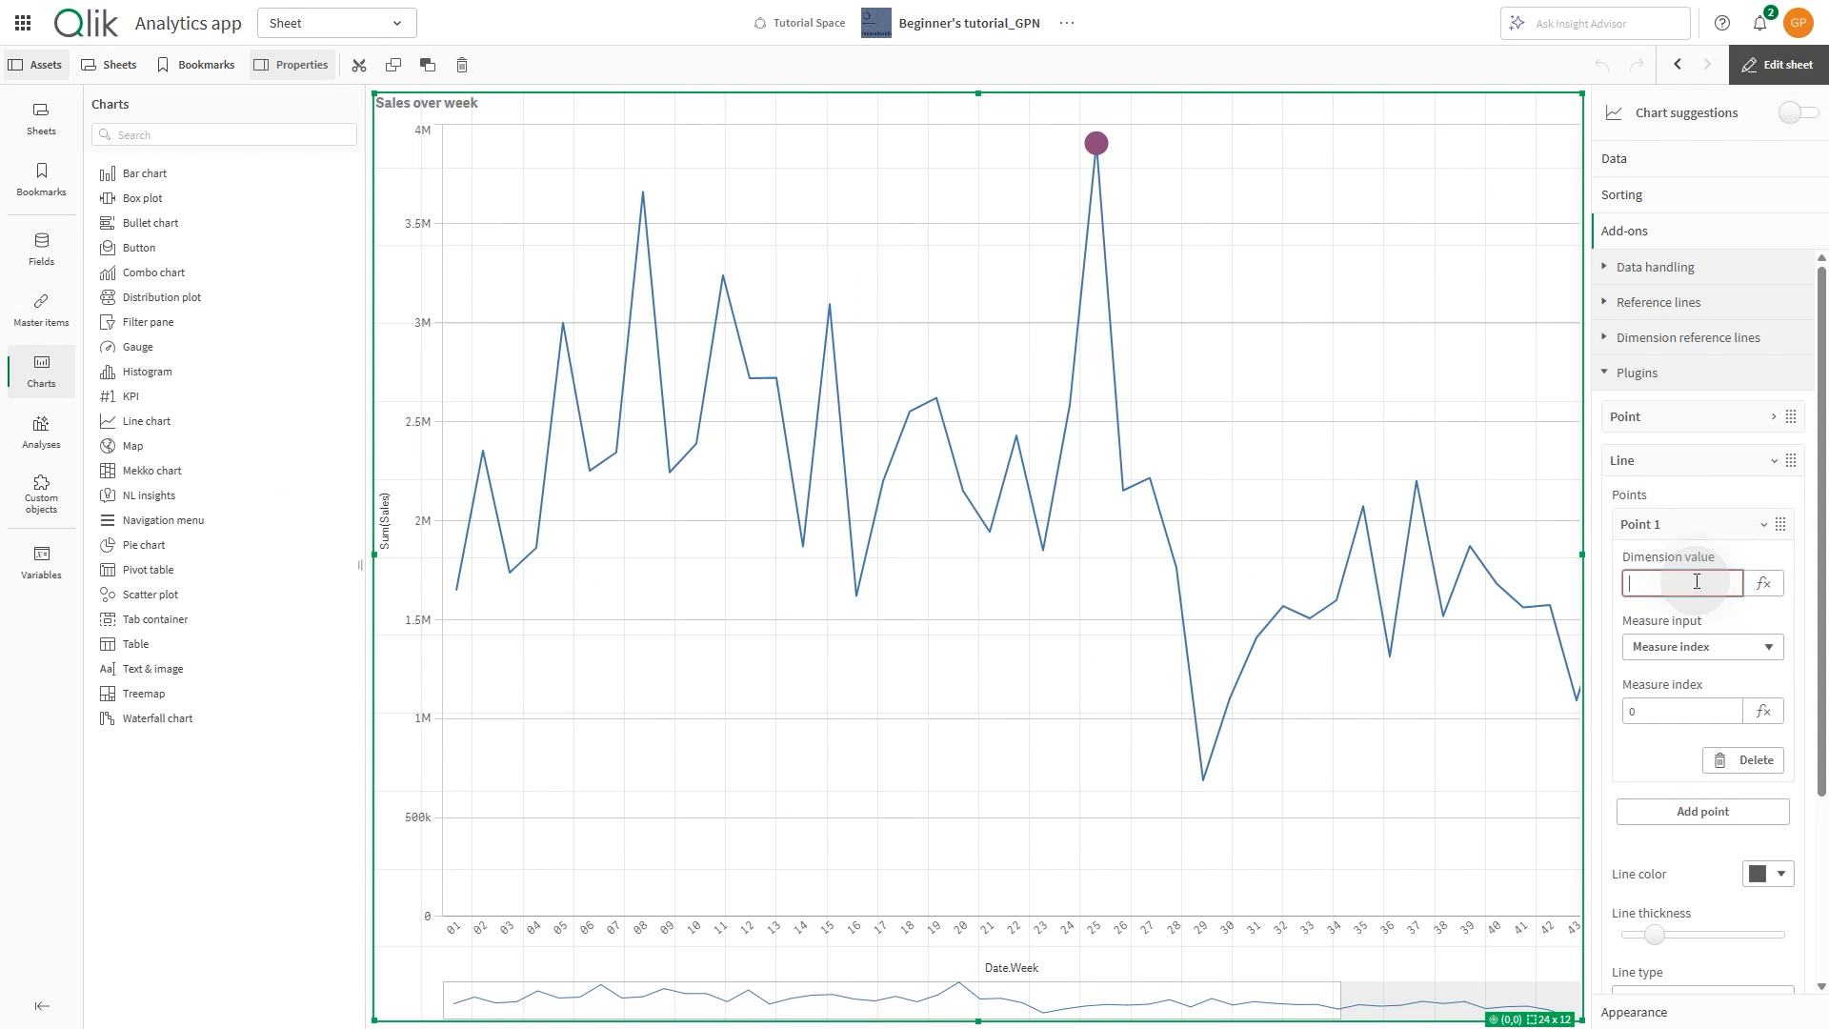
pyautogui.click(1701, 811)
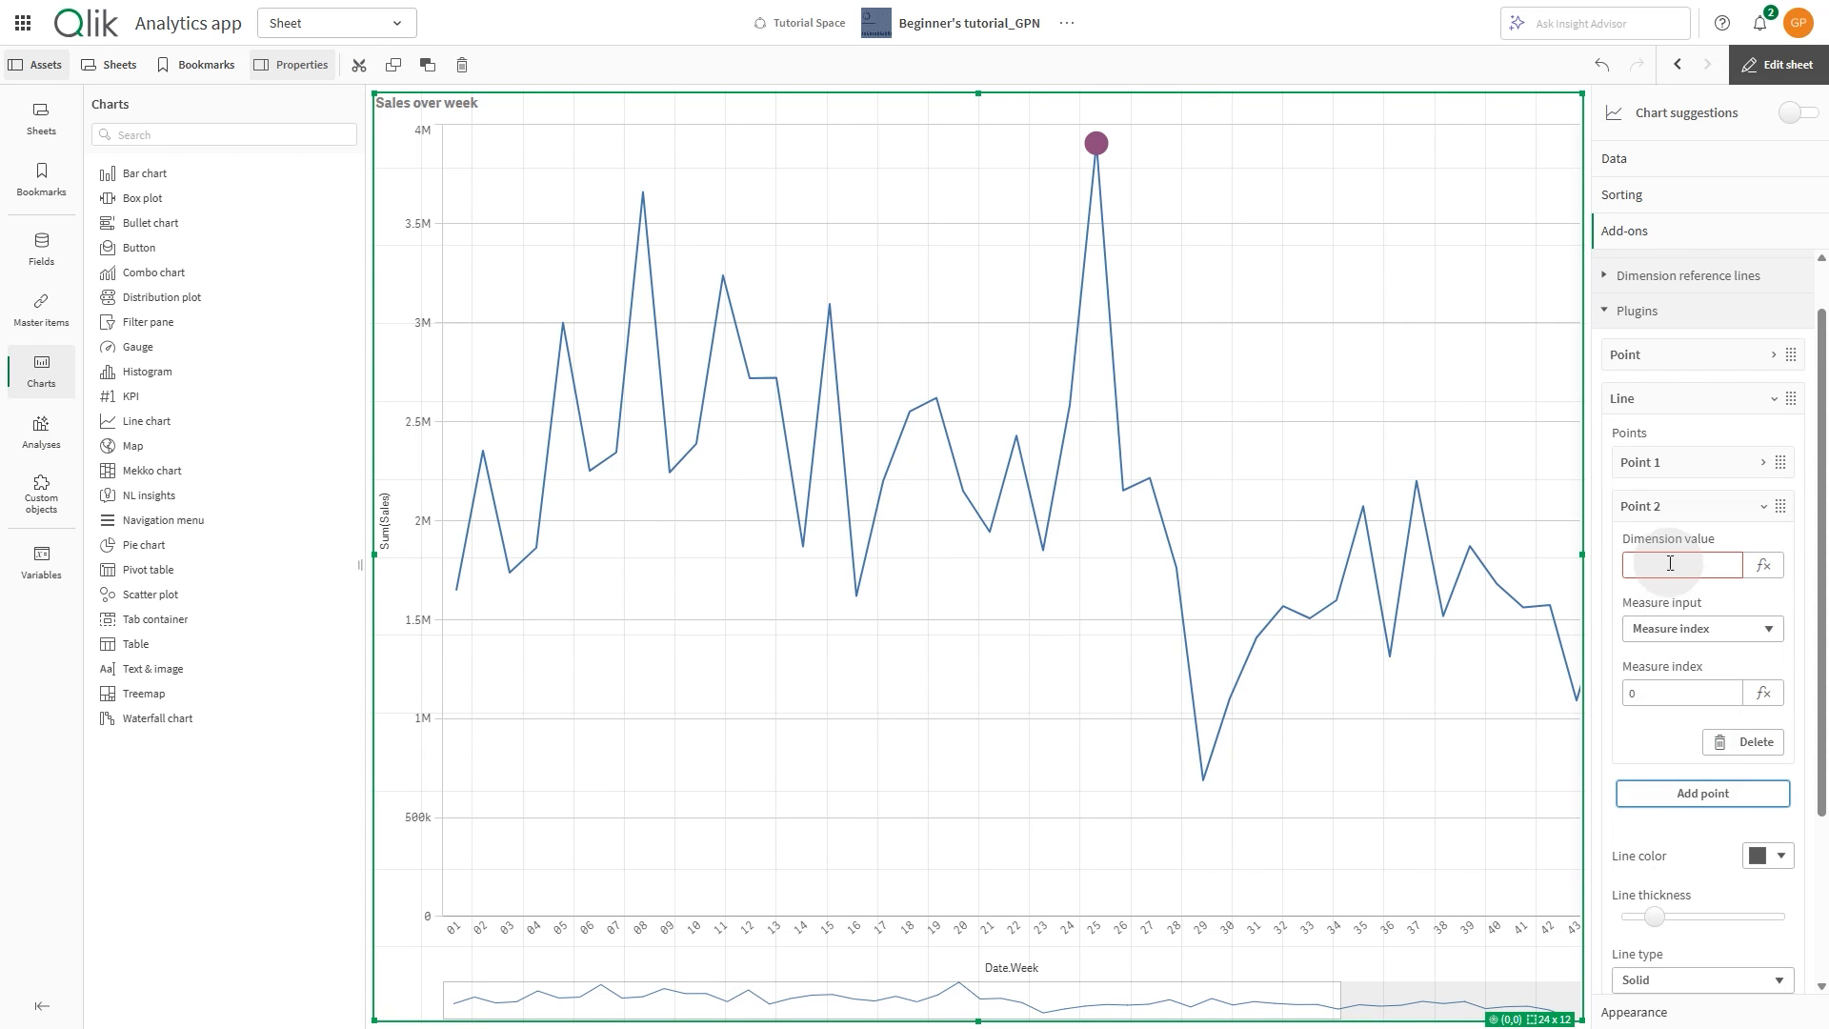
pyautogui.write('54')
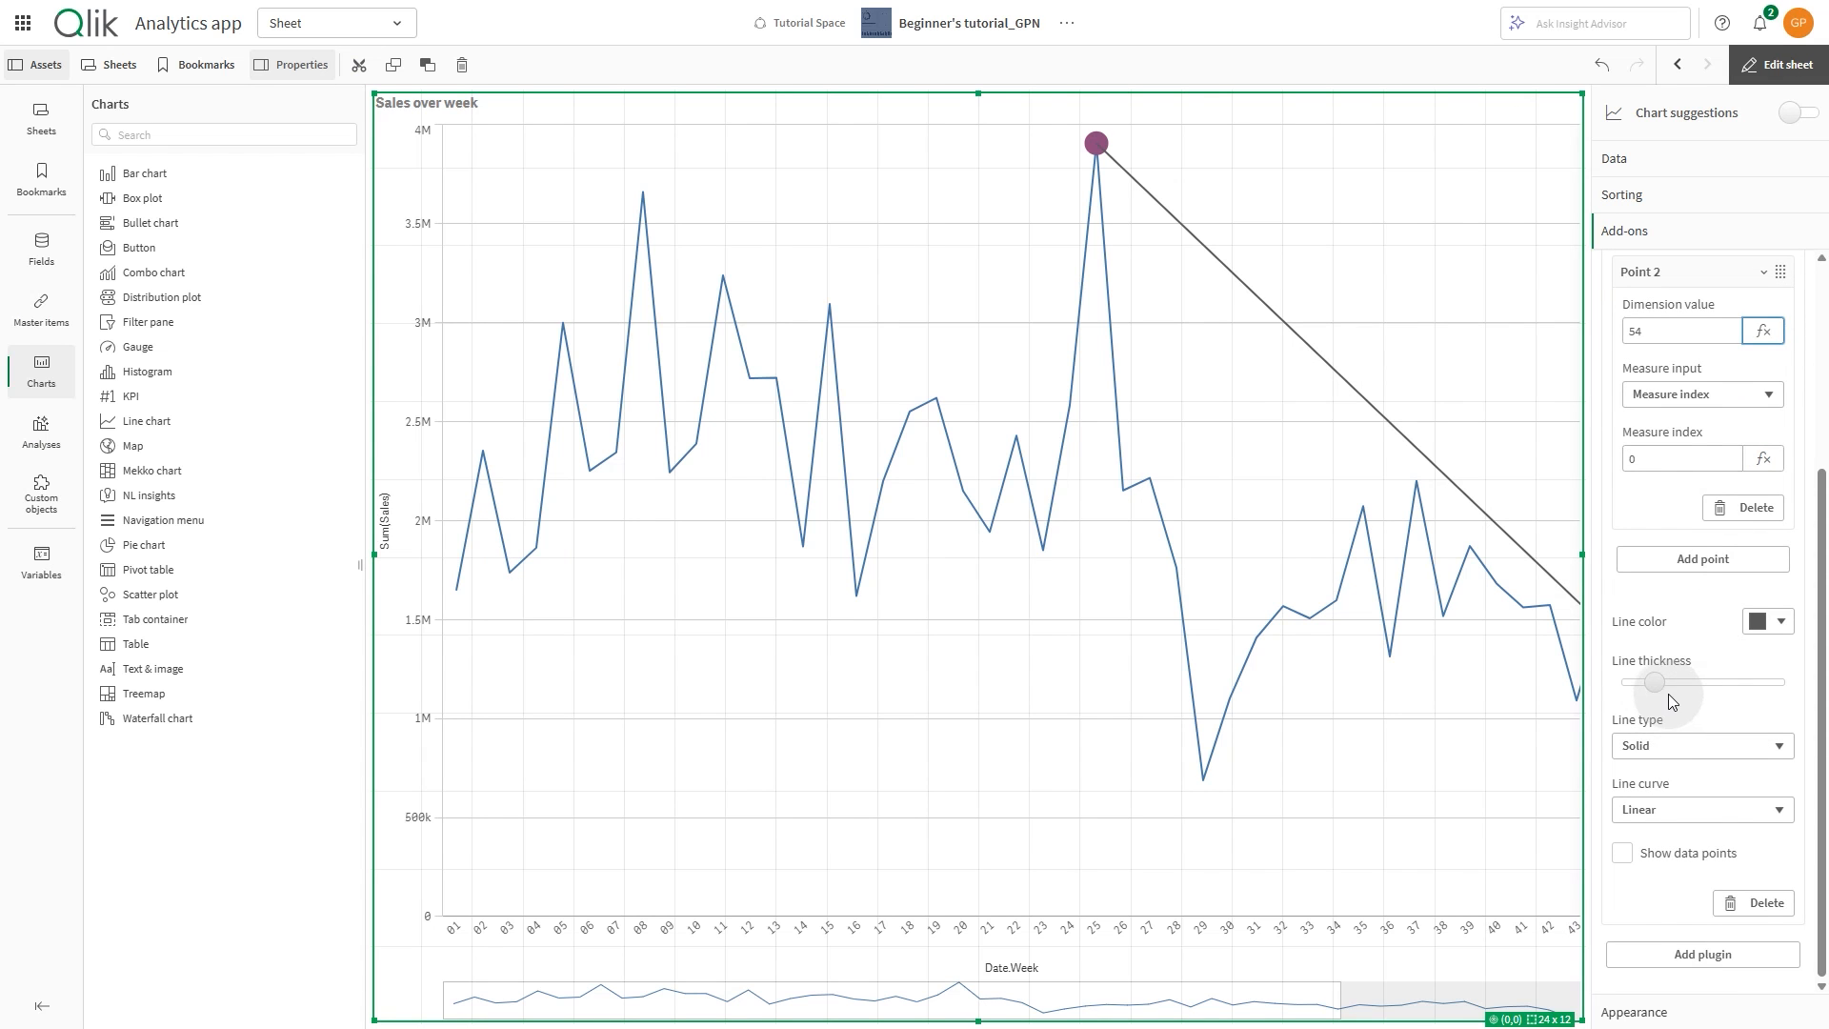
pyautogui.click(1764, 619)
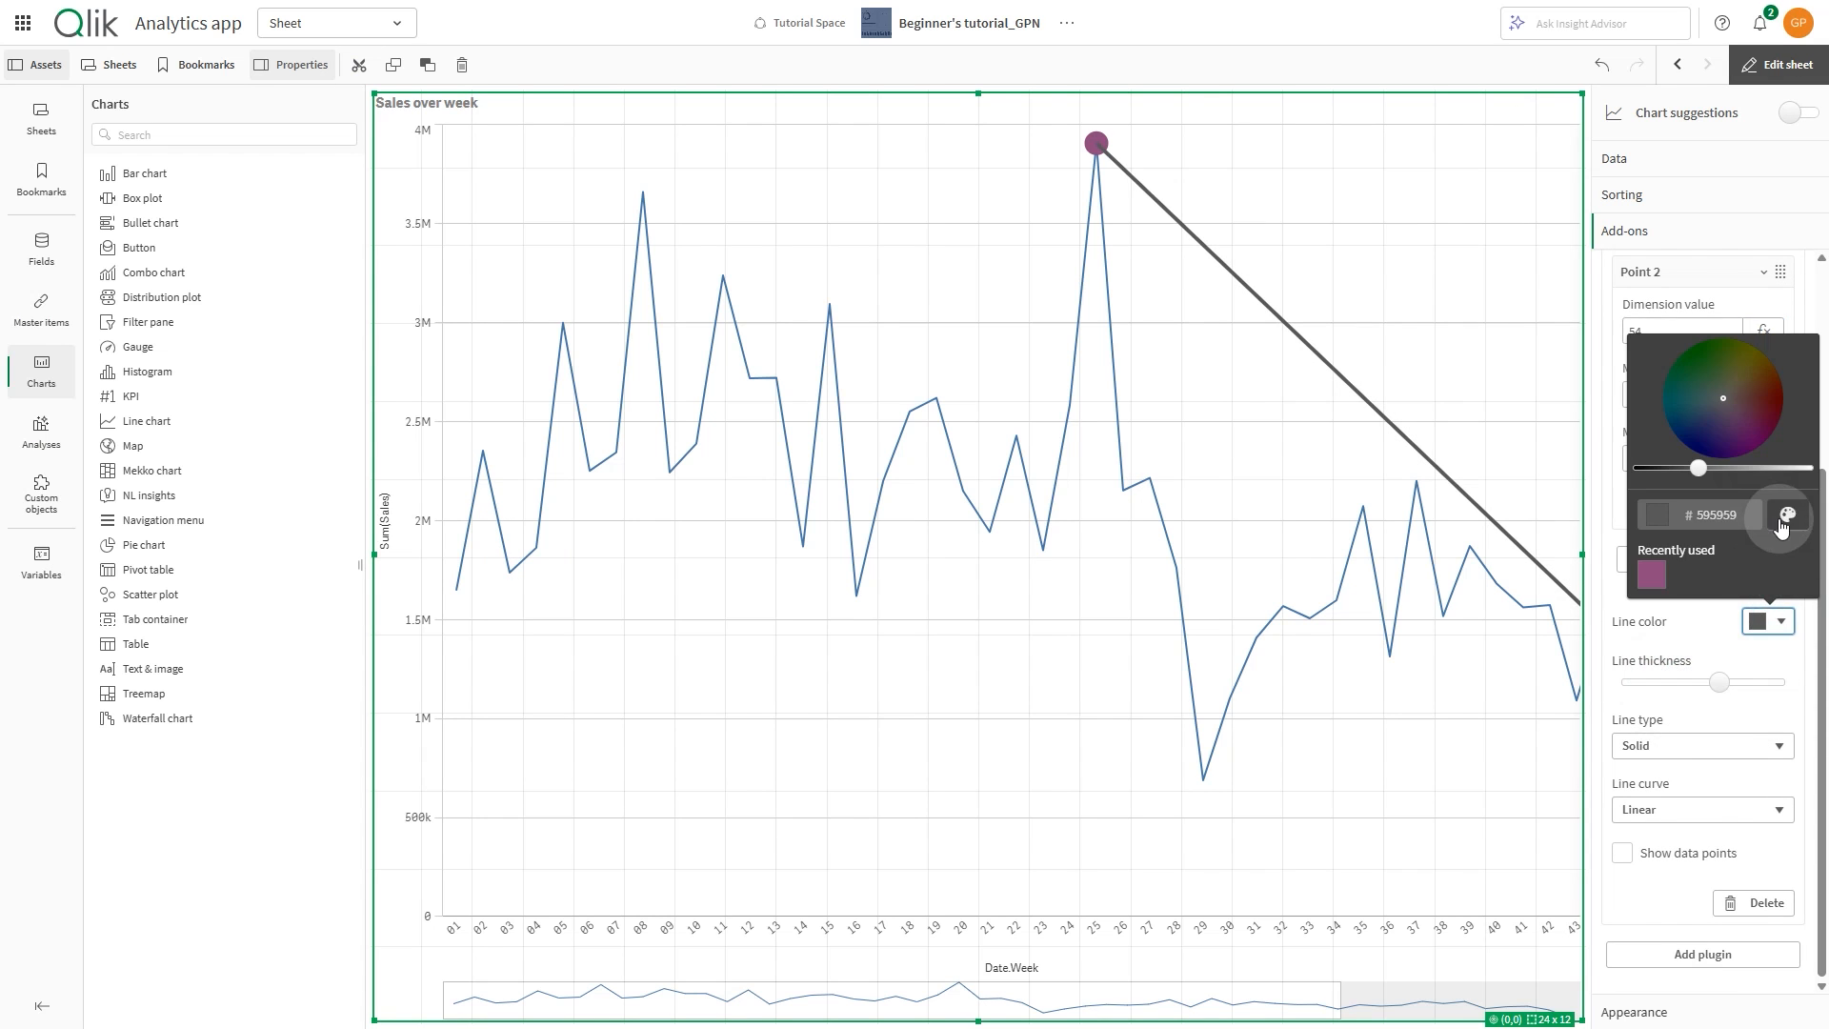
pyautogui.click(1700, 745)
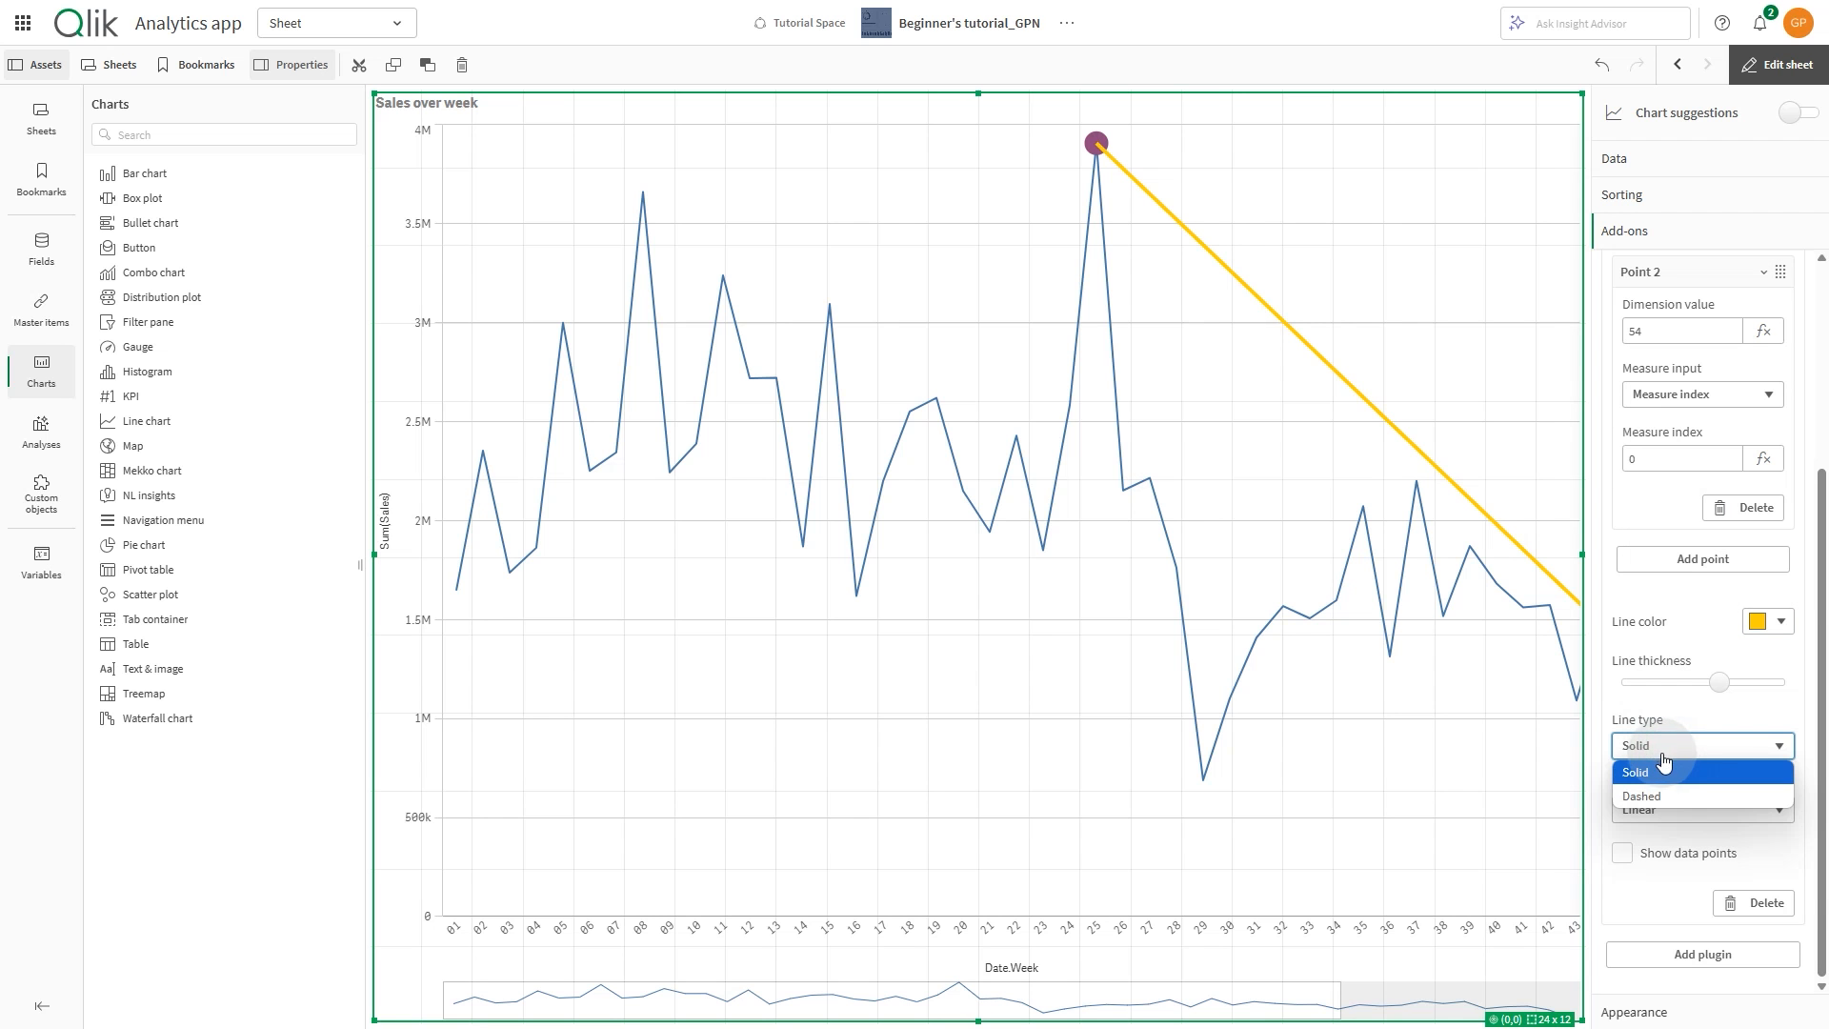
pyautogui.click(1641, 795)
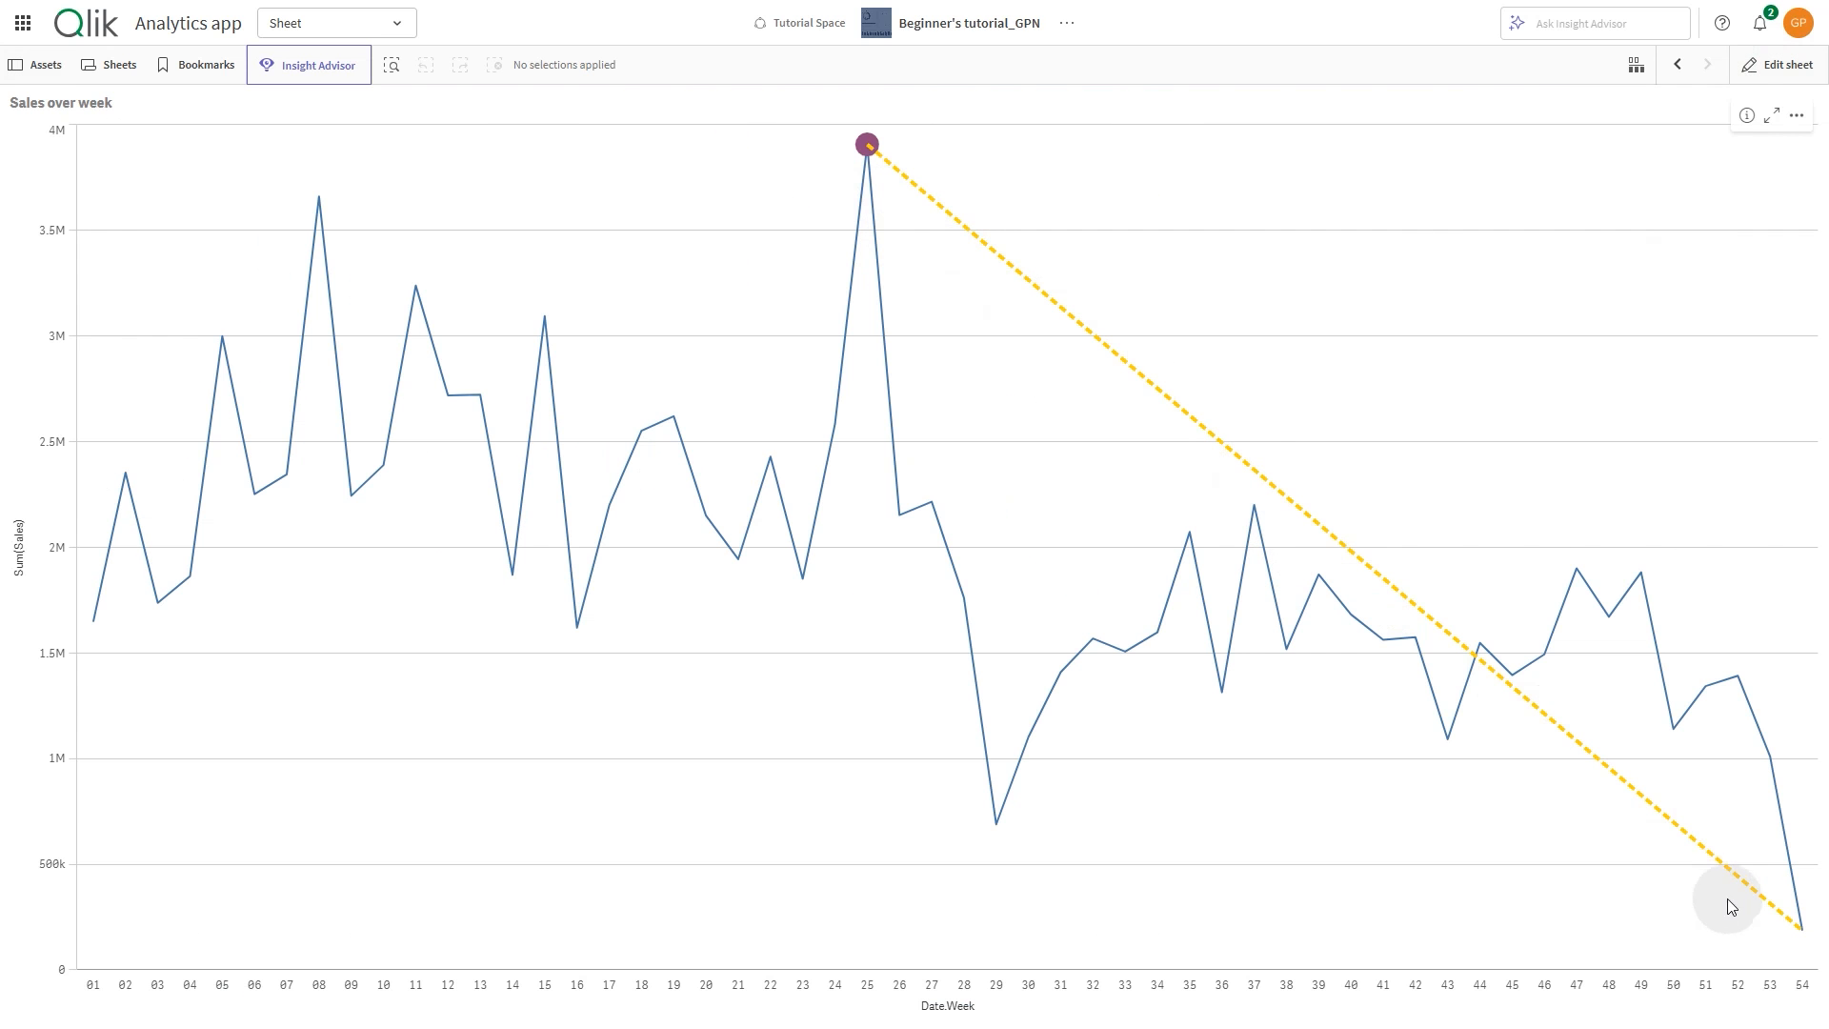
pyautogui.click(1784, 63)
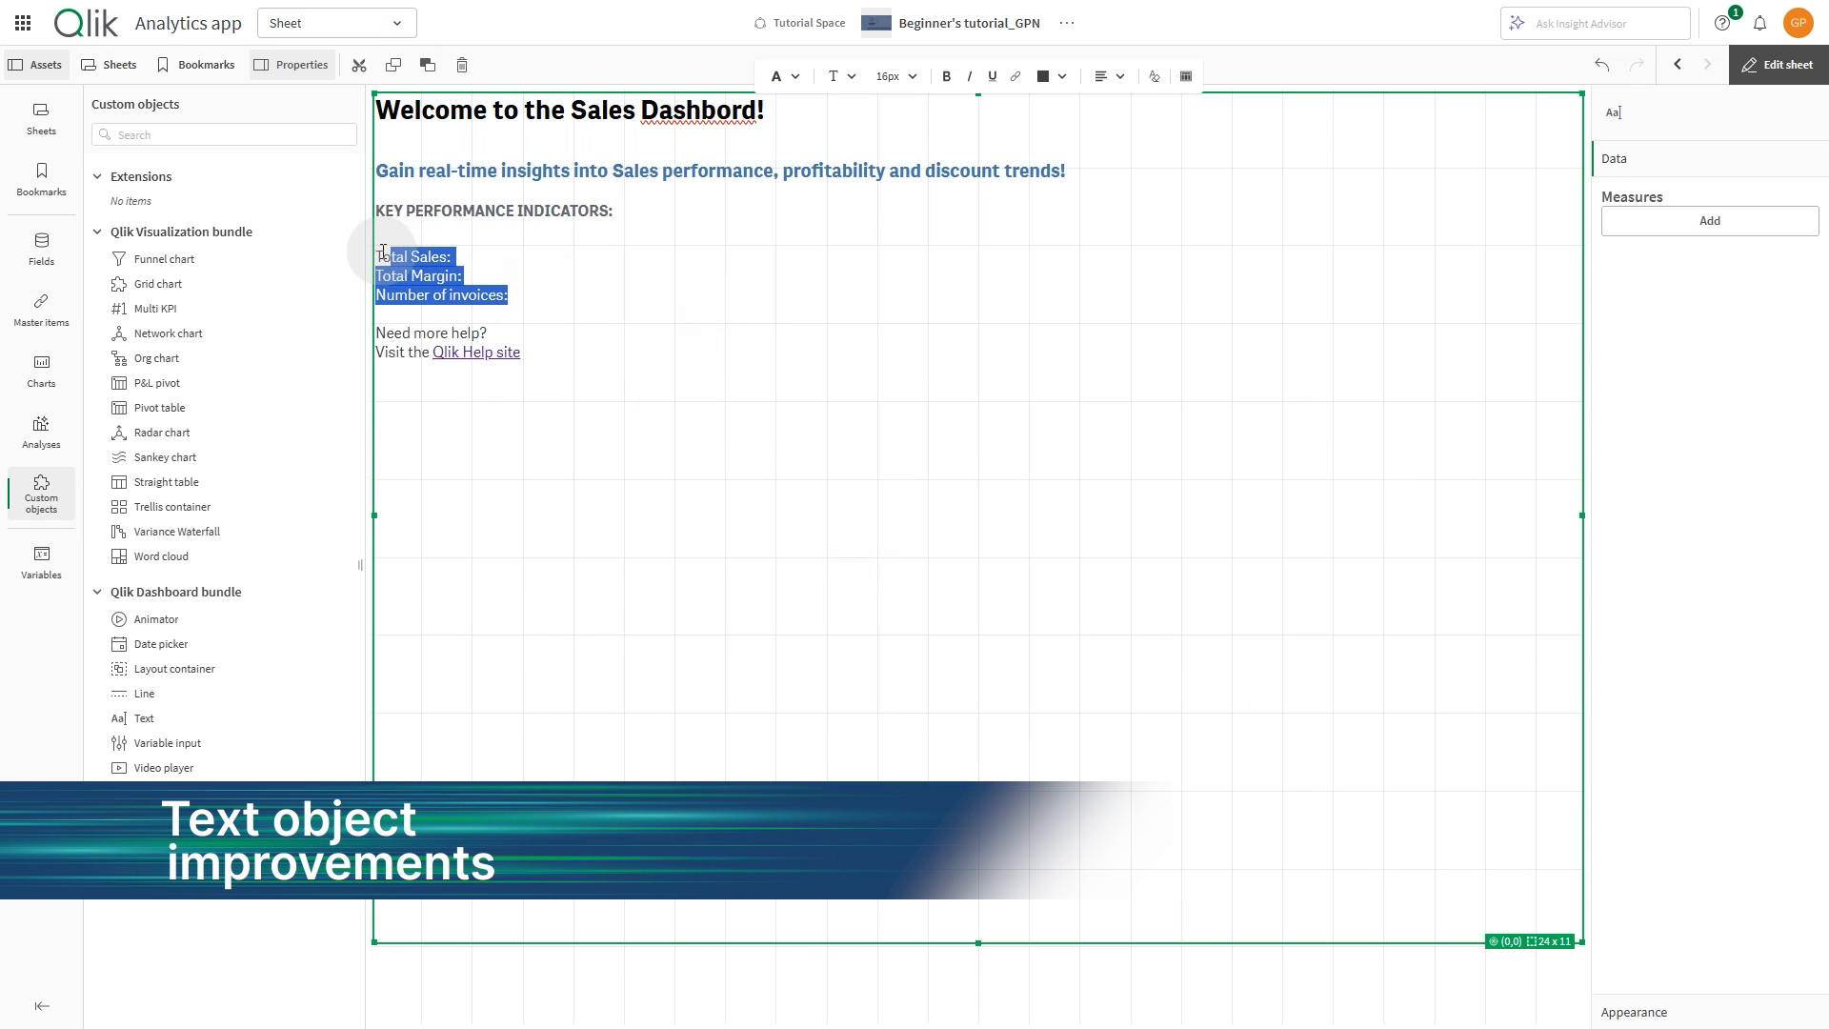
# Bullet the welcome text's indicator lines and insert the Margin and # of Invoices measures
pyautogui.click(775, 76)
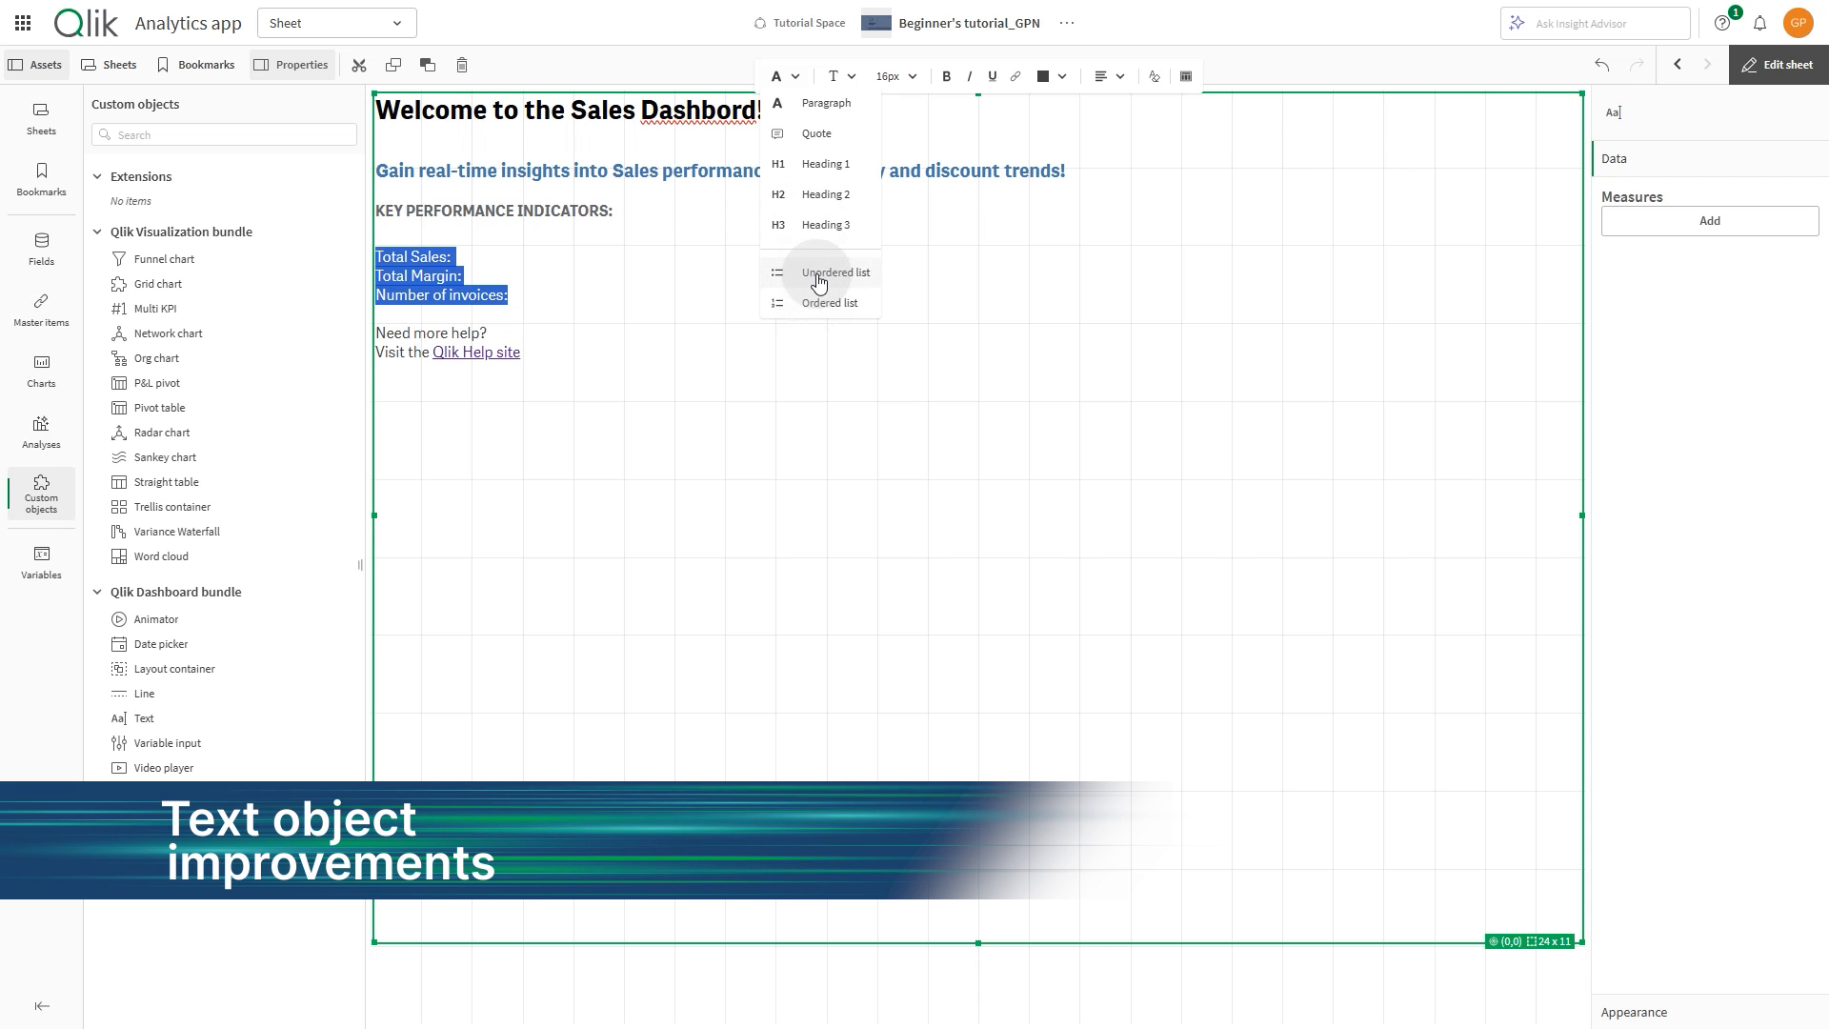
pyautogui.click(835, 272)
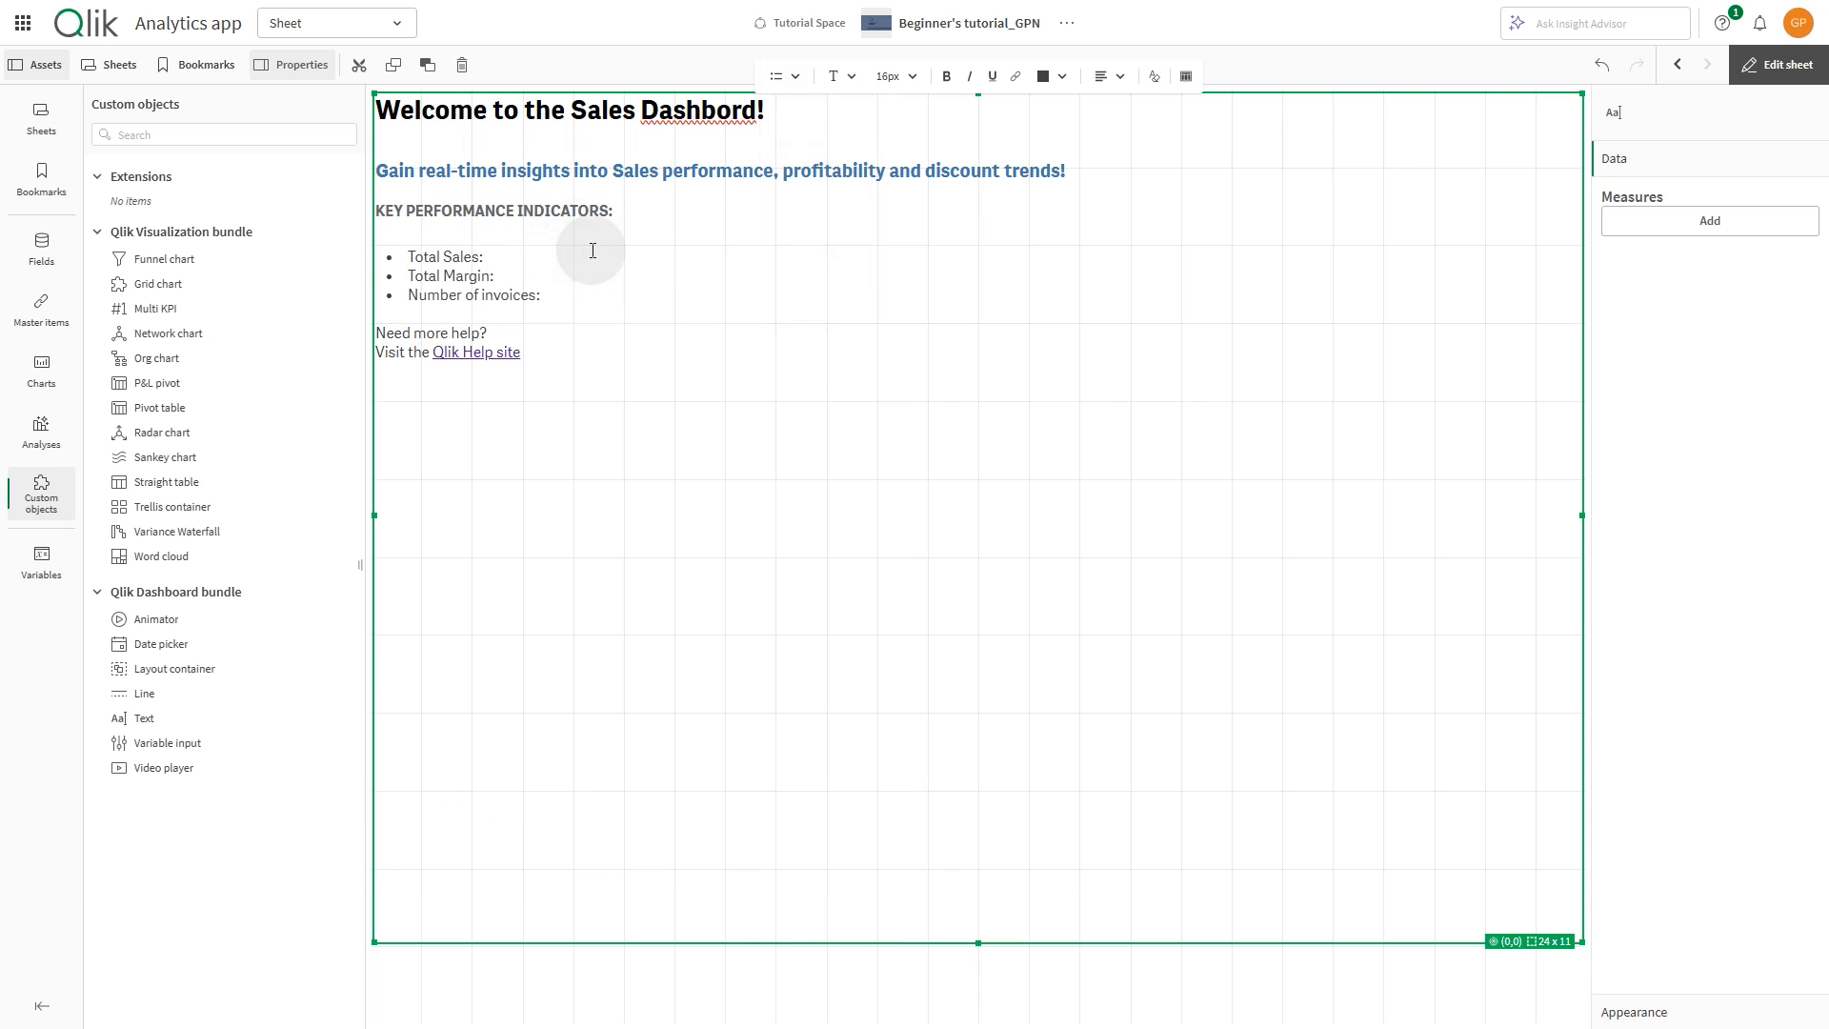
pyautogui.click(1708, 220)
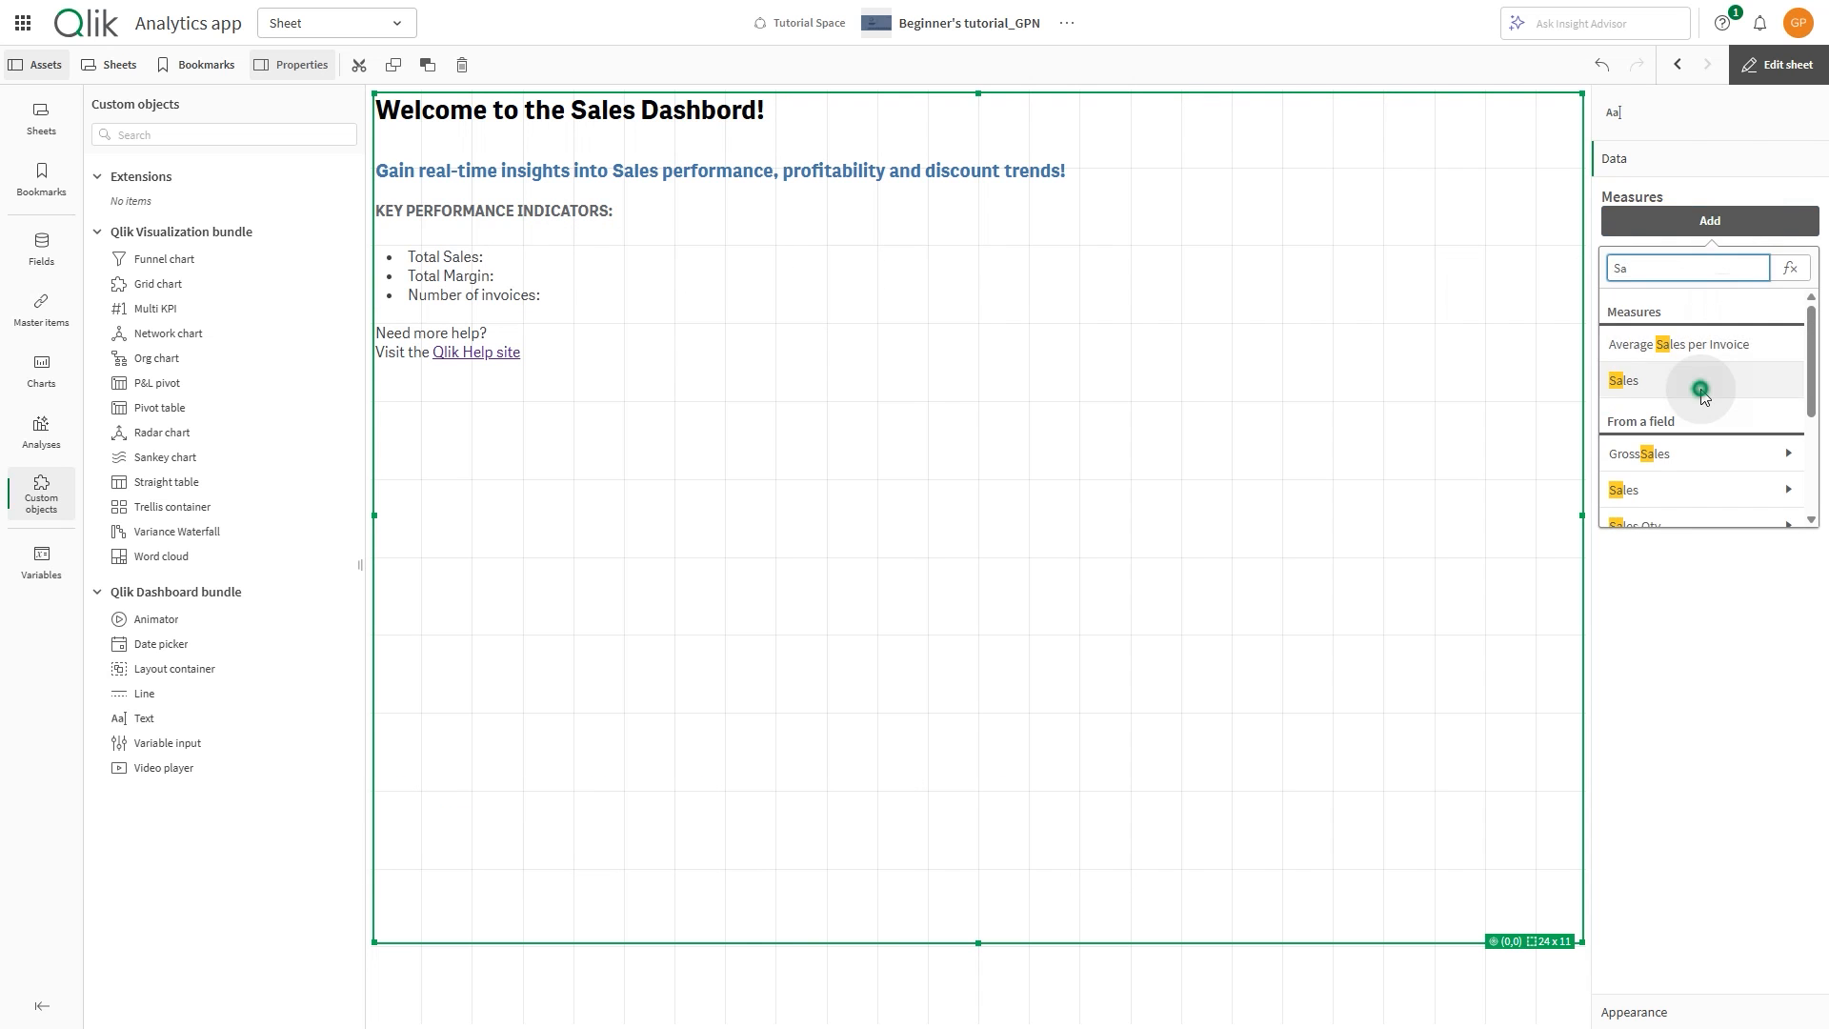
pyautogui.click(1623, 380)
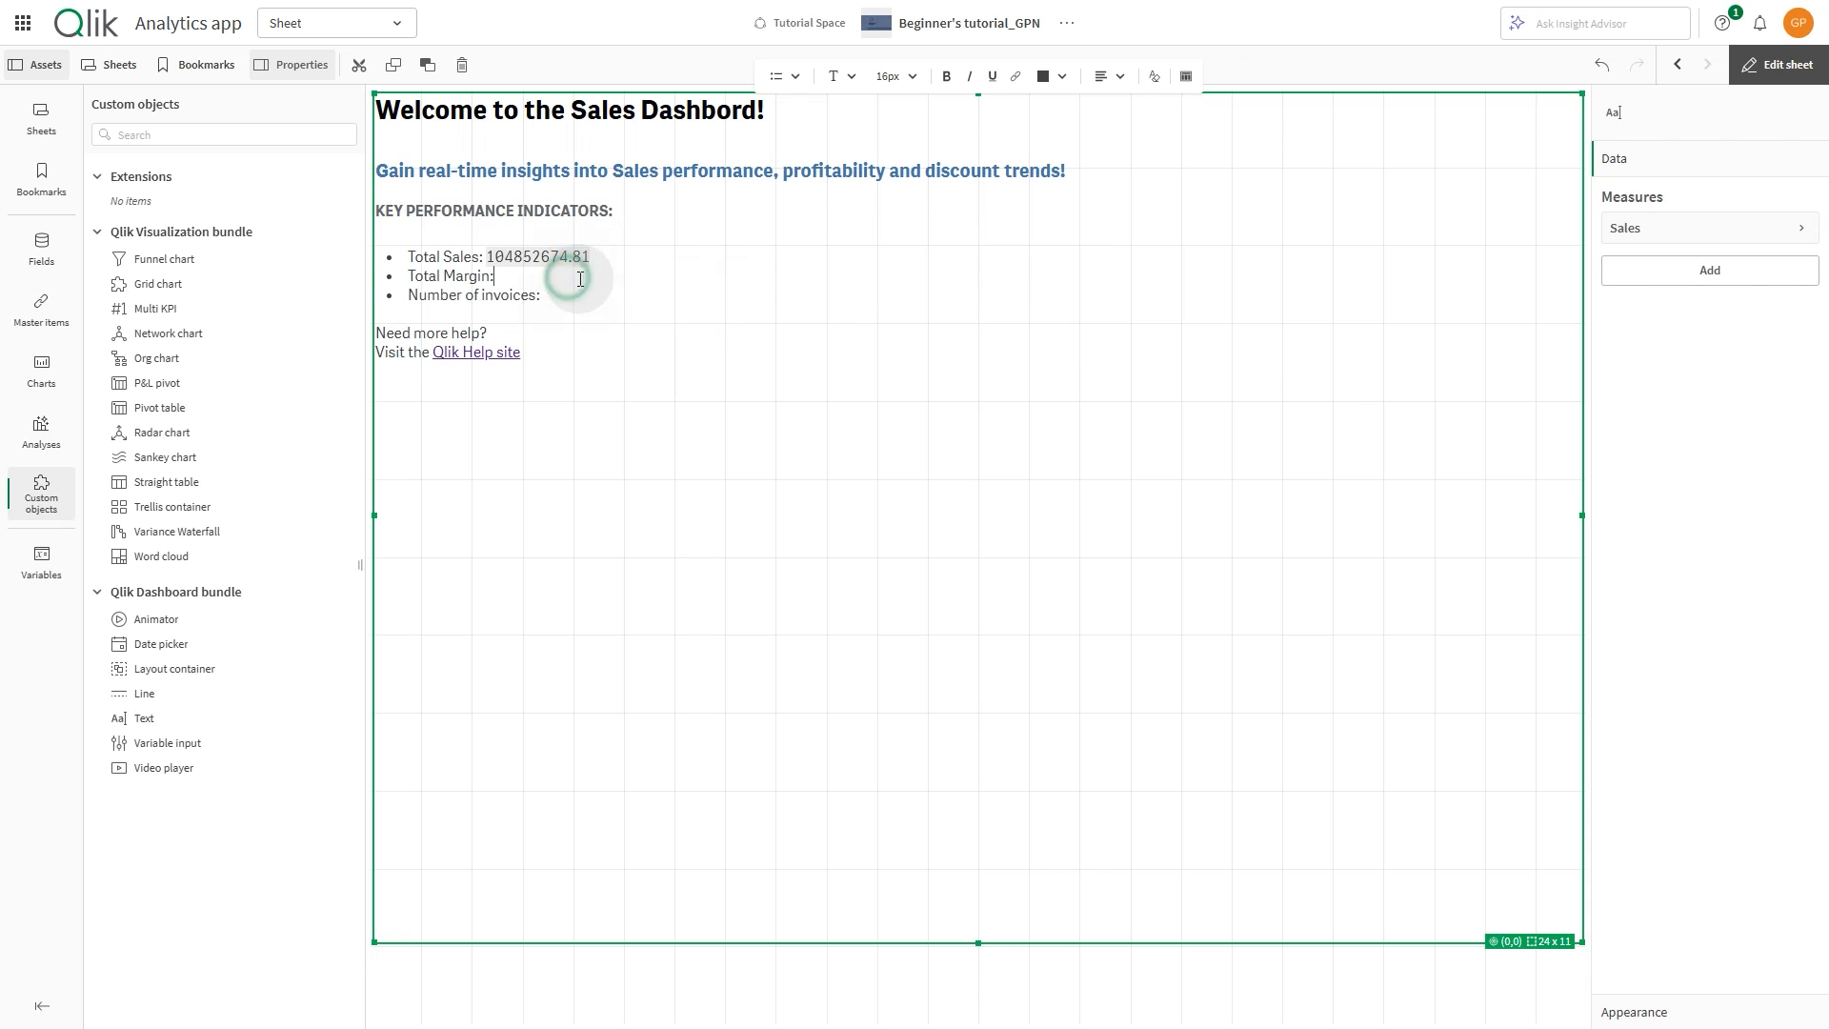
pyautogui.write('Ma')
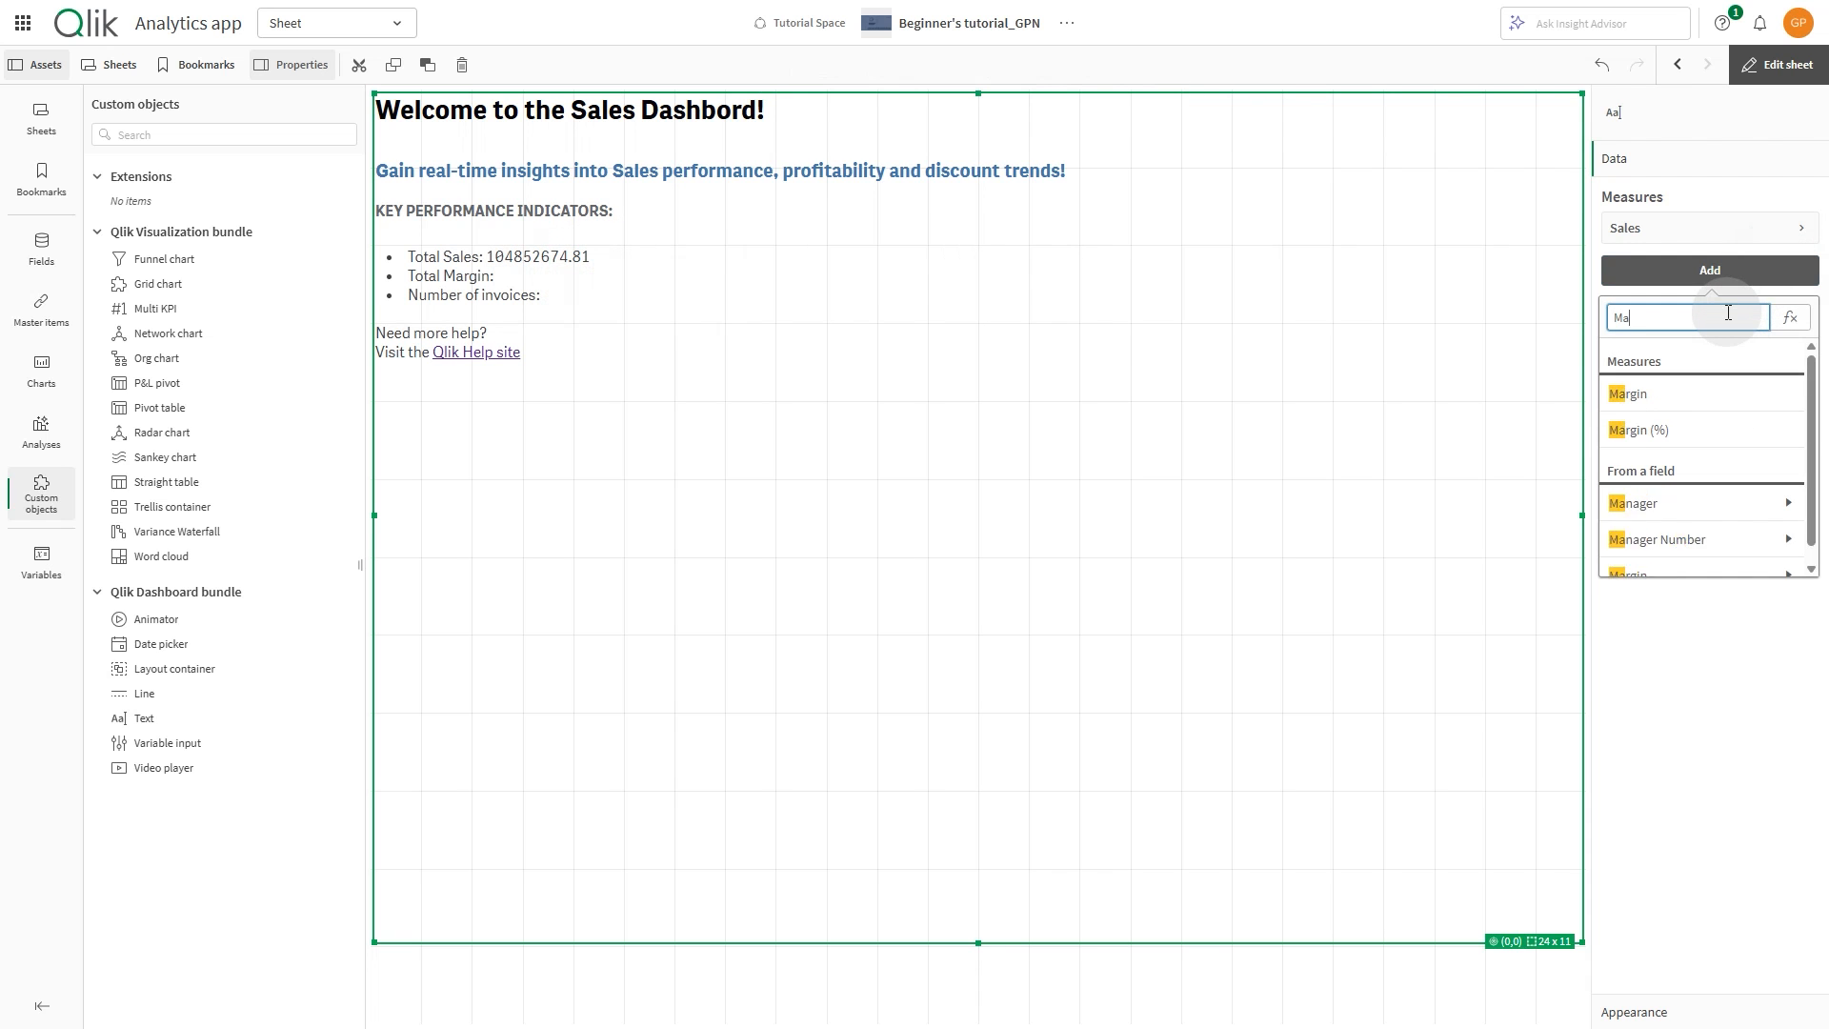
pyautogui.click(1628, 393)
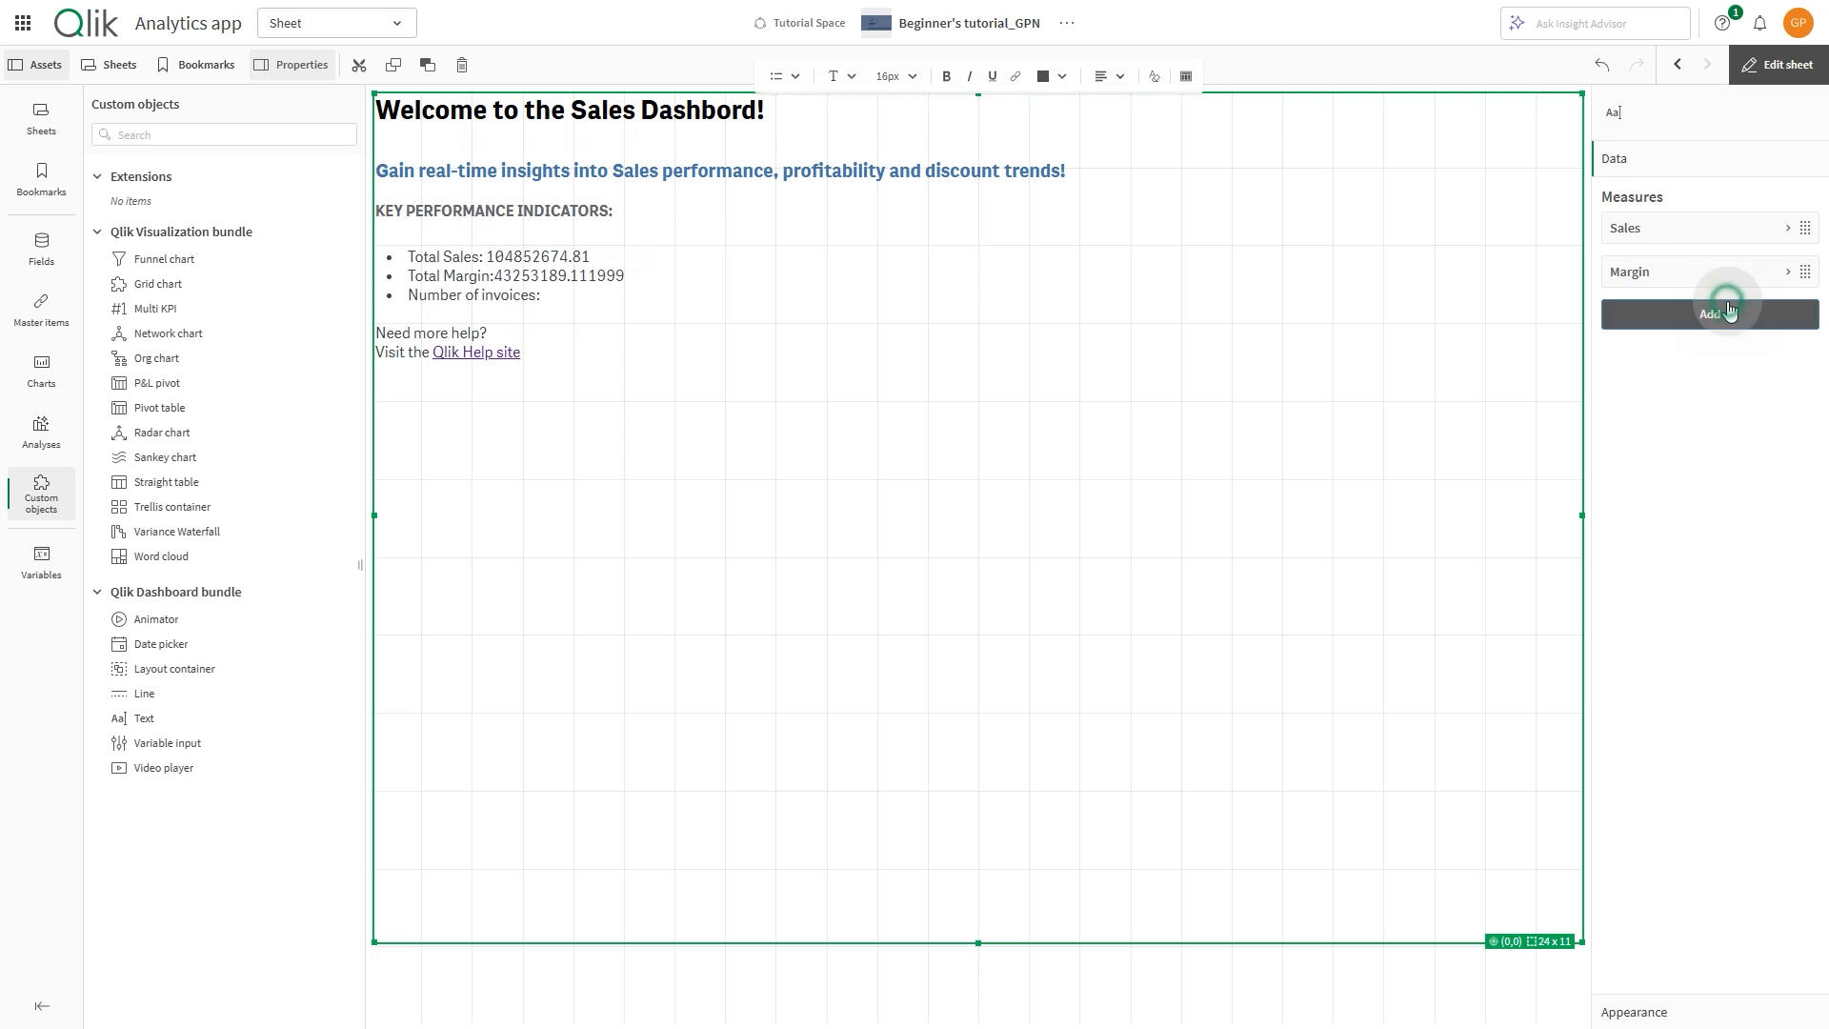
pyautogui.write('Invo')
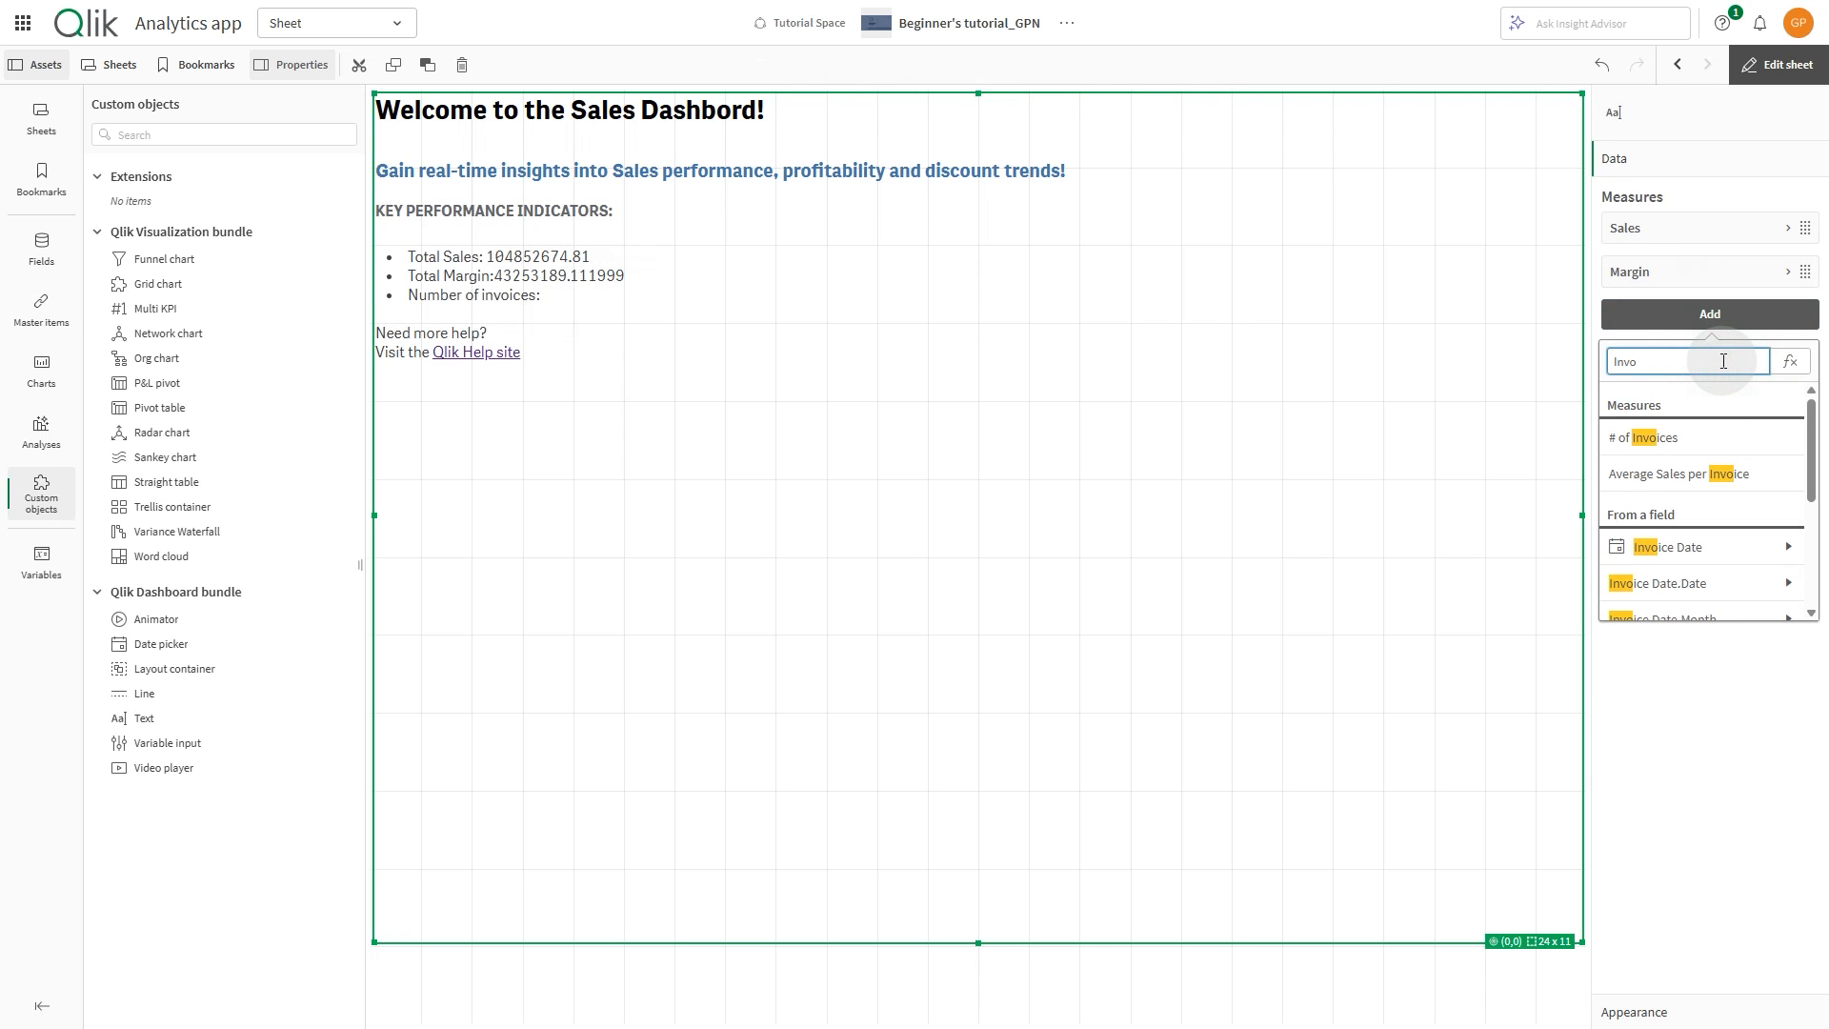
pyautogui.click(1646, 437)
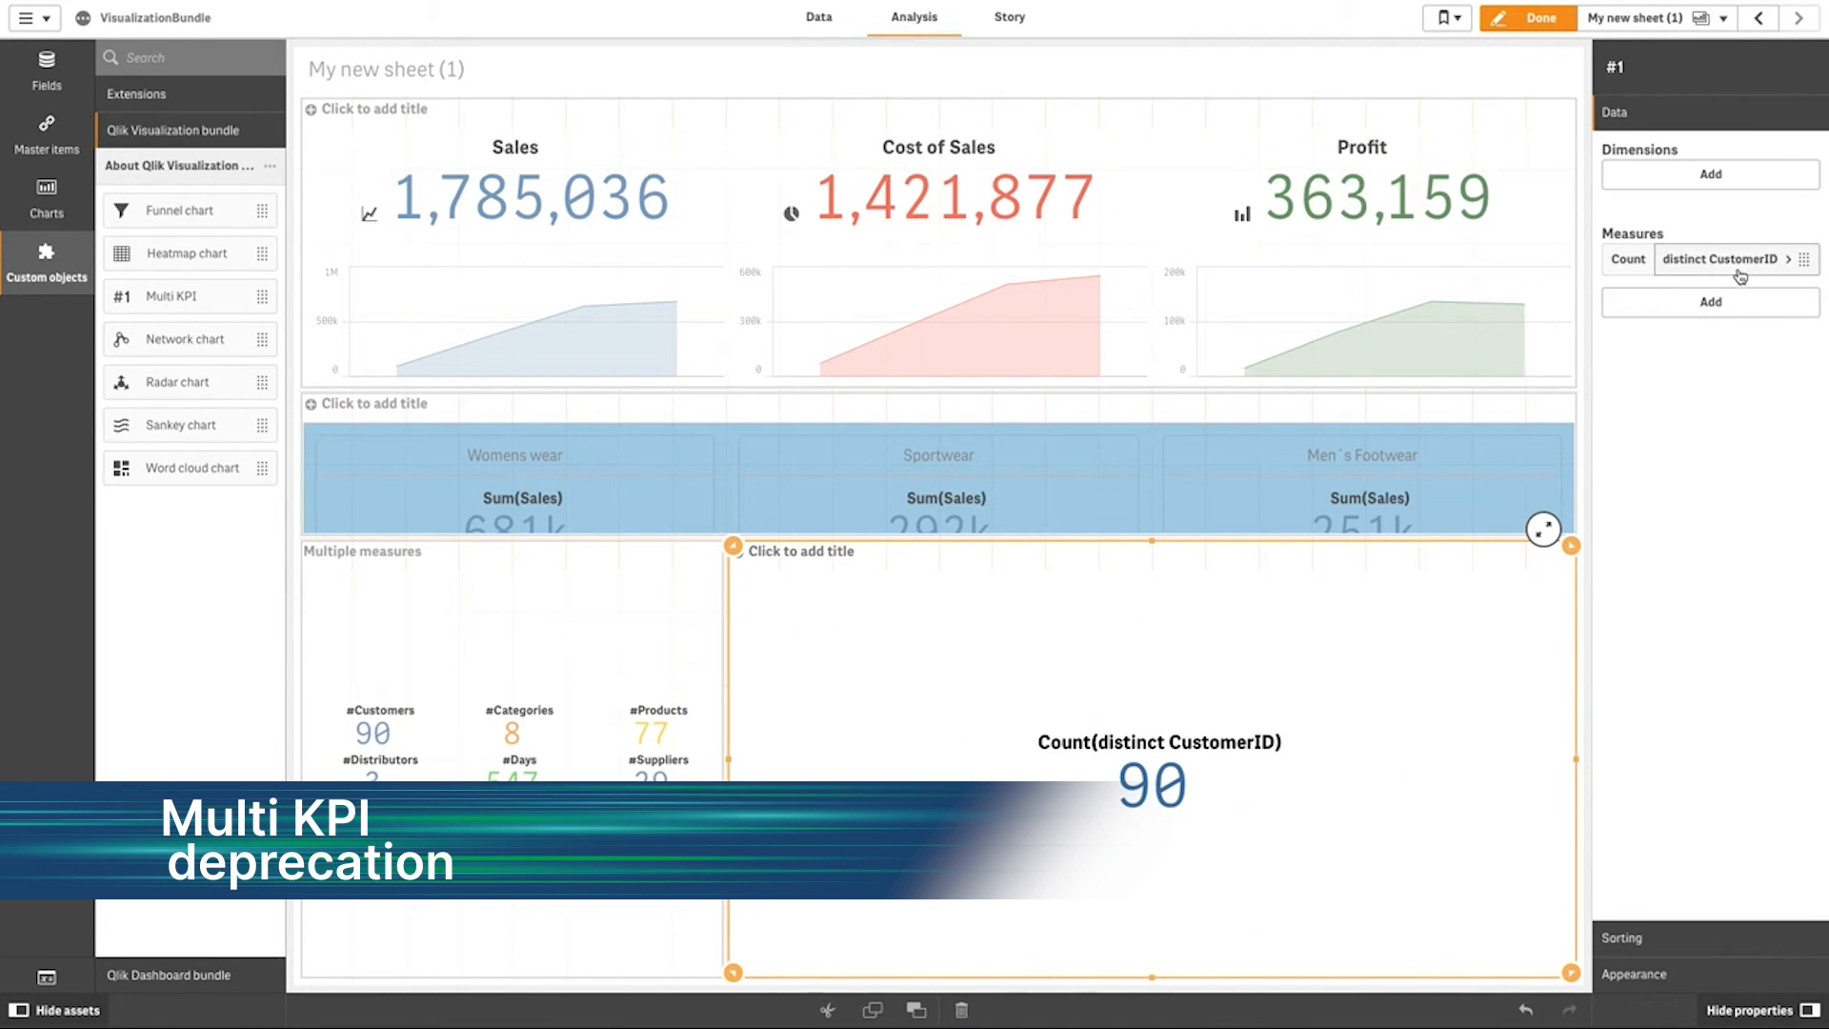
# Label the Count(distinct CustomerID) measure 'Customers' and choose its value colour
pyautogui.click(1726, 259)
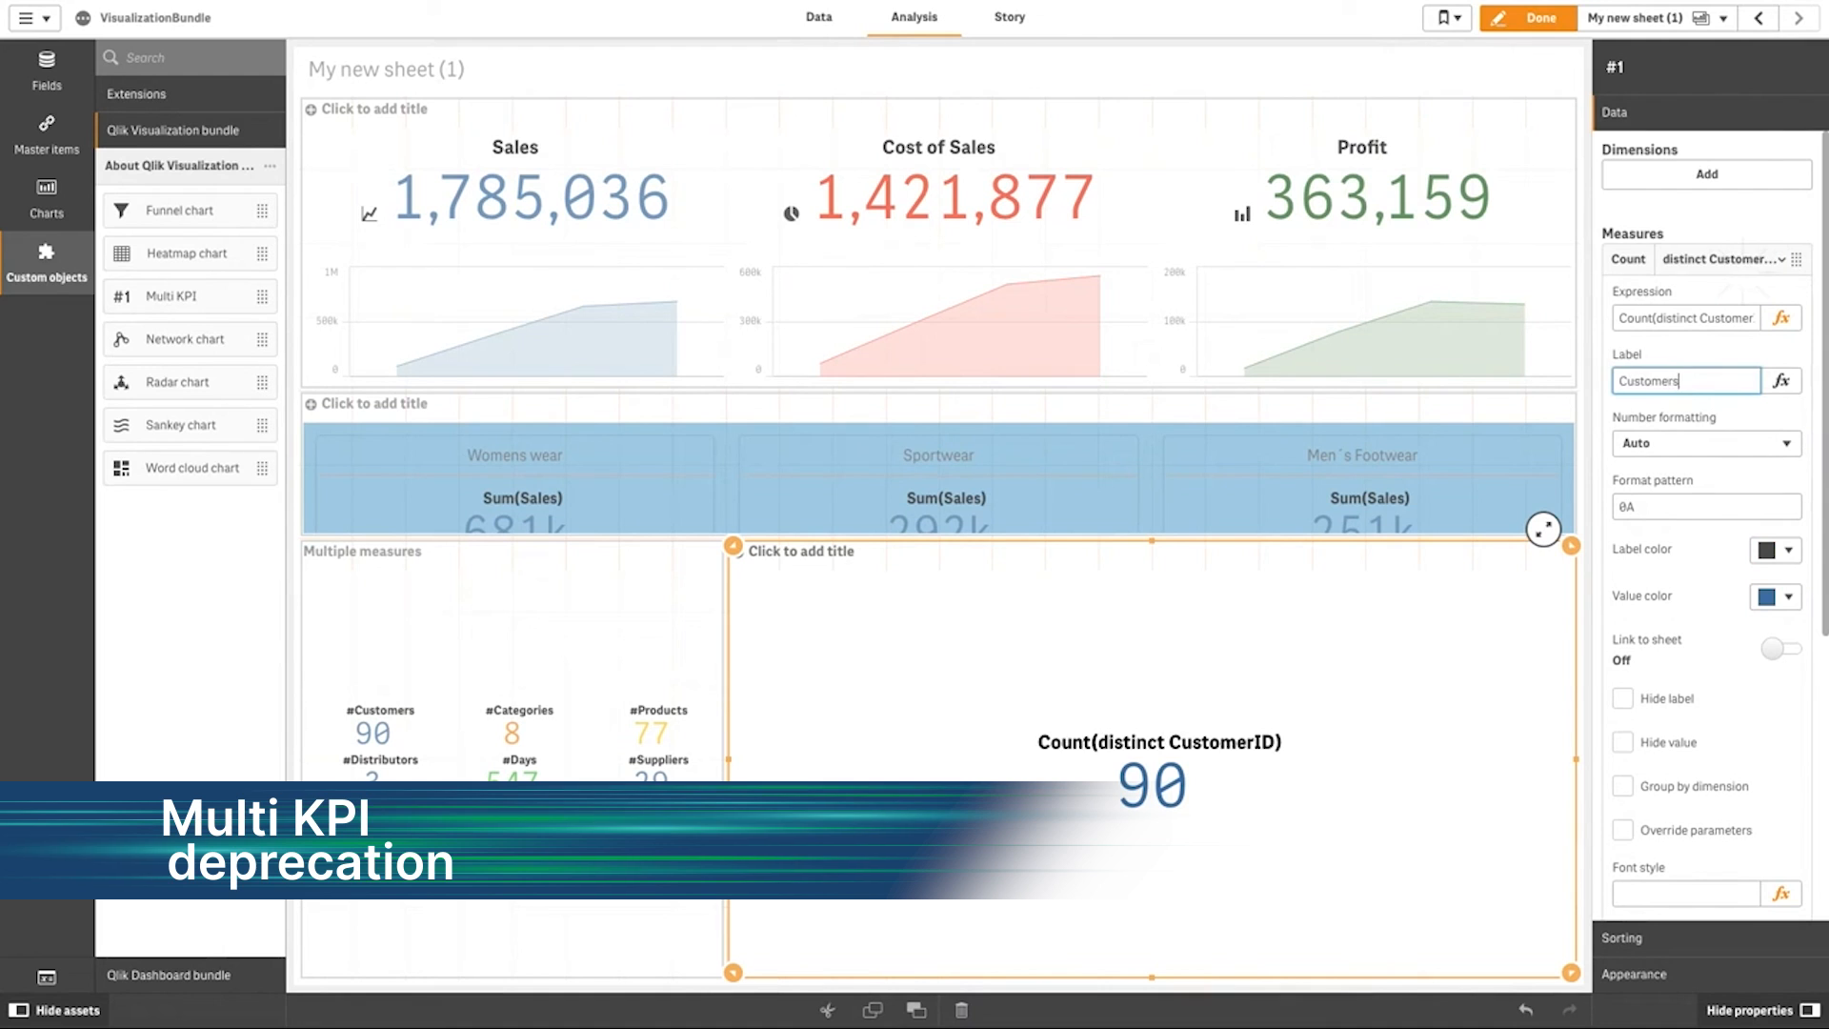
pyautogui.click(1774, 596)
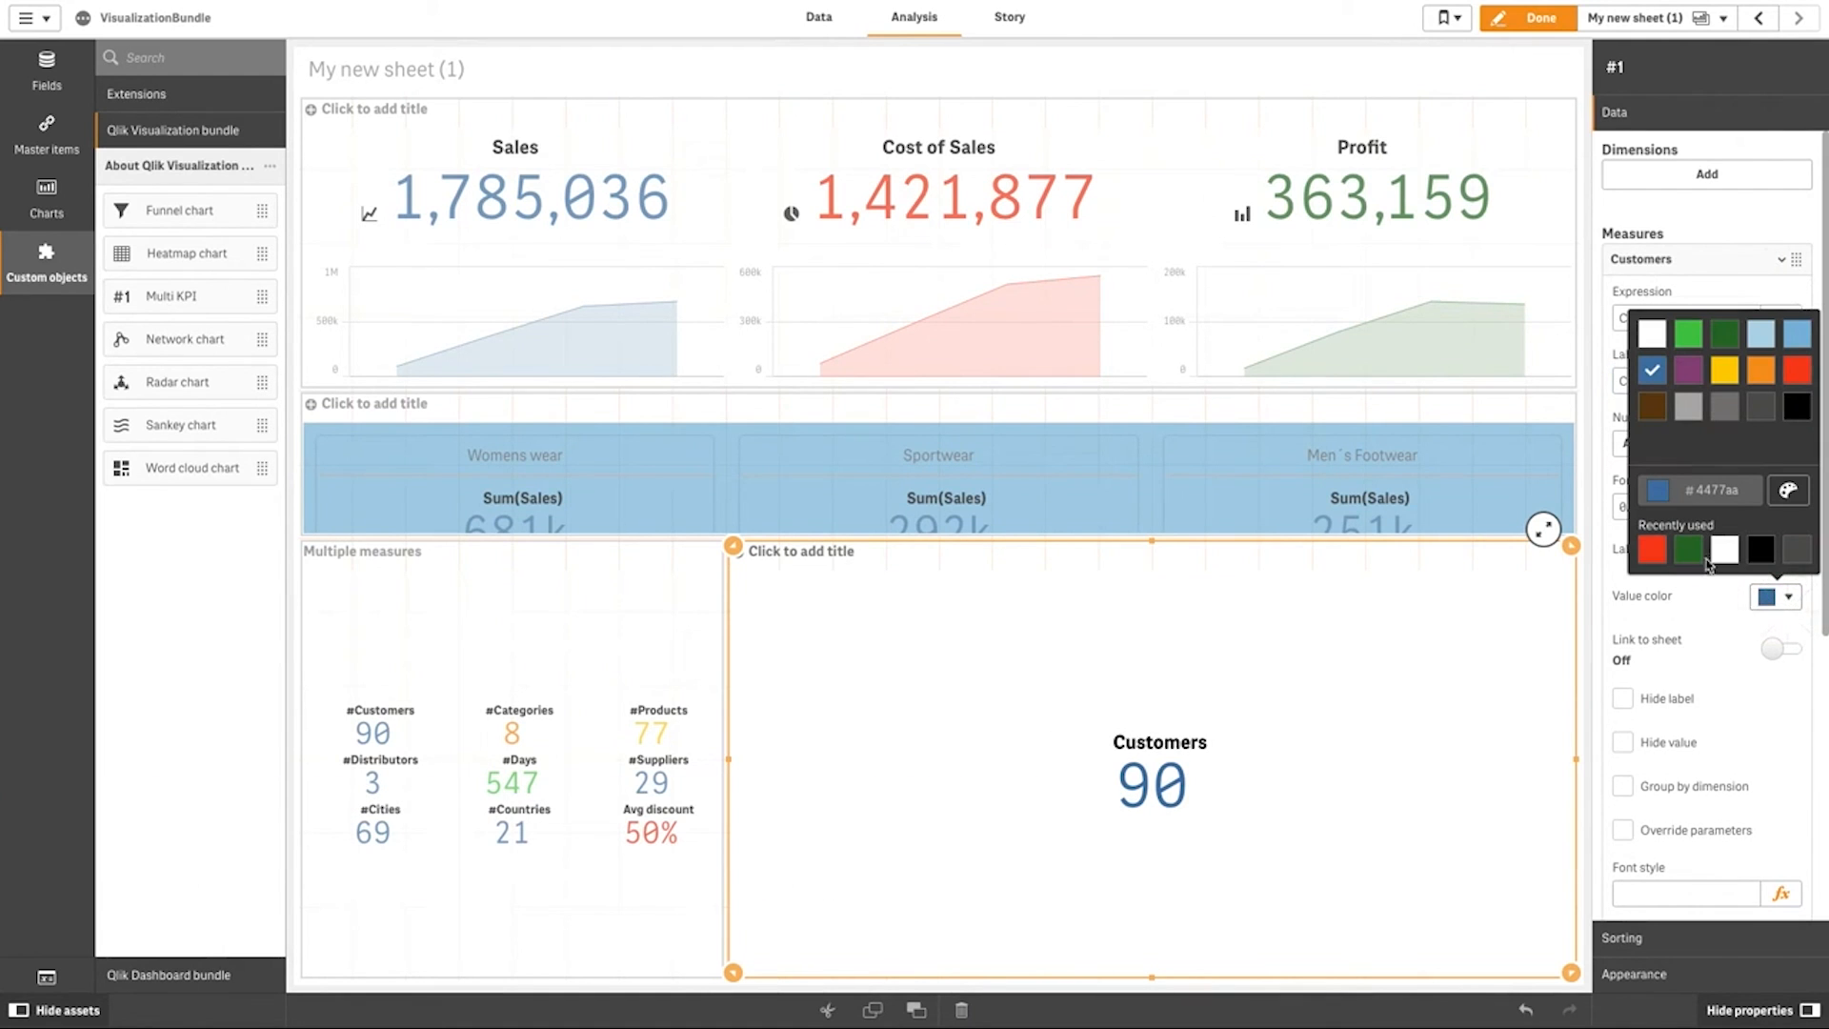
pyautogui.click(1687, 334)
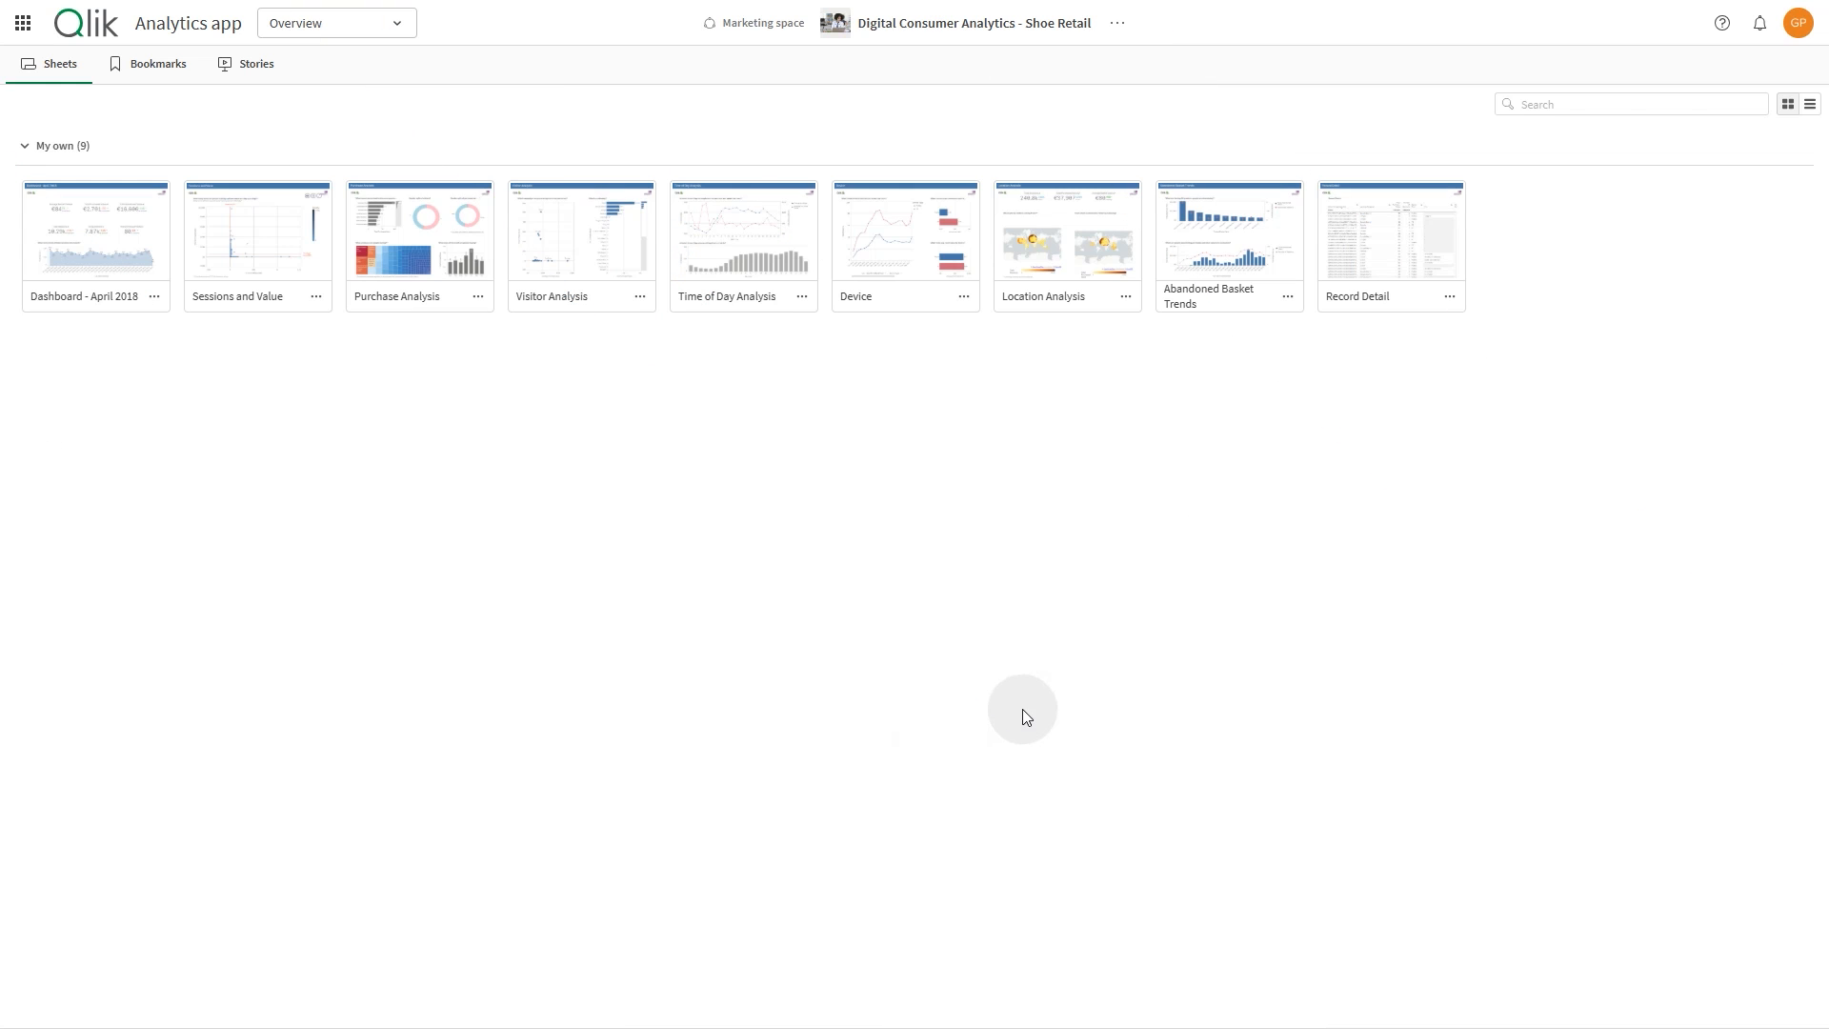
# Open the Shoe Retail app's Sheets overview showing its nine sheets
pyautogui.click(973, 22)
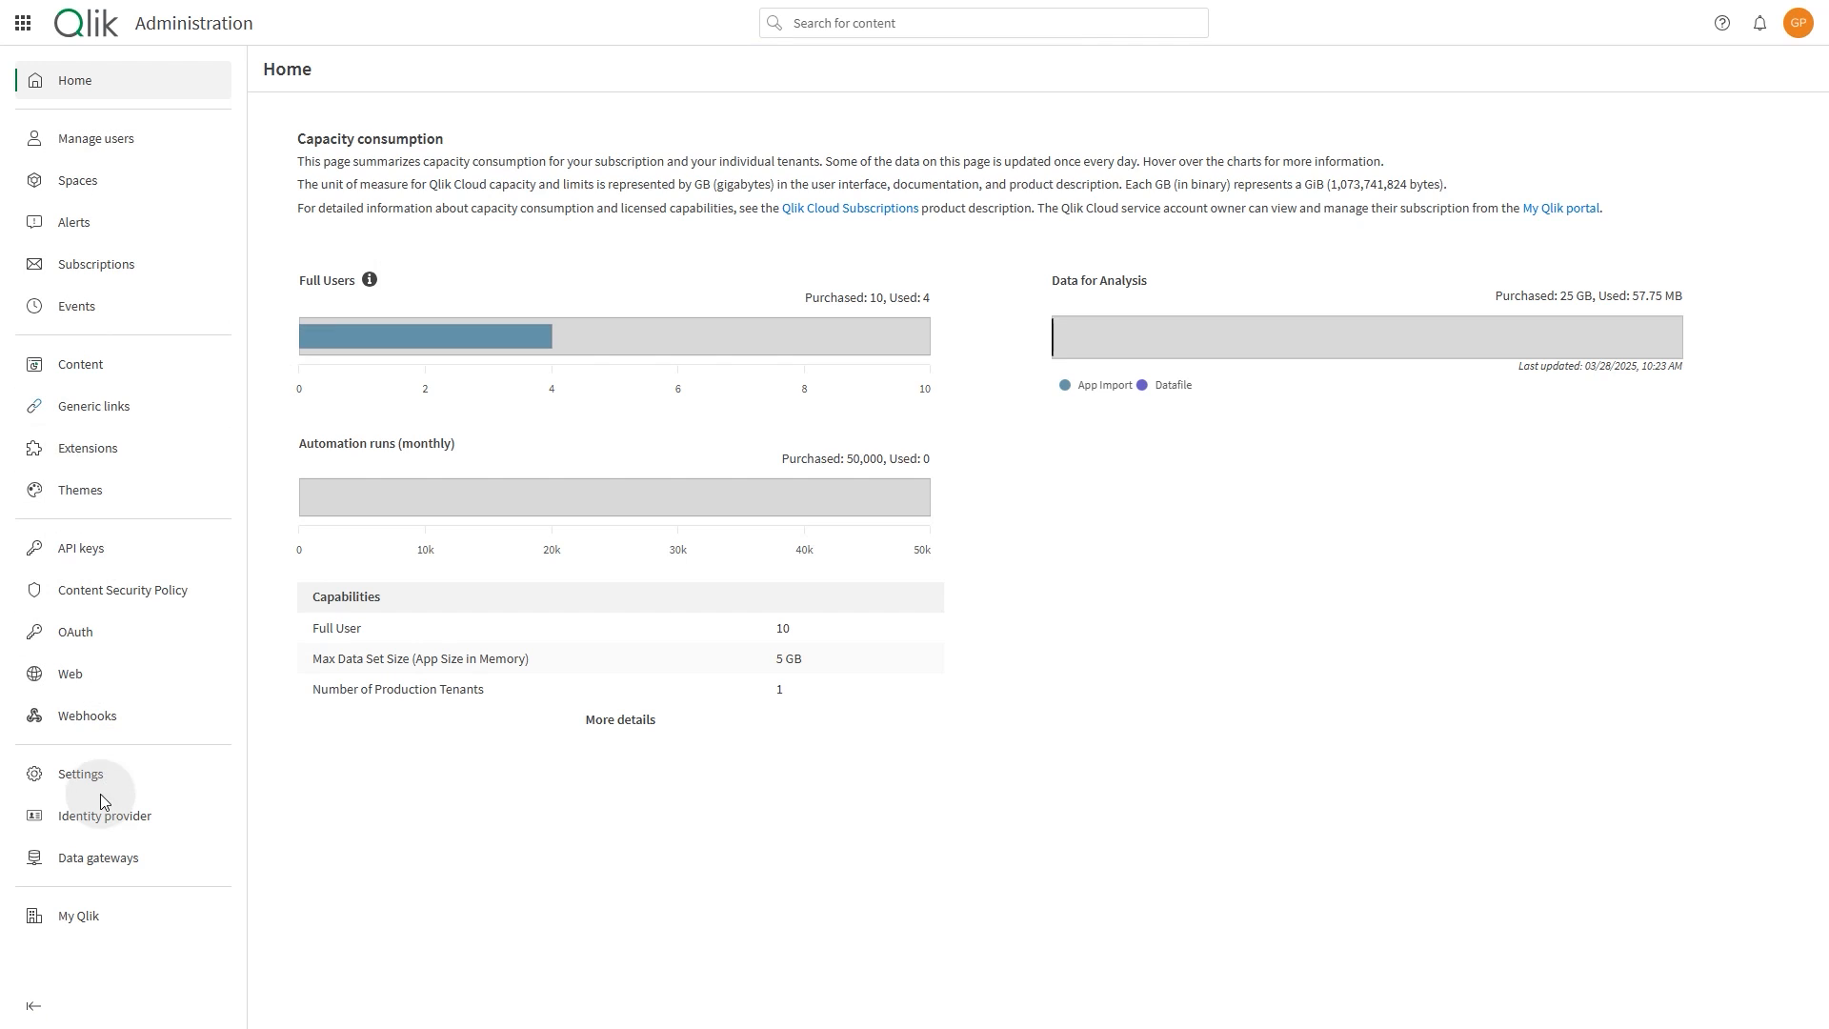
# Open tenant Settings and scroll down to the Feature control section
pyautogui.click(80, 774)
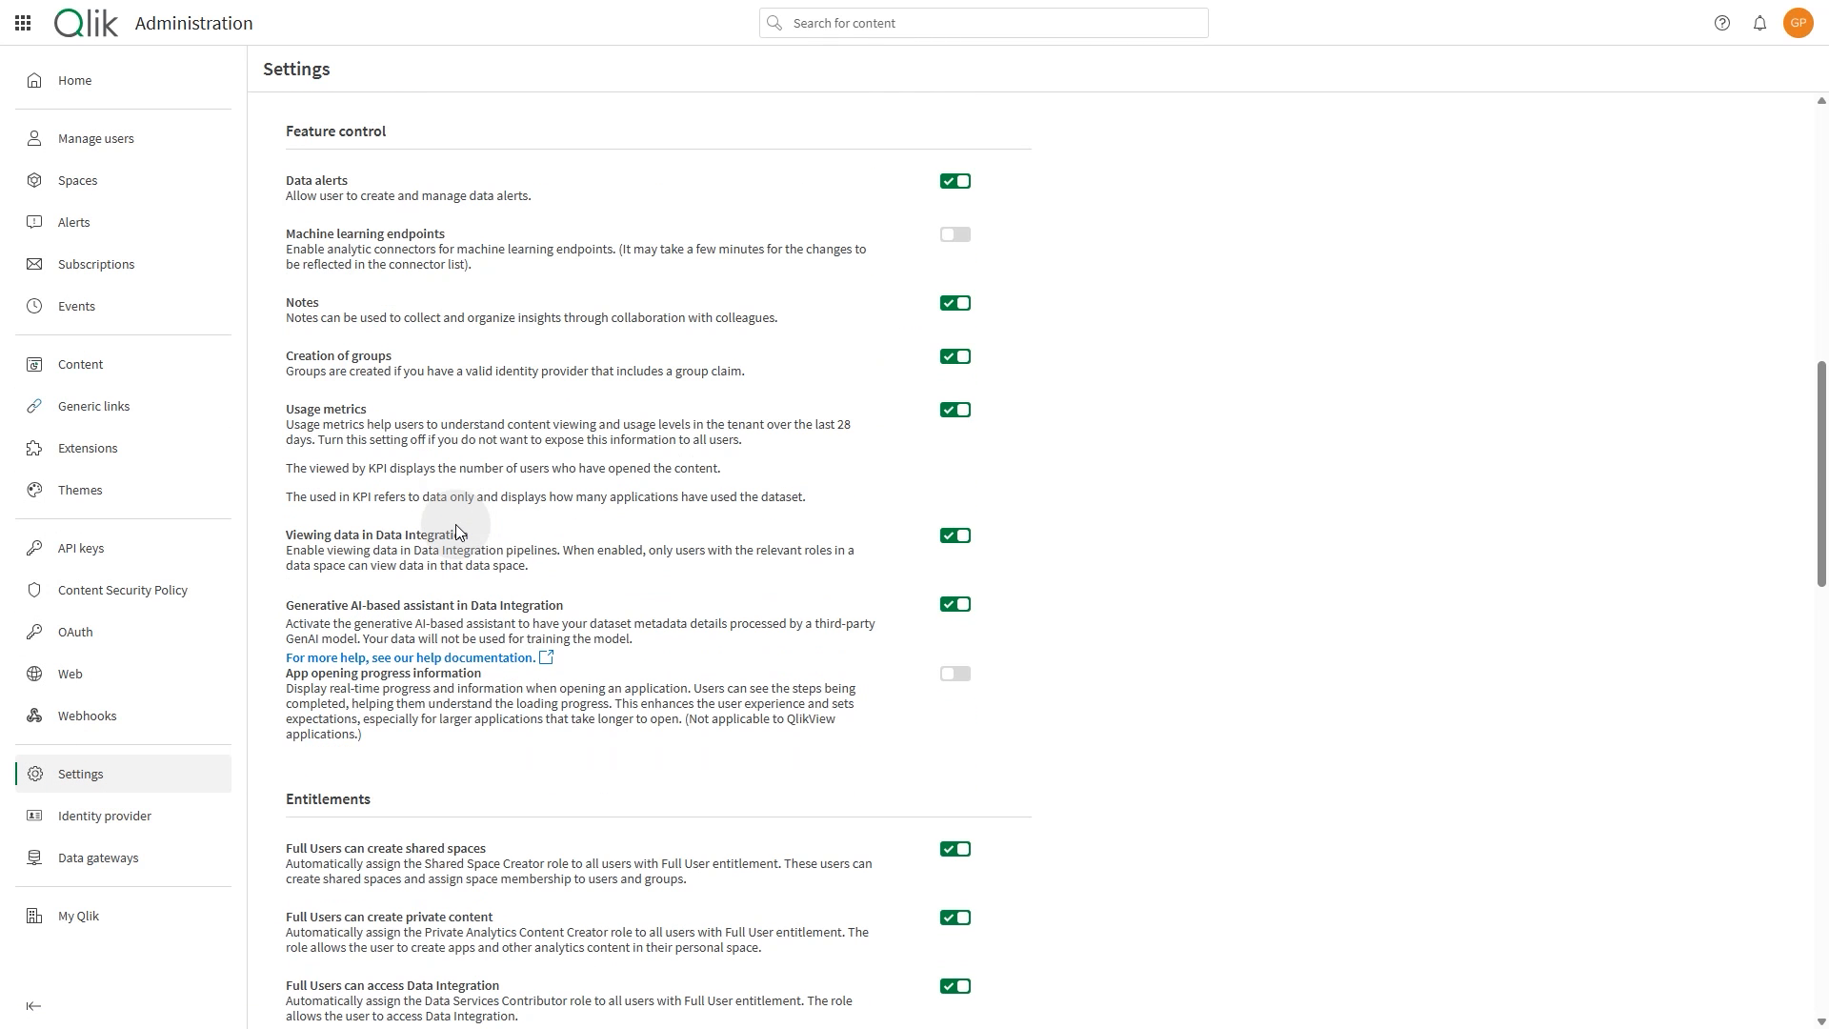
pyautogui.scroll(-3)
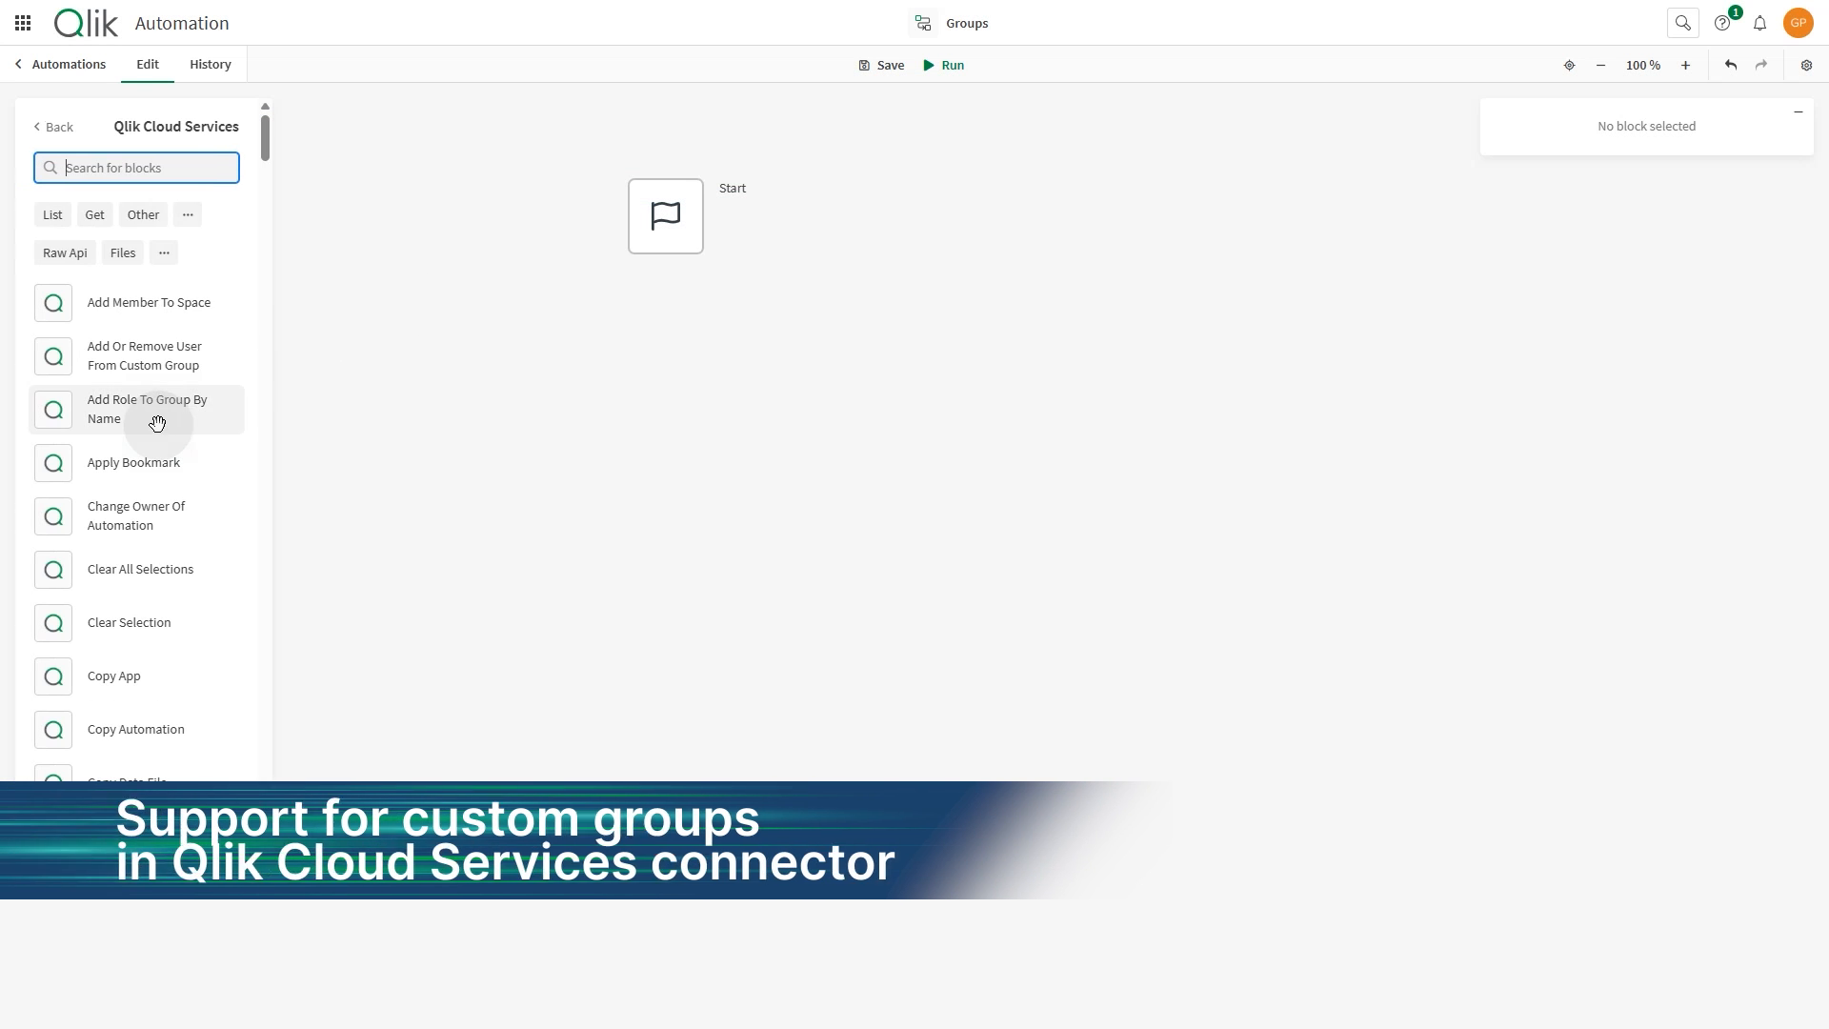
# Search blocks for 'Gro' in the Qlik Cloud Services panel to list group blocks
pyautogui.write('Grou')
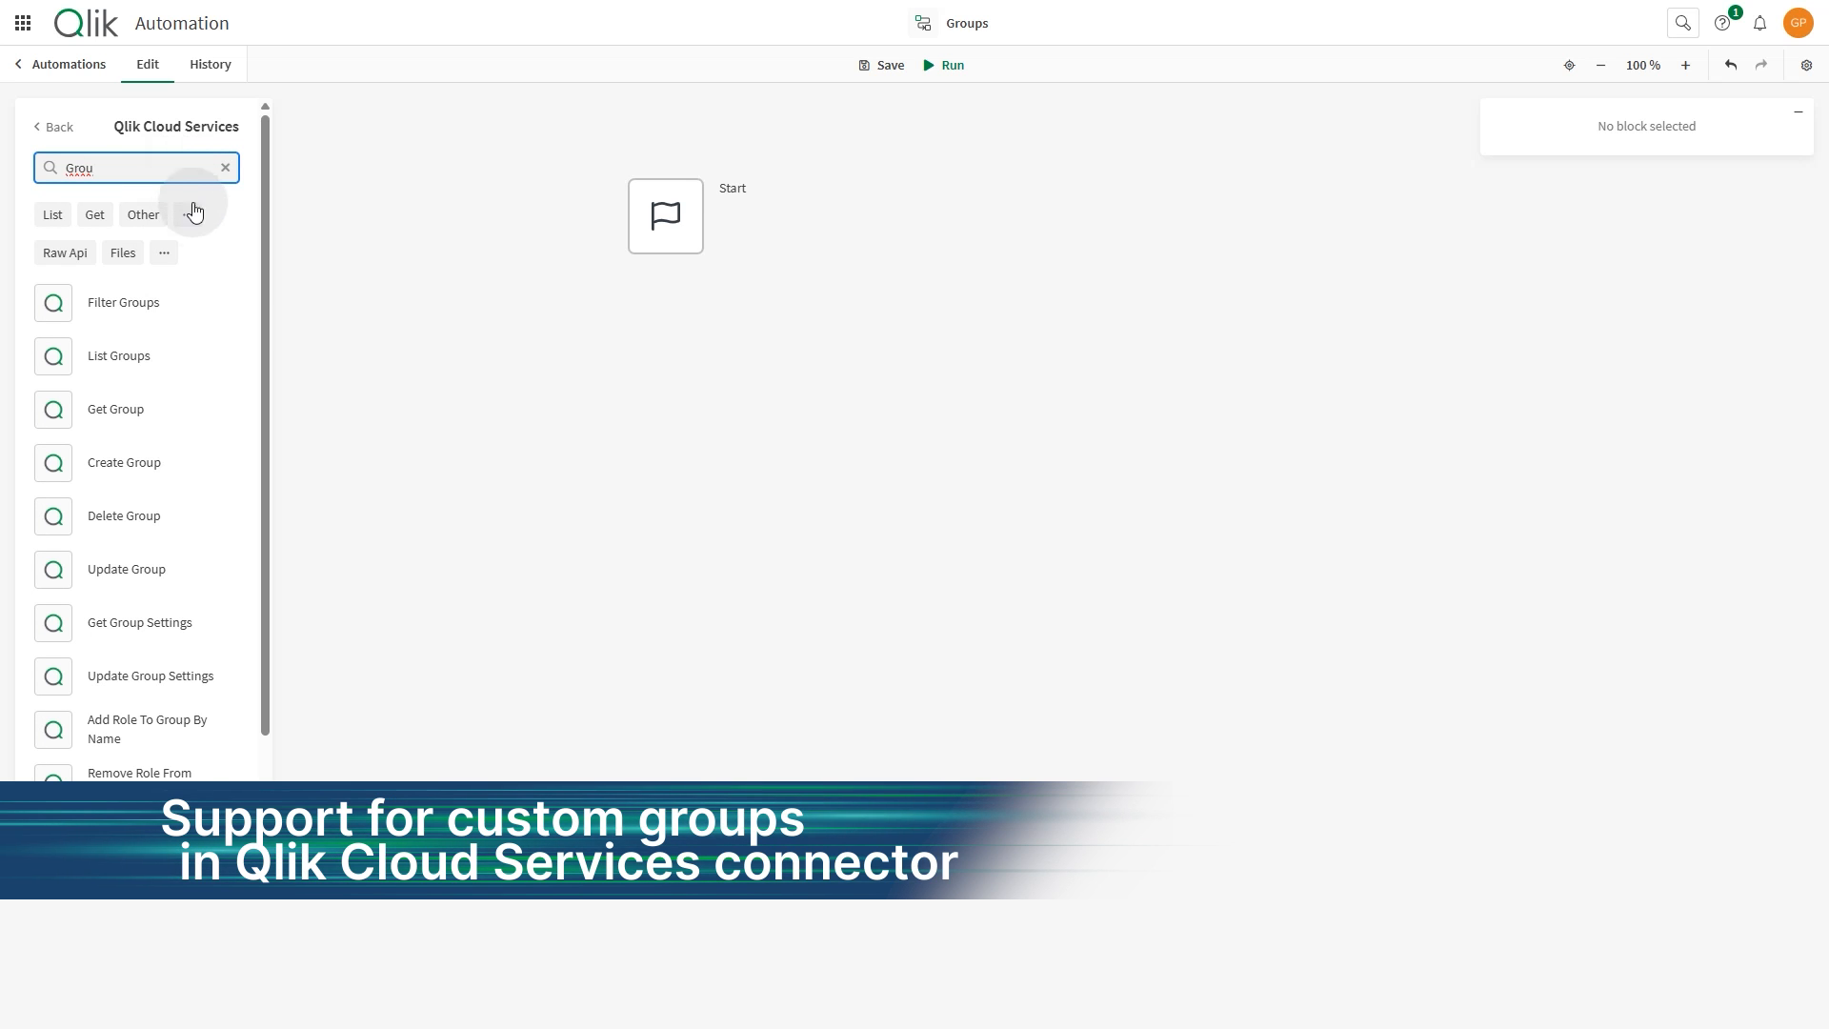
pyautogui.moveTo(123, 462); pyautogui.dragTo(344, 452)
pyautogui.write('sa')
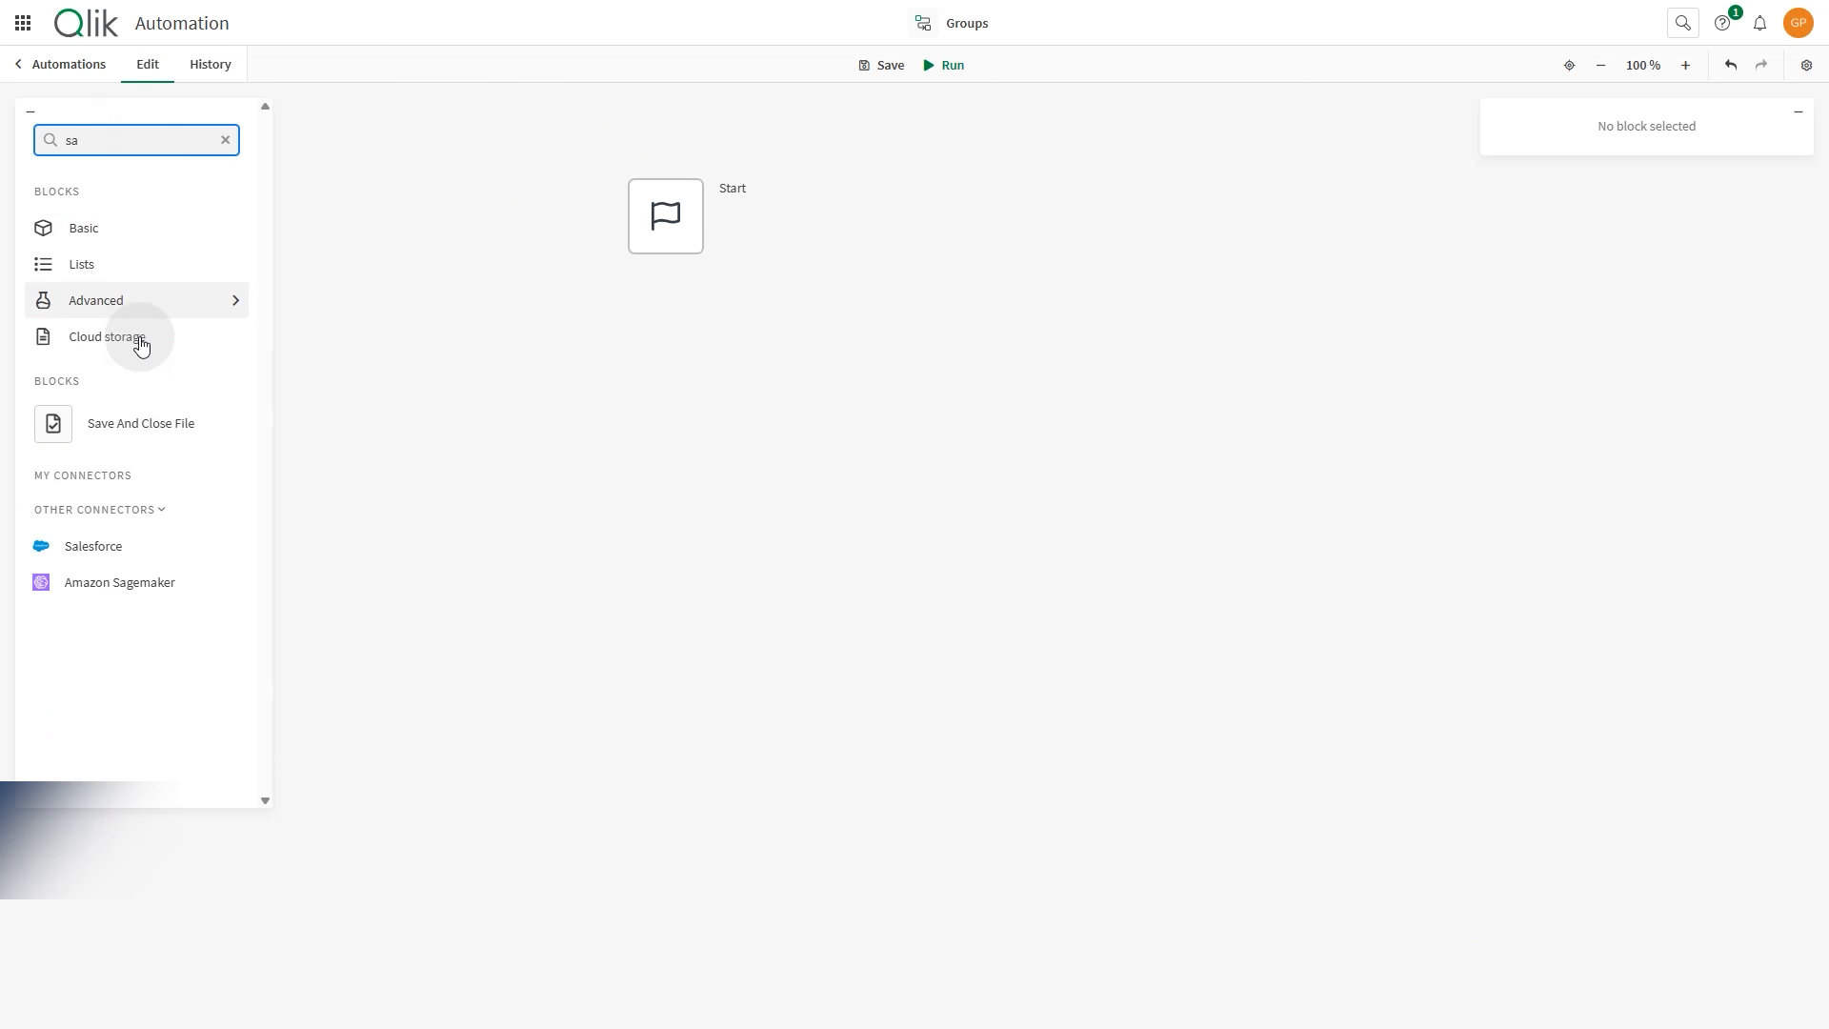
# Find the Salesforce Create Task block by searching 'tas' in the Salesforce connector
pyautogui.click(93, 546)
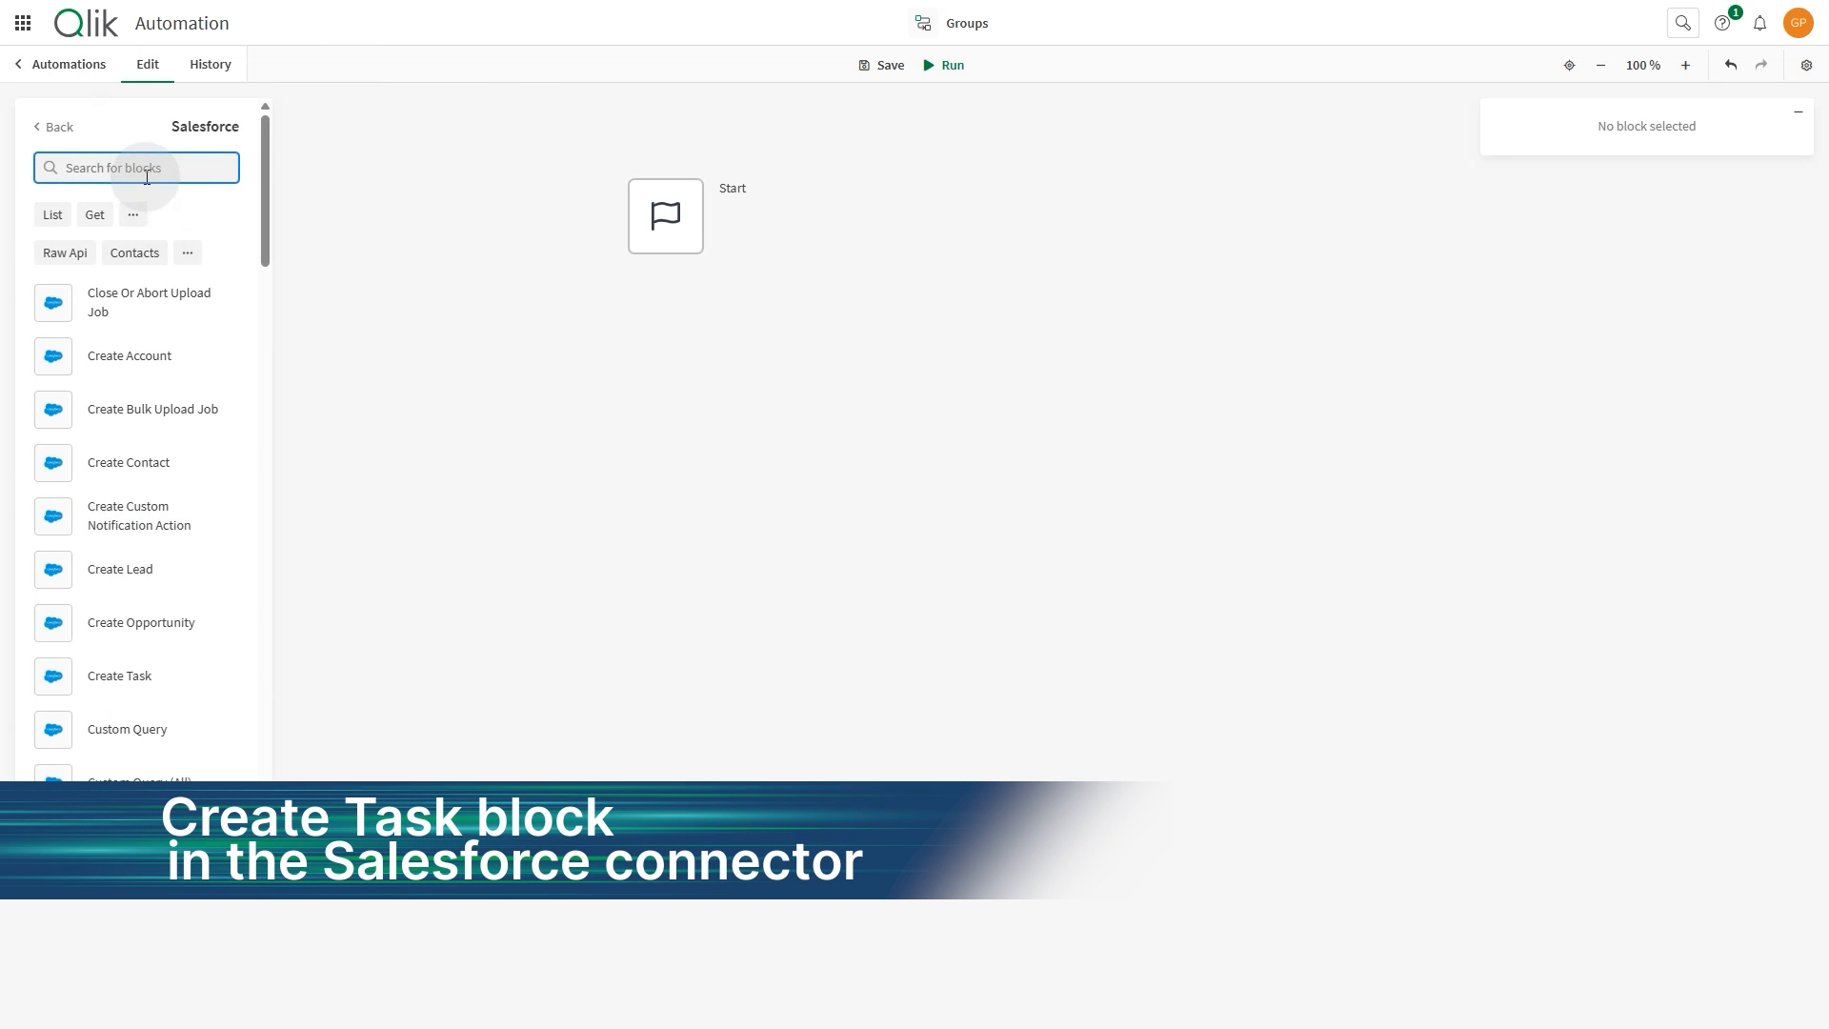
pyautogui.write('tas')
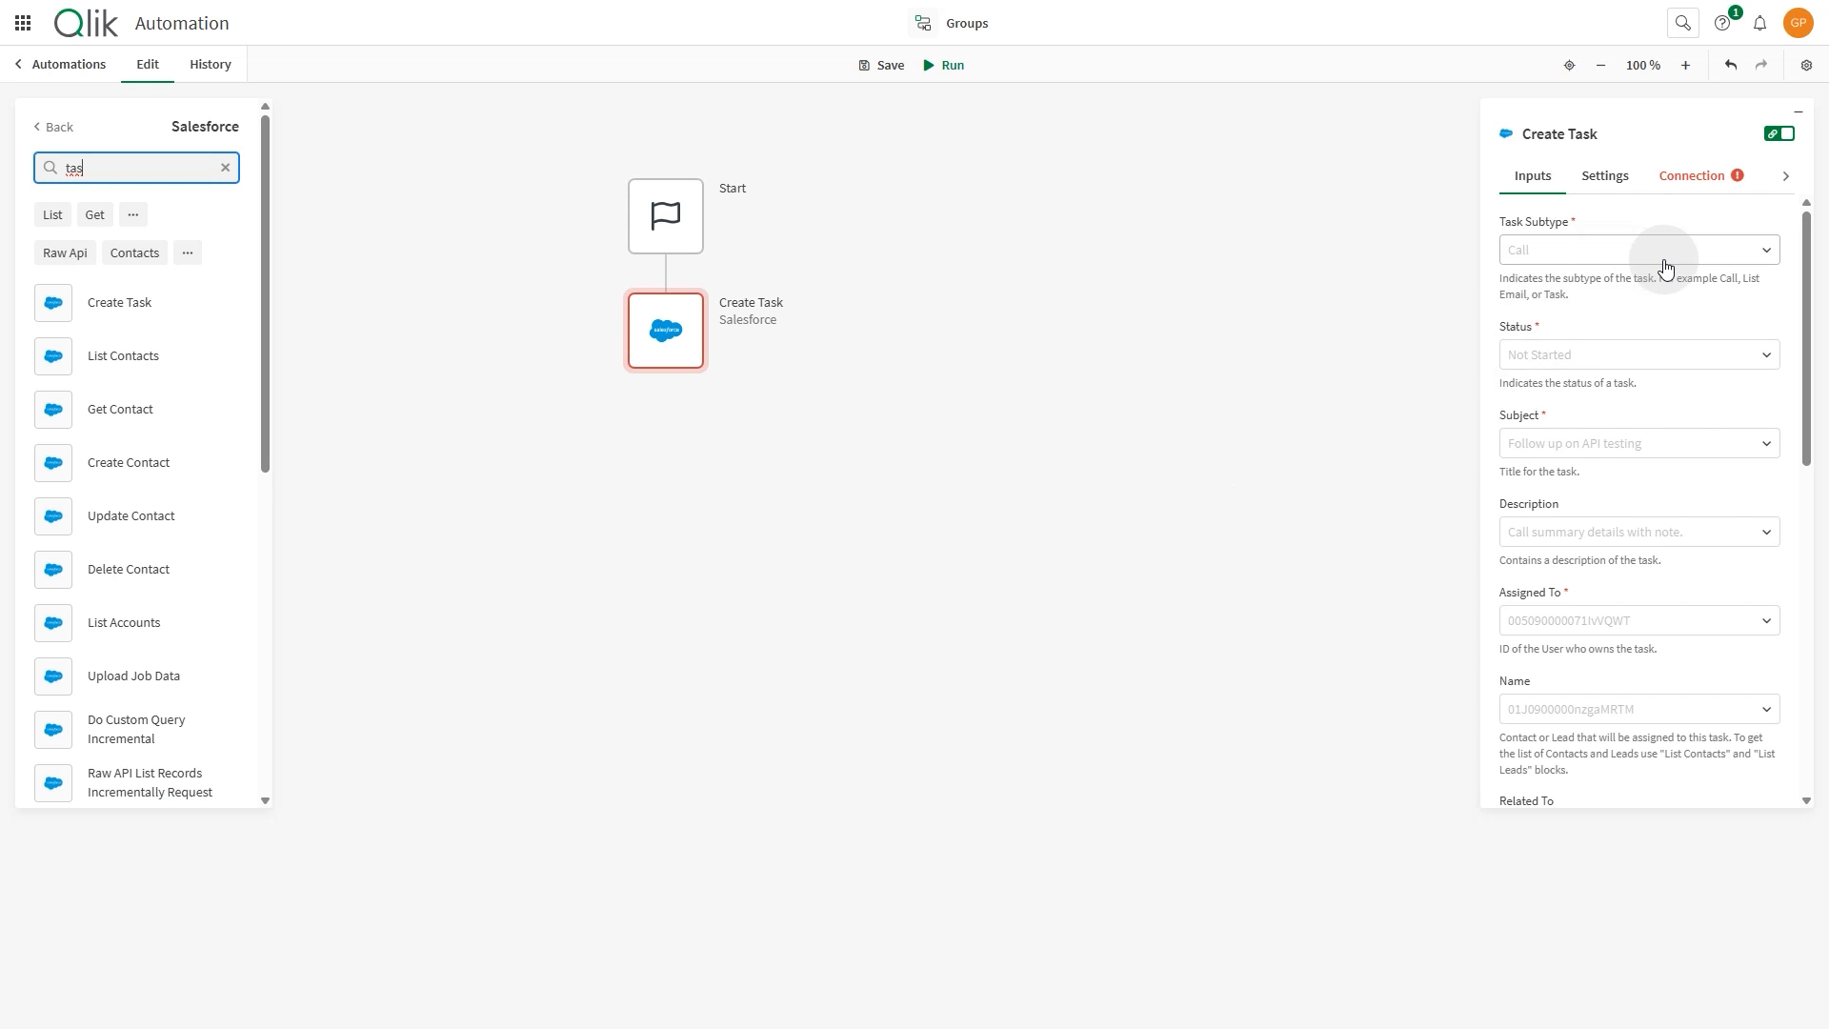
pyautogui.moveTo(1631, 515)
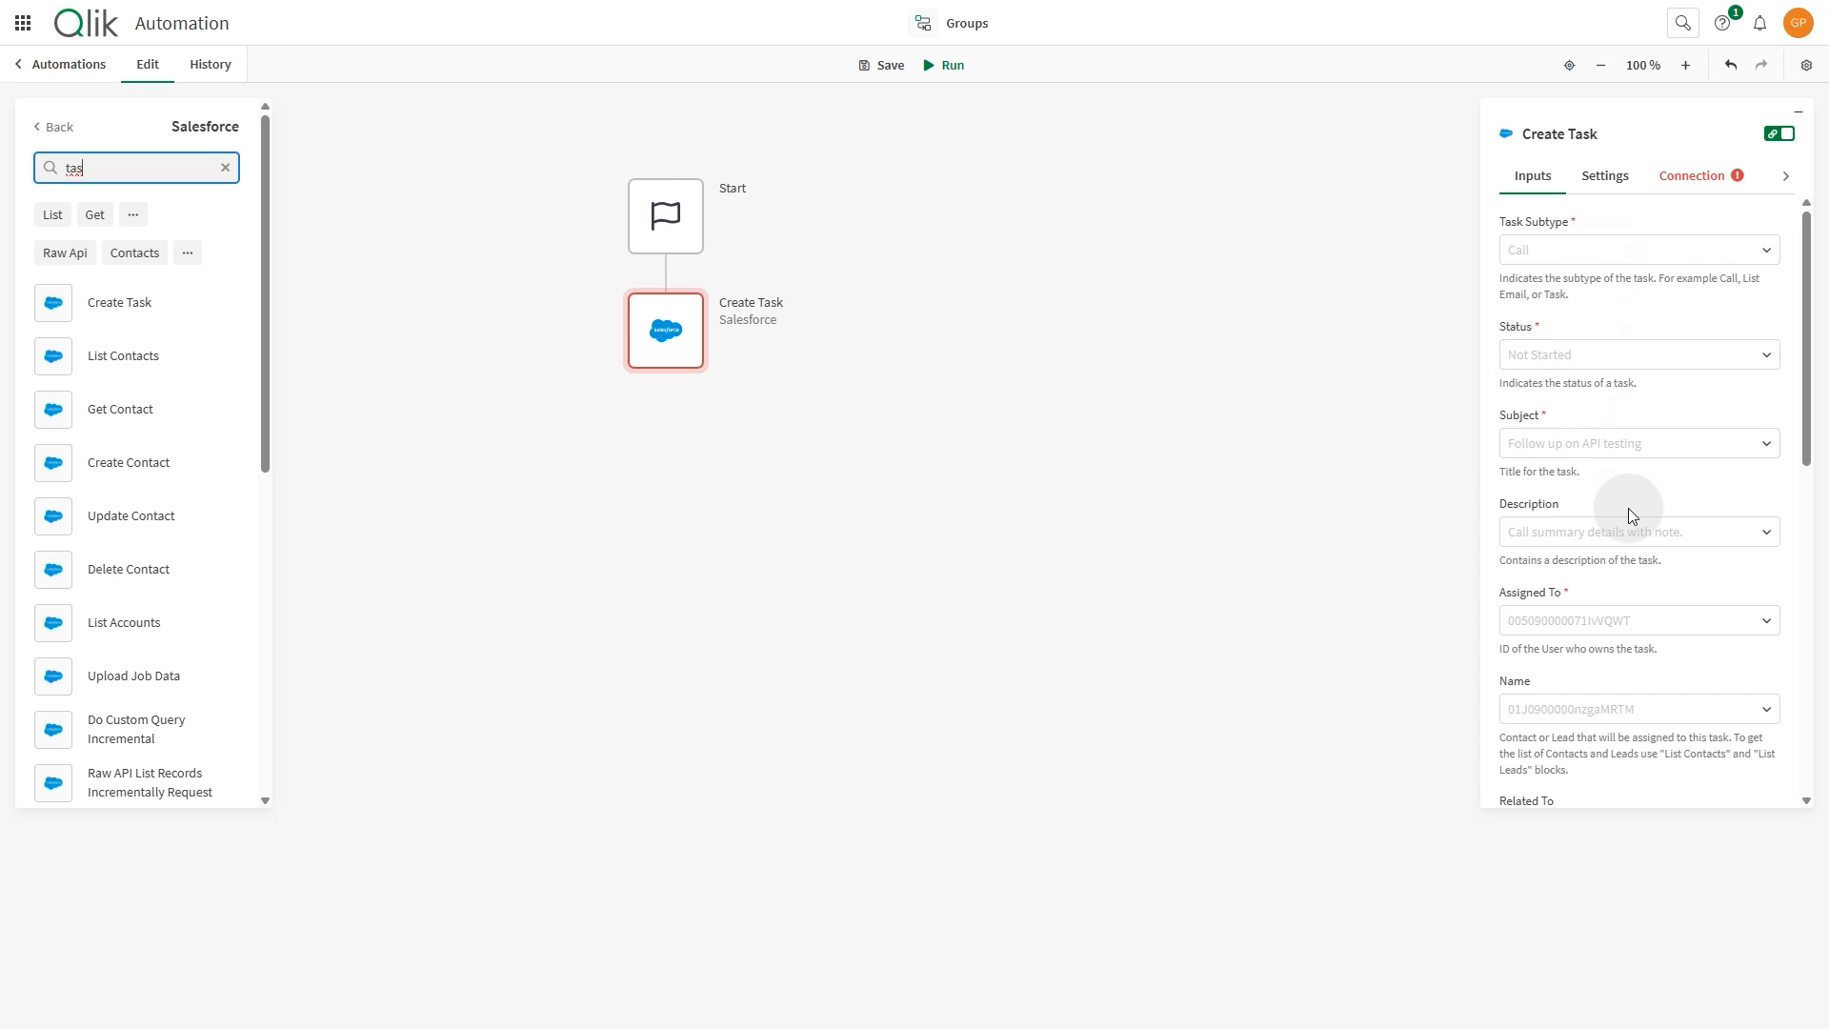
pyautogui.scroll(-3)
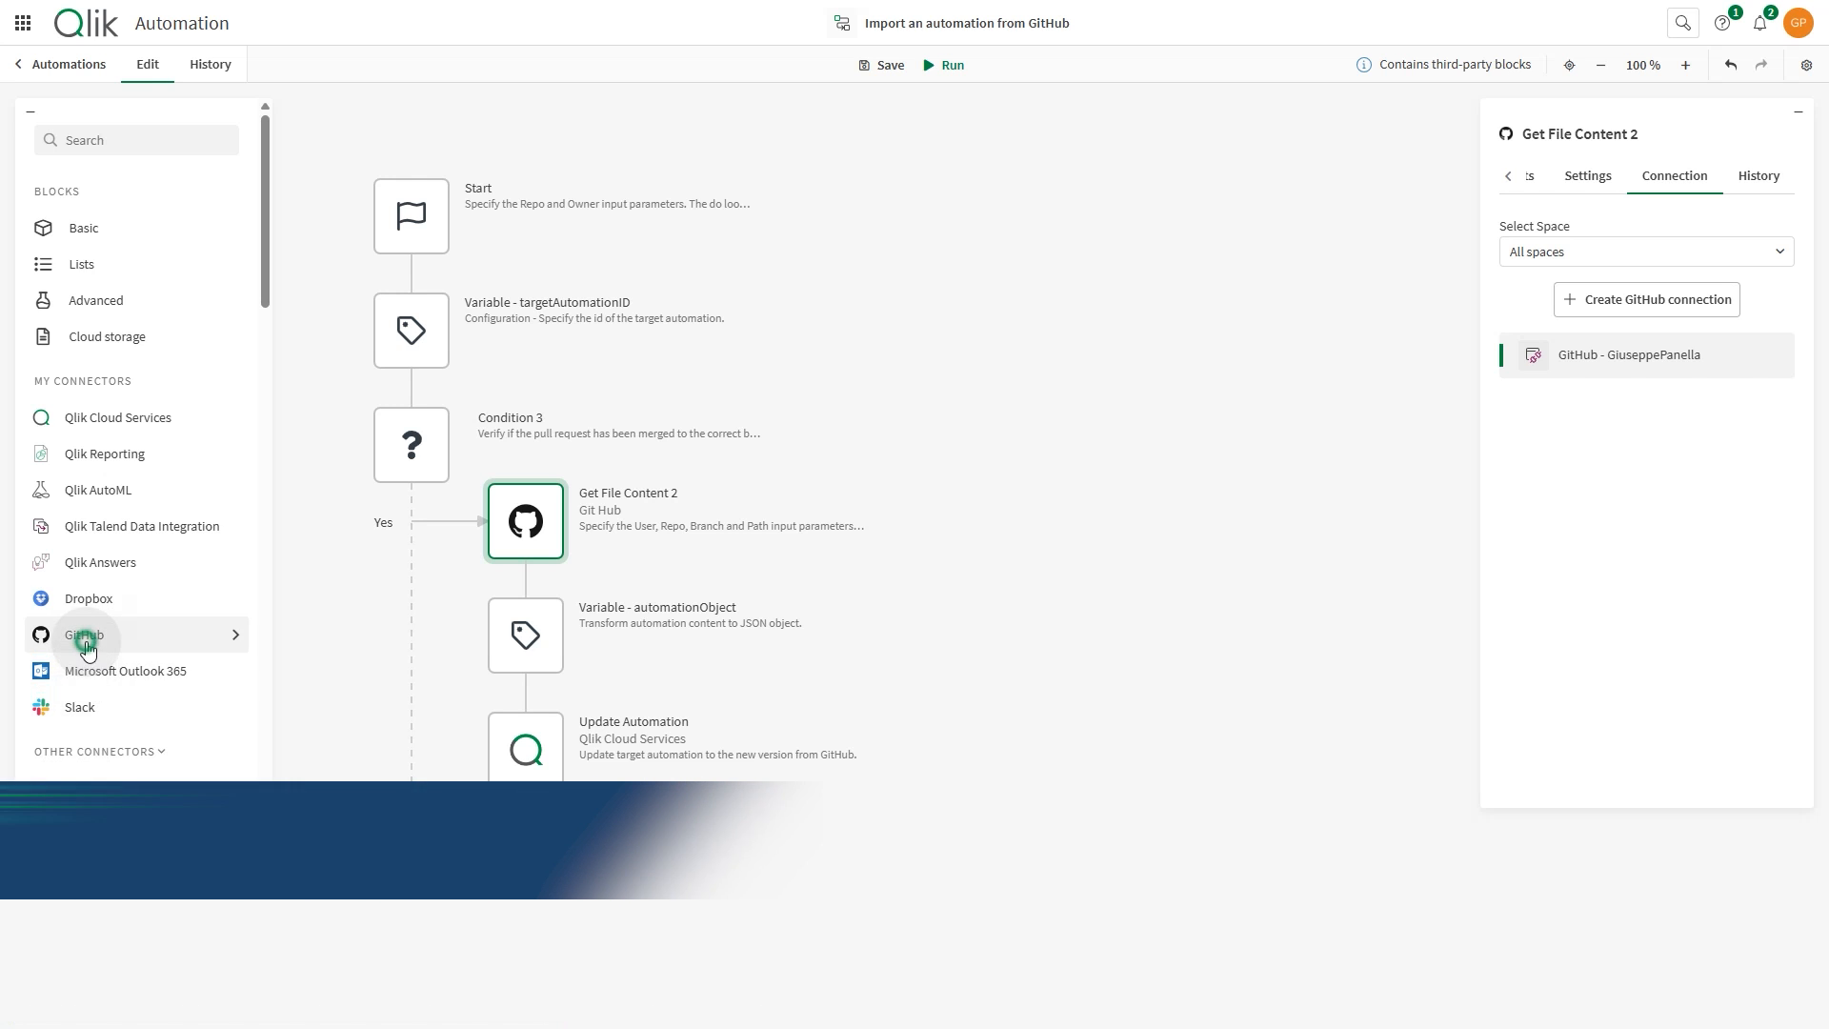
# Add the GitHub connector's Delete File block at the end of the flow and review its Inputs
pyautogui.click(83, 635)
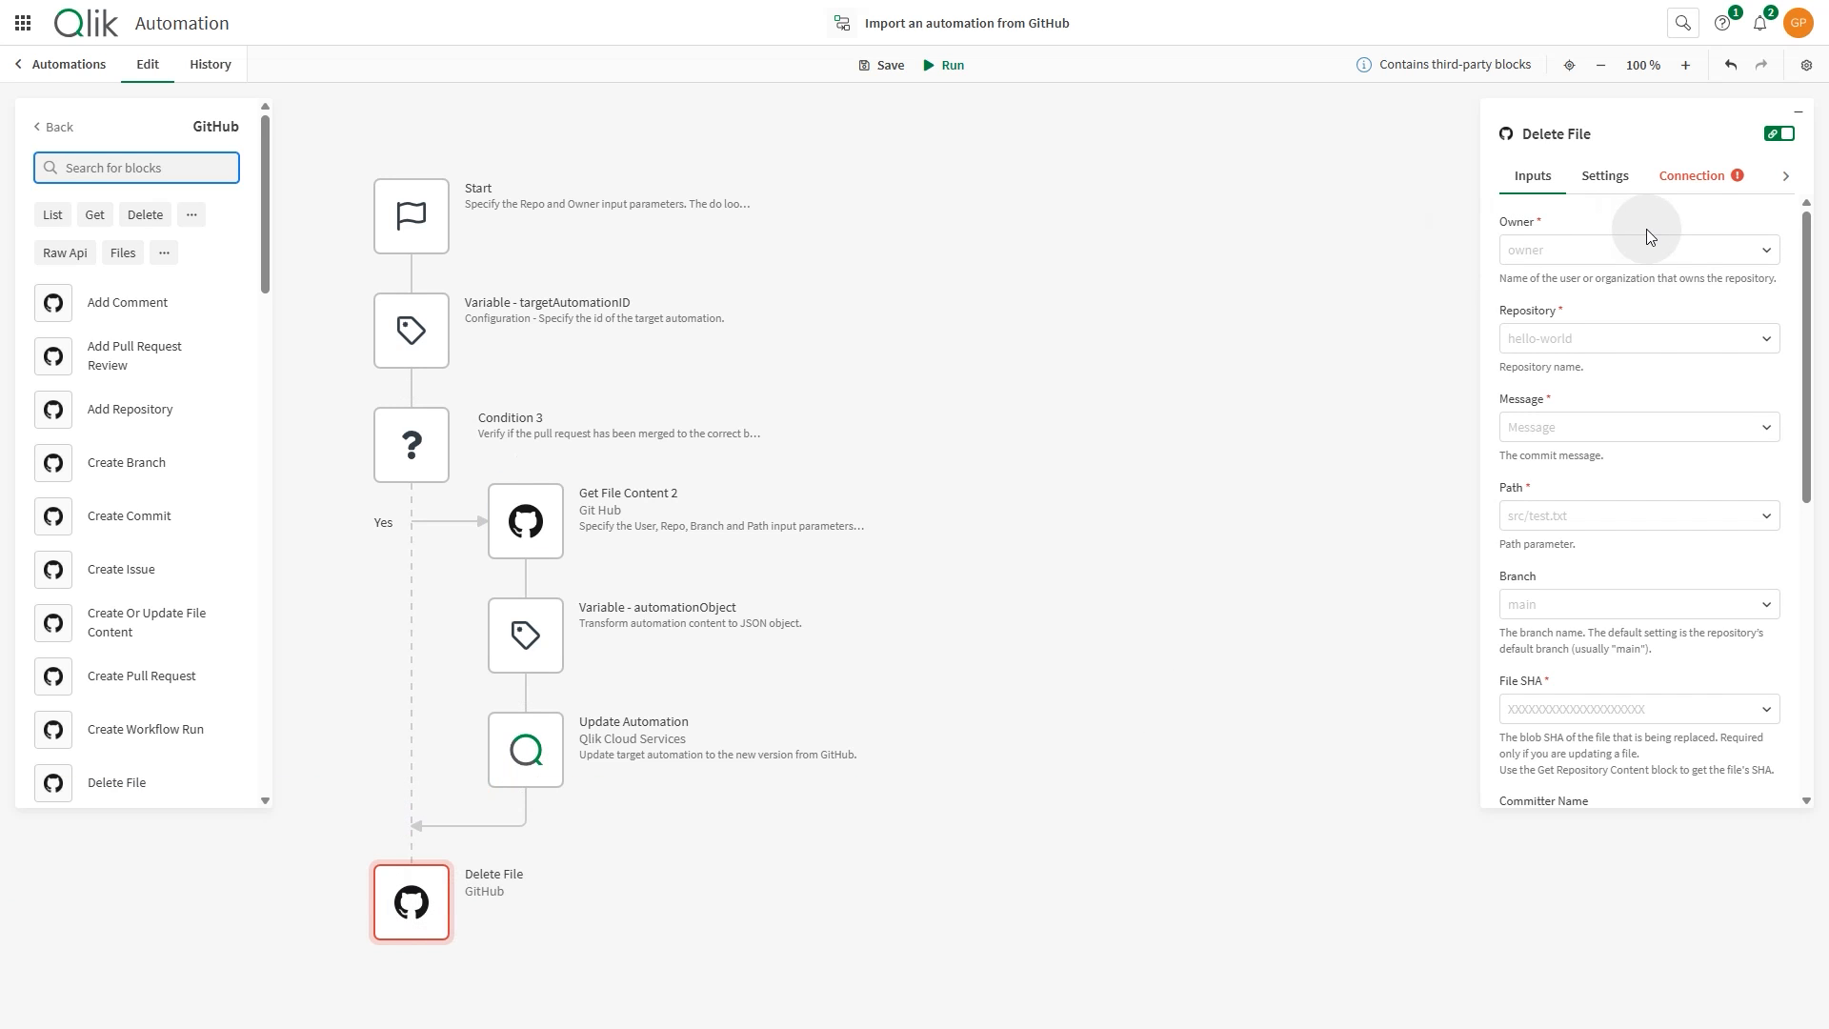
pyautogui.scroll(-3)
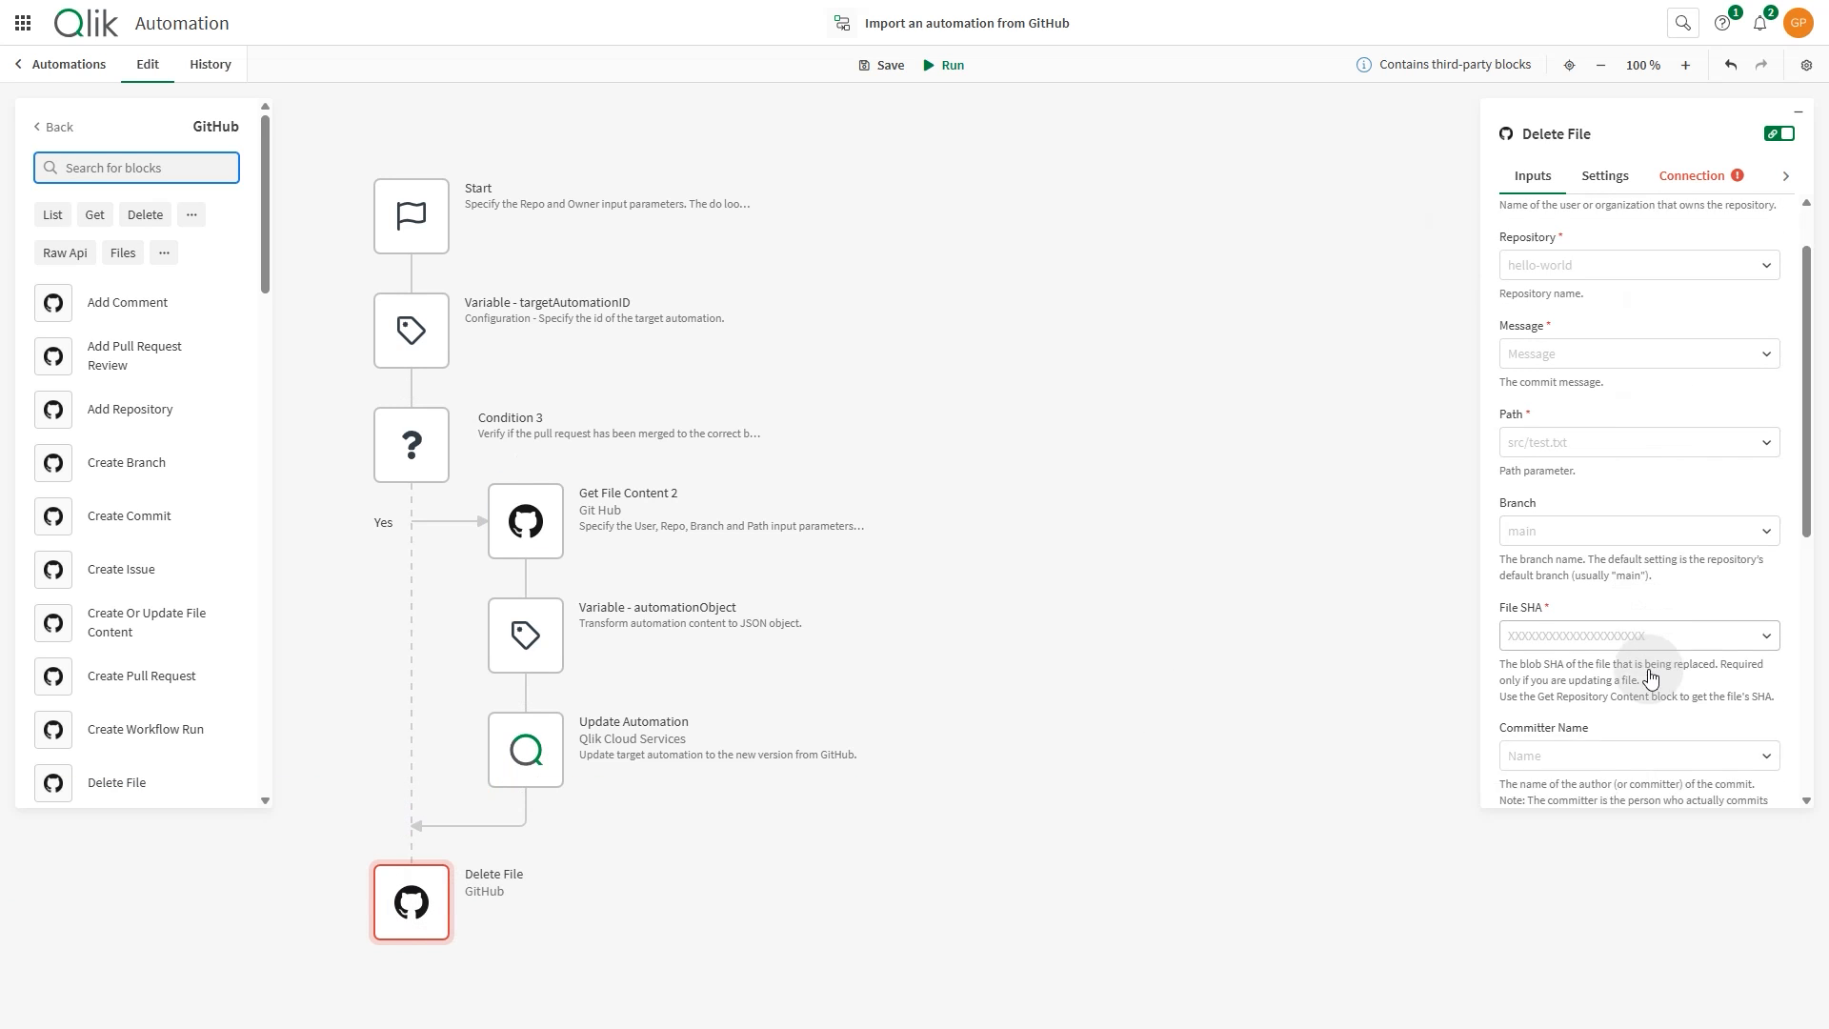
pyautogui.scroll(-3)
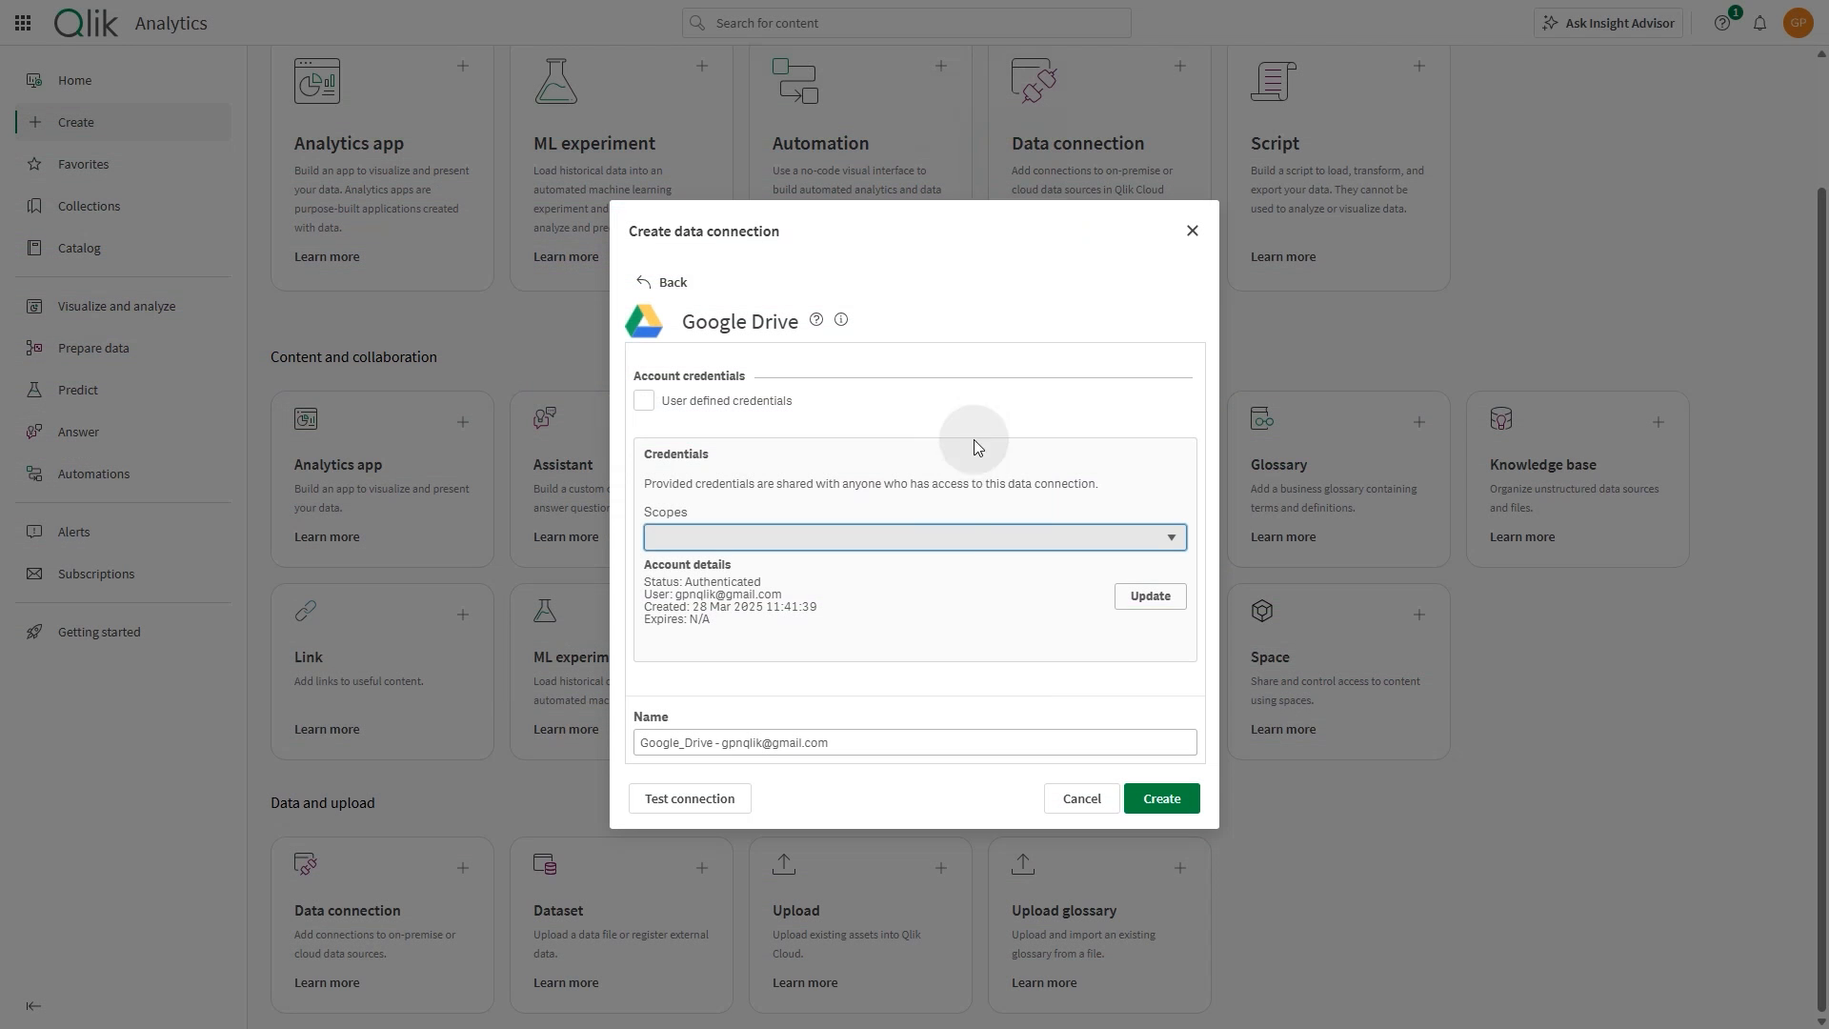
# Set the Google Drive connection's scope to ReadOnly and create the connection
pyautogui.click(914, 536)
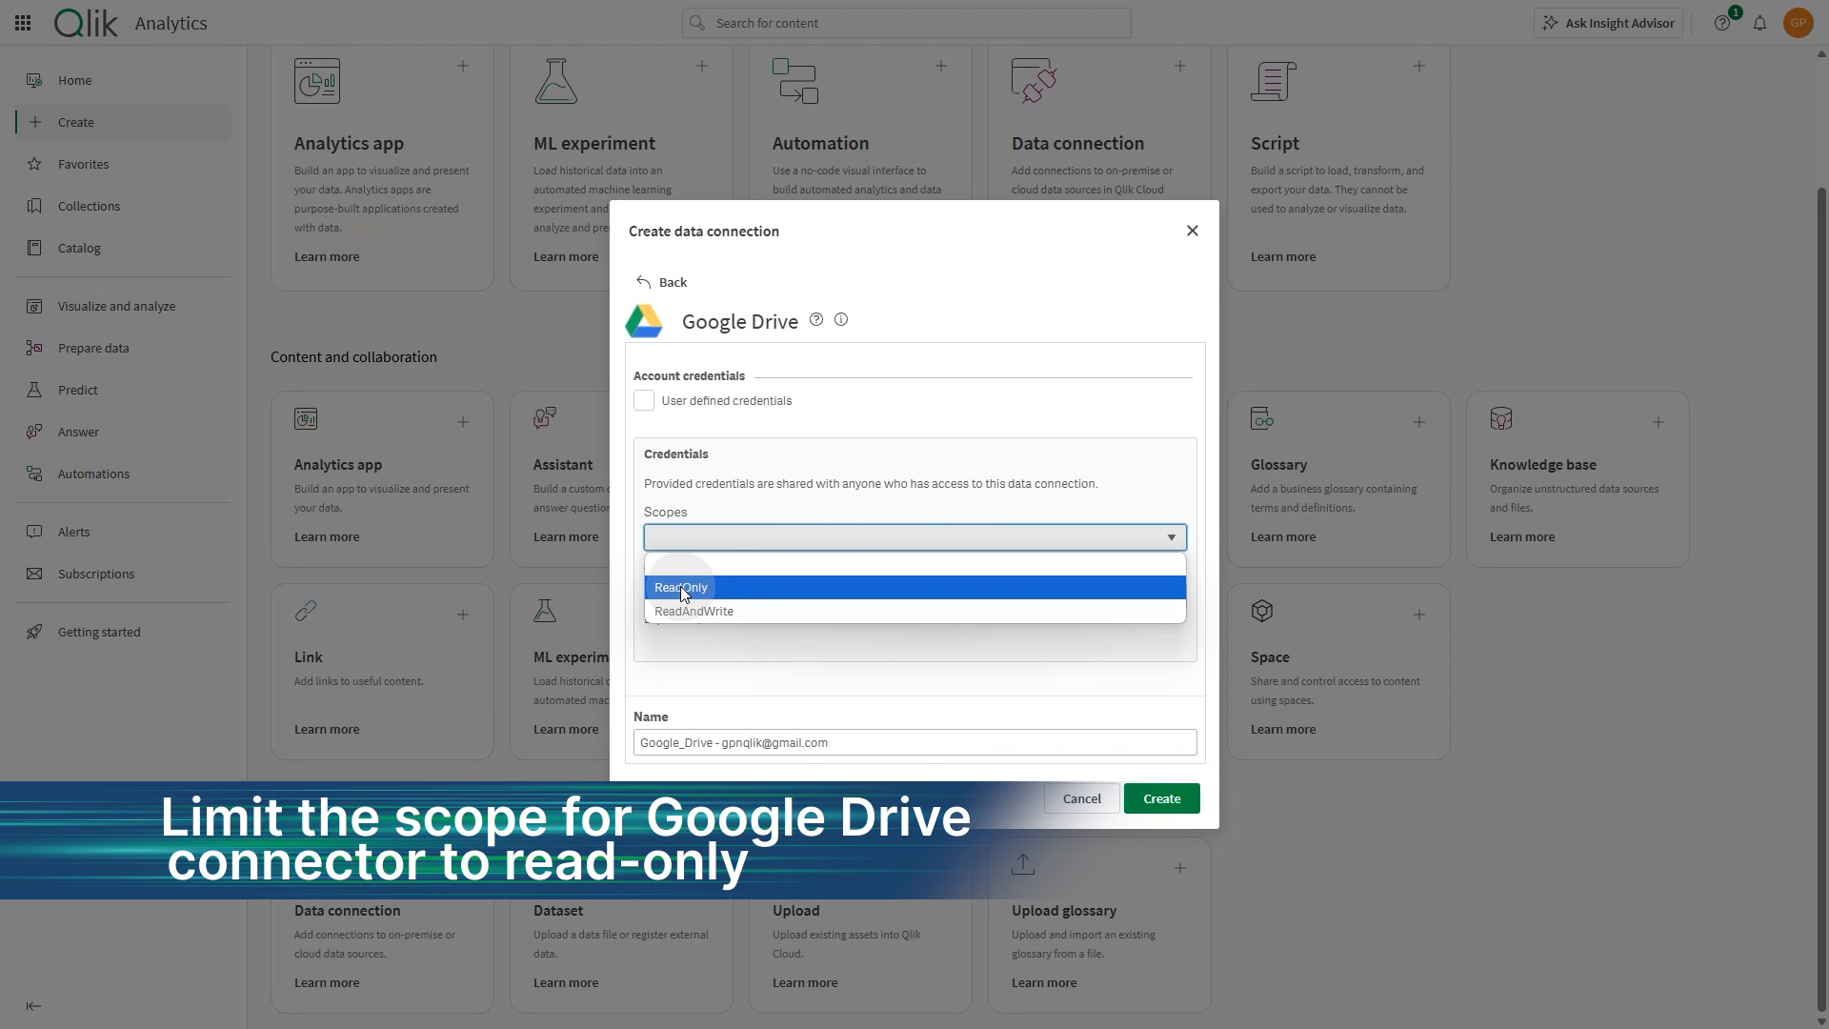
pyautogui.click(681, 587)
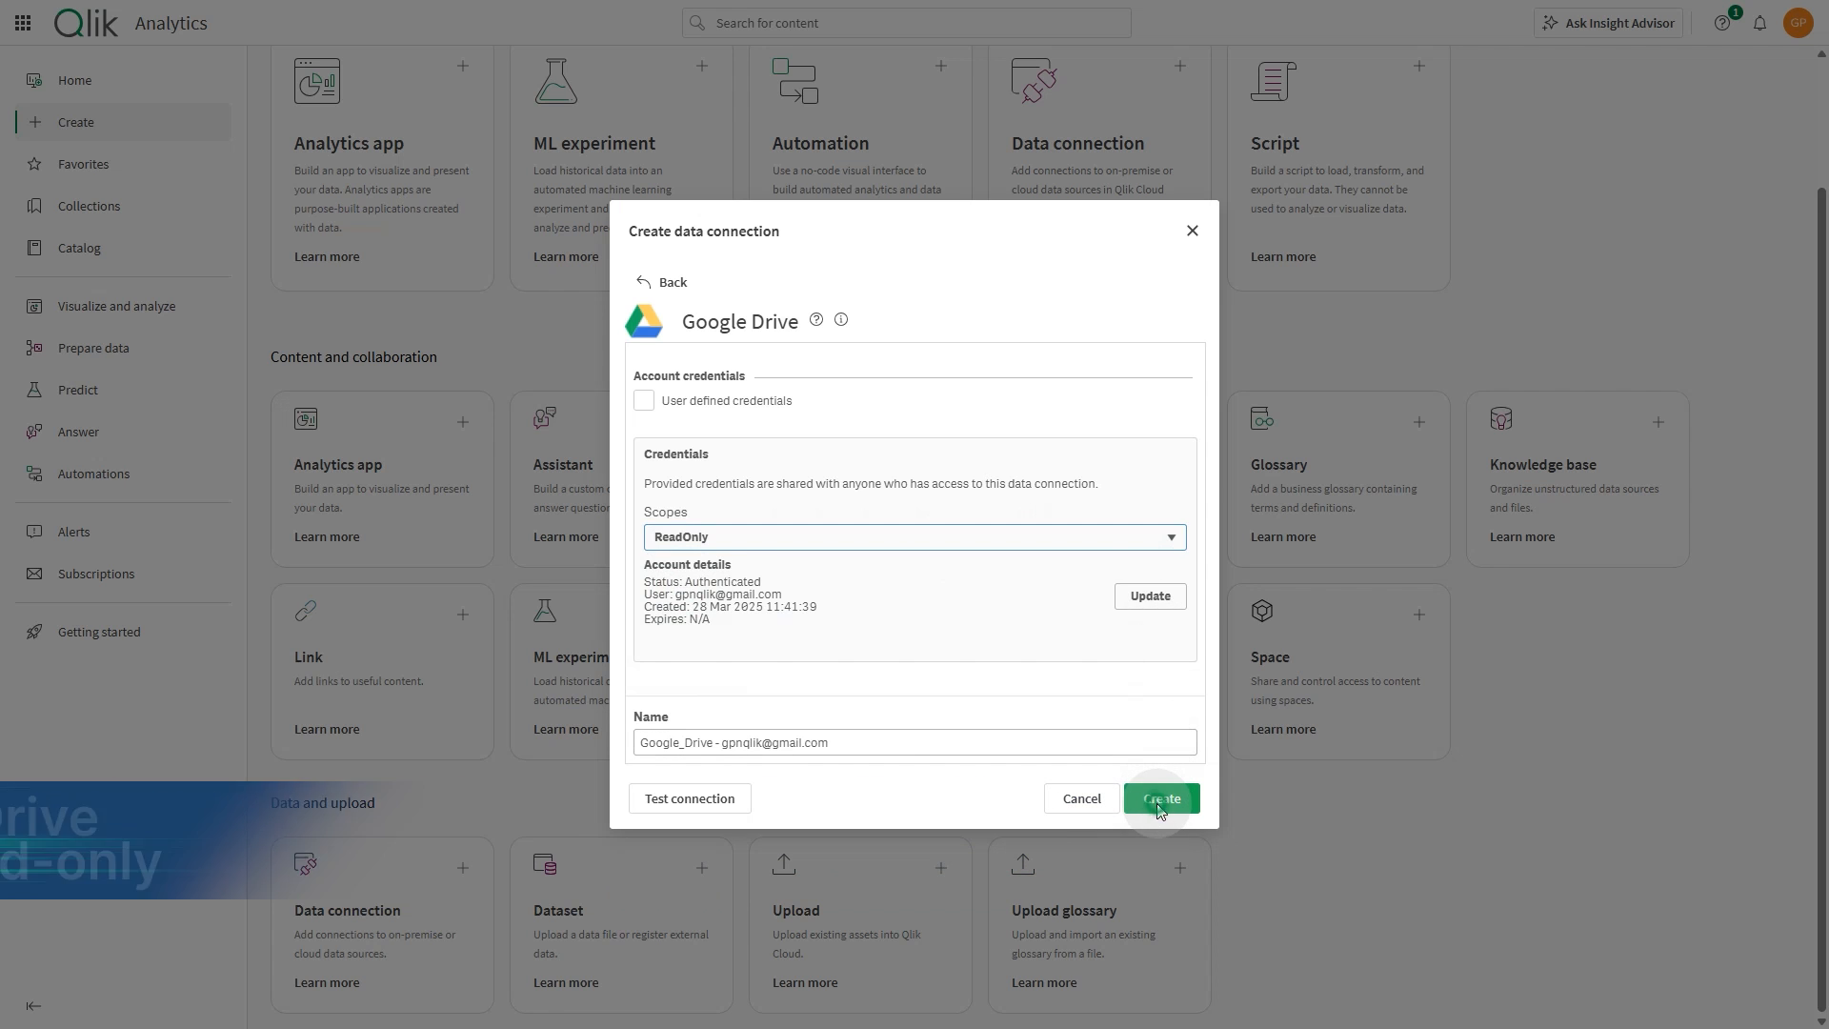
pyautogui.click(1159, 799)
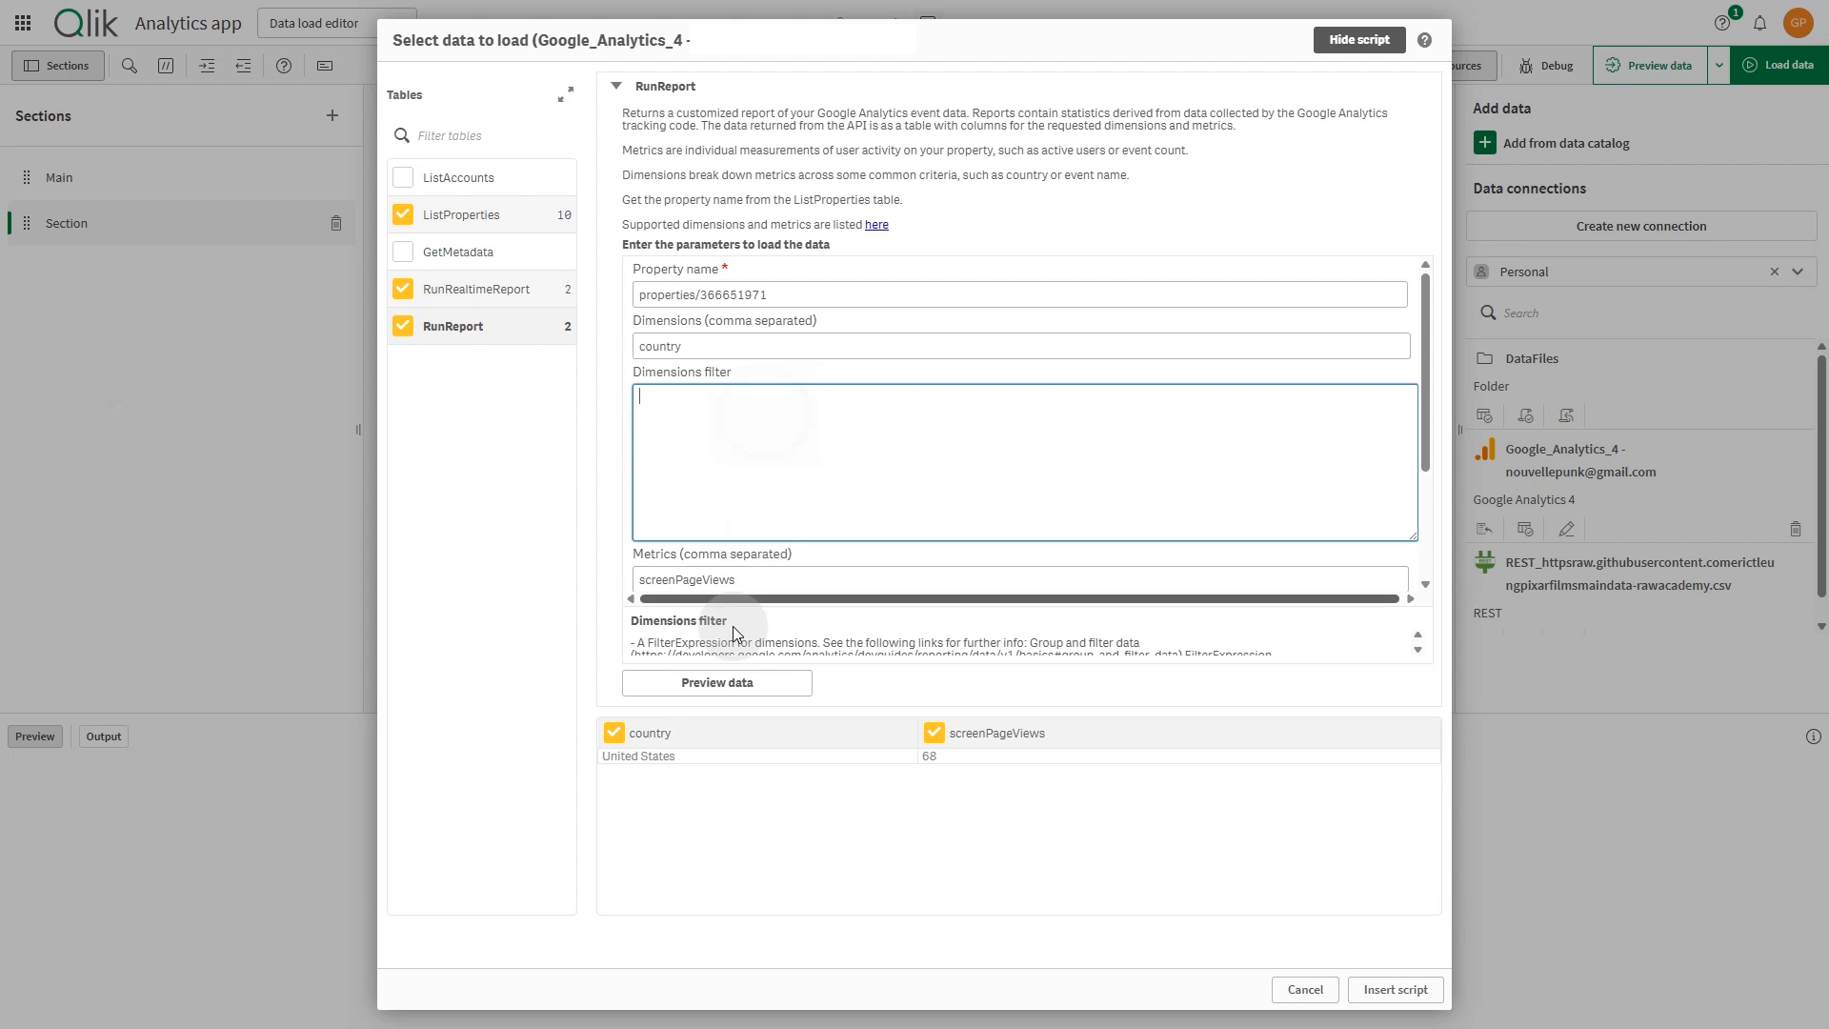
# Apply a PARTIAL_REGEXP 'United' country filter to RunReport and preview the data
pyautogui.click(716, 682)
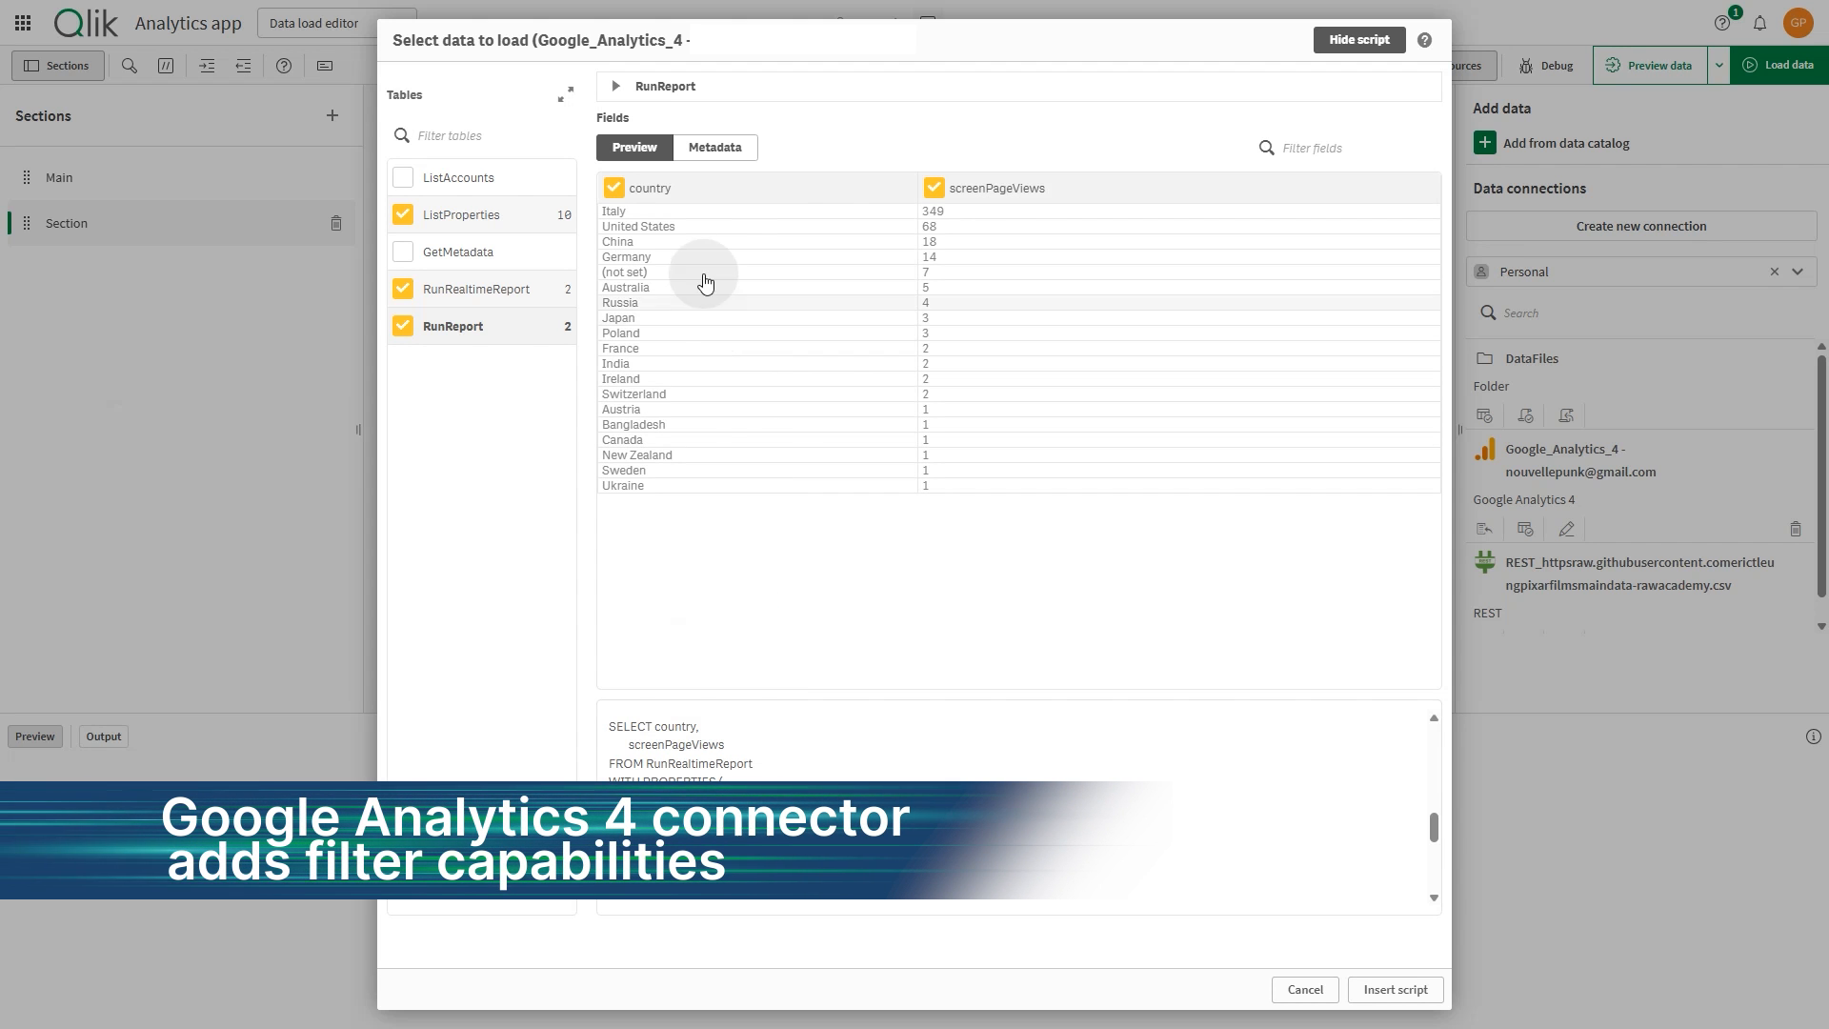
pyautogui.click(615, 85)
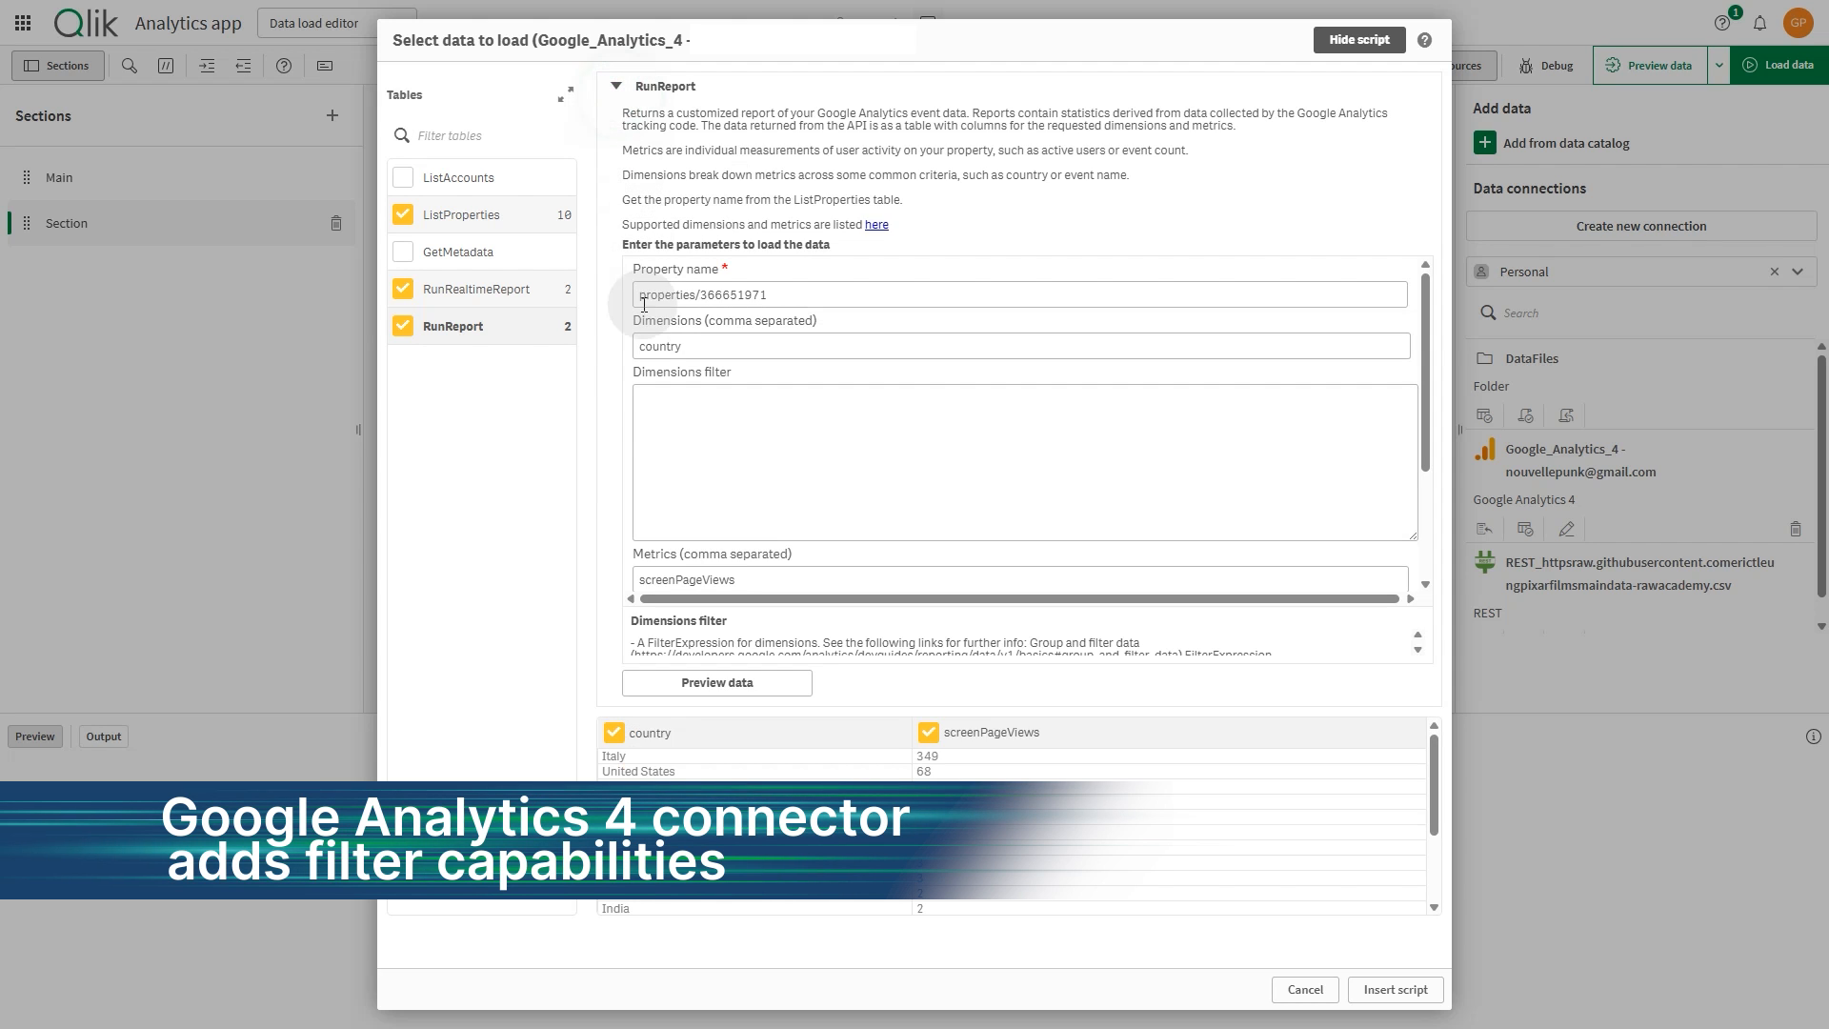
pyautogui.click(1023, 458)
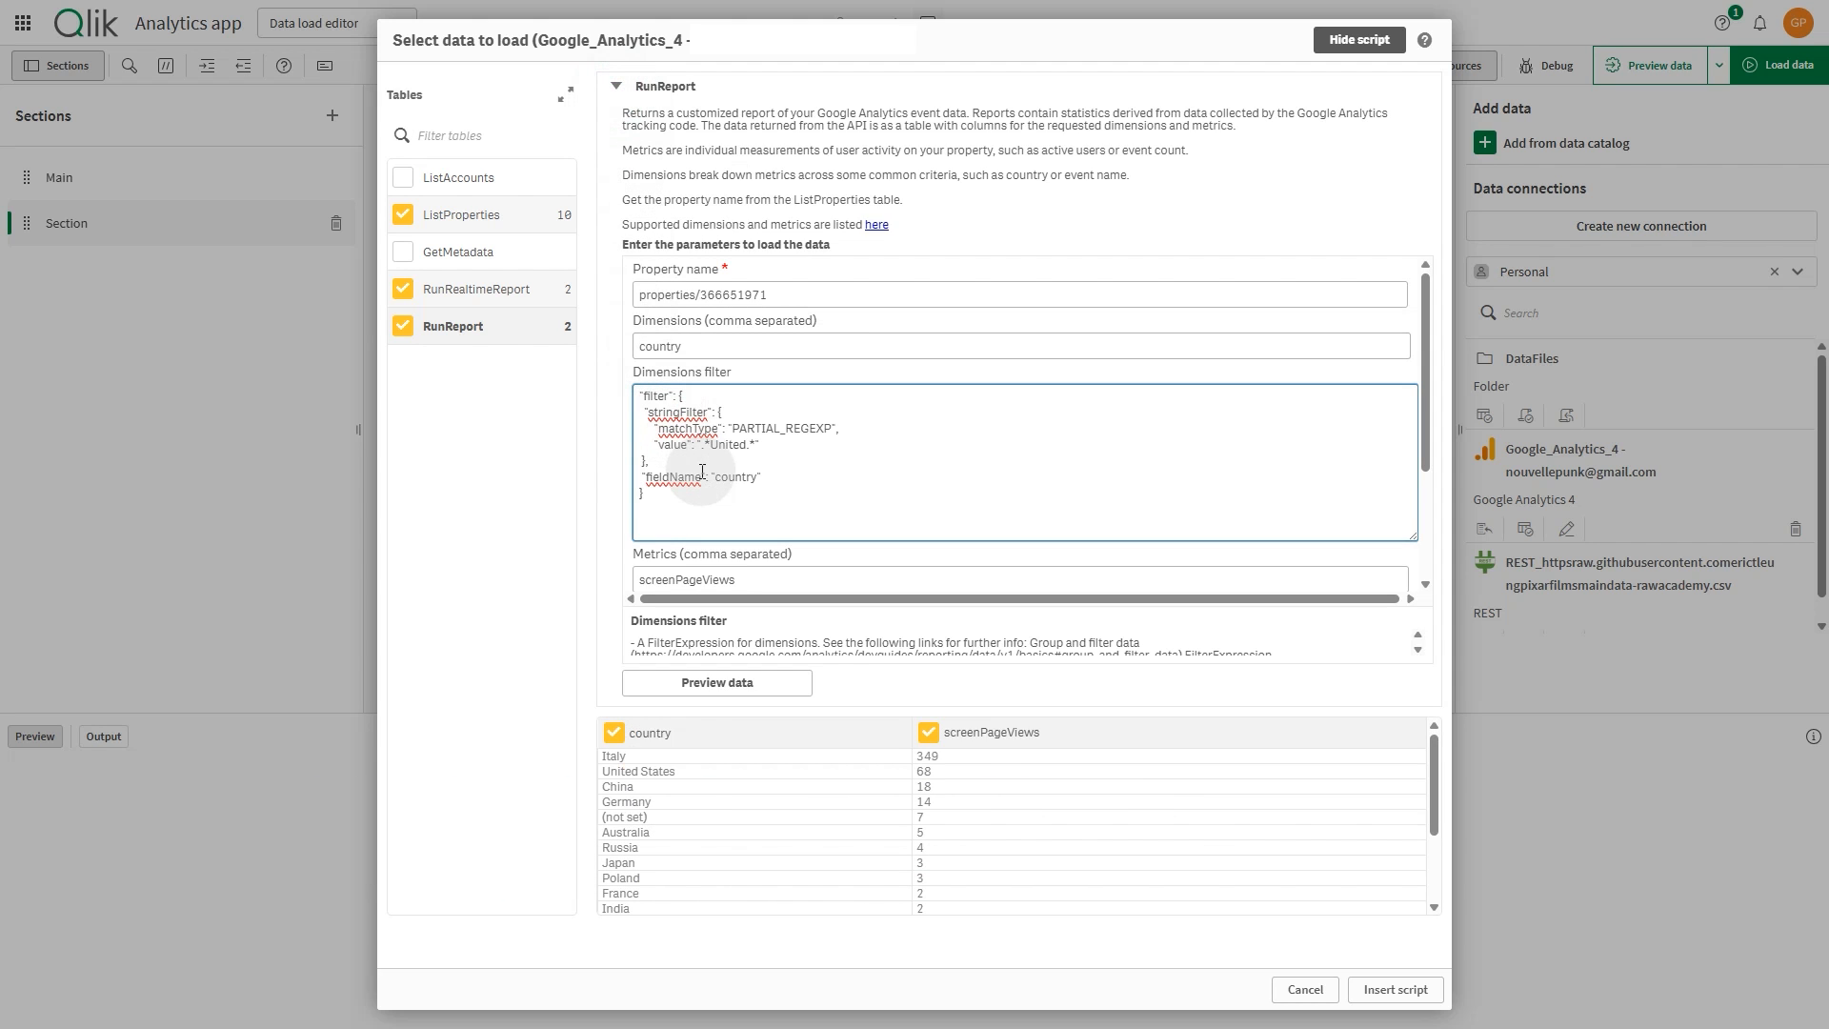
pyautogui.moveTo(769, 448)
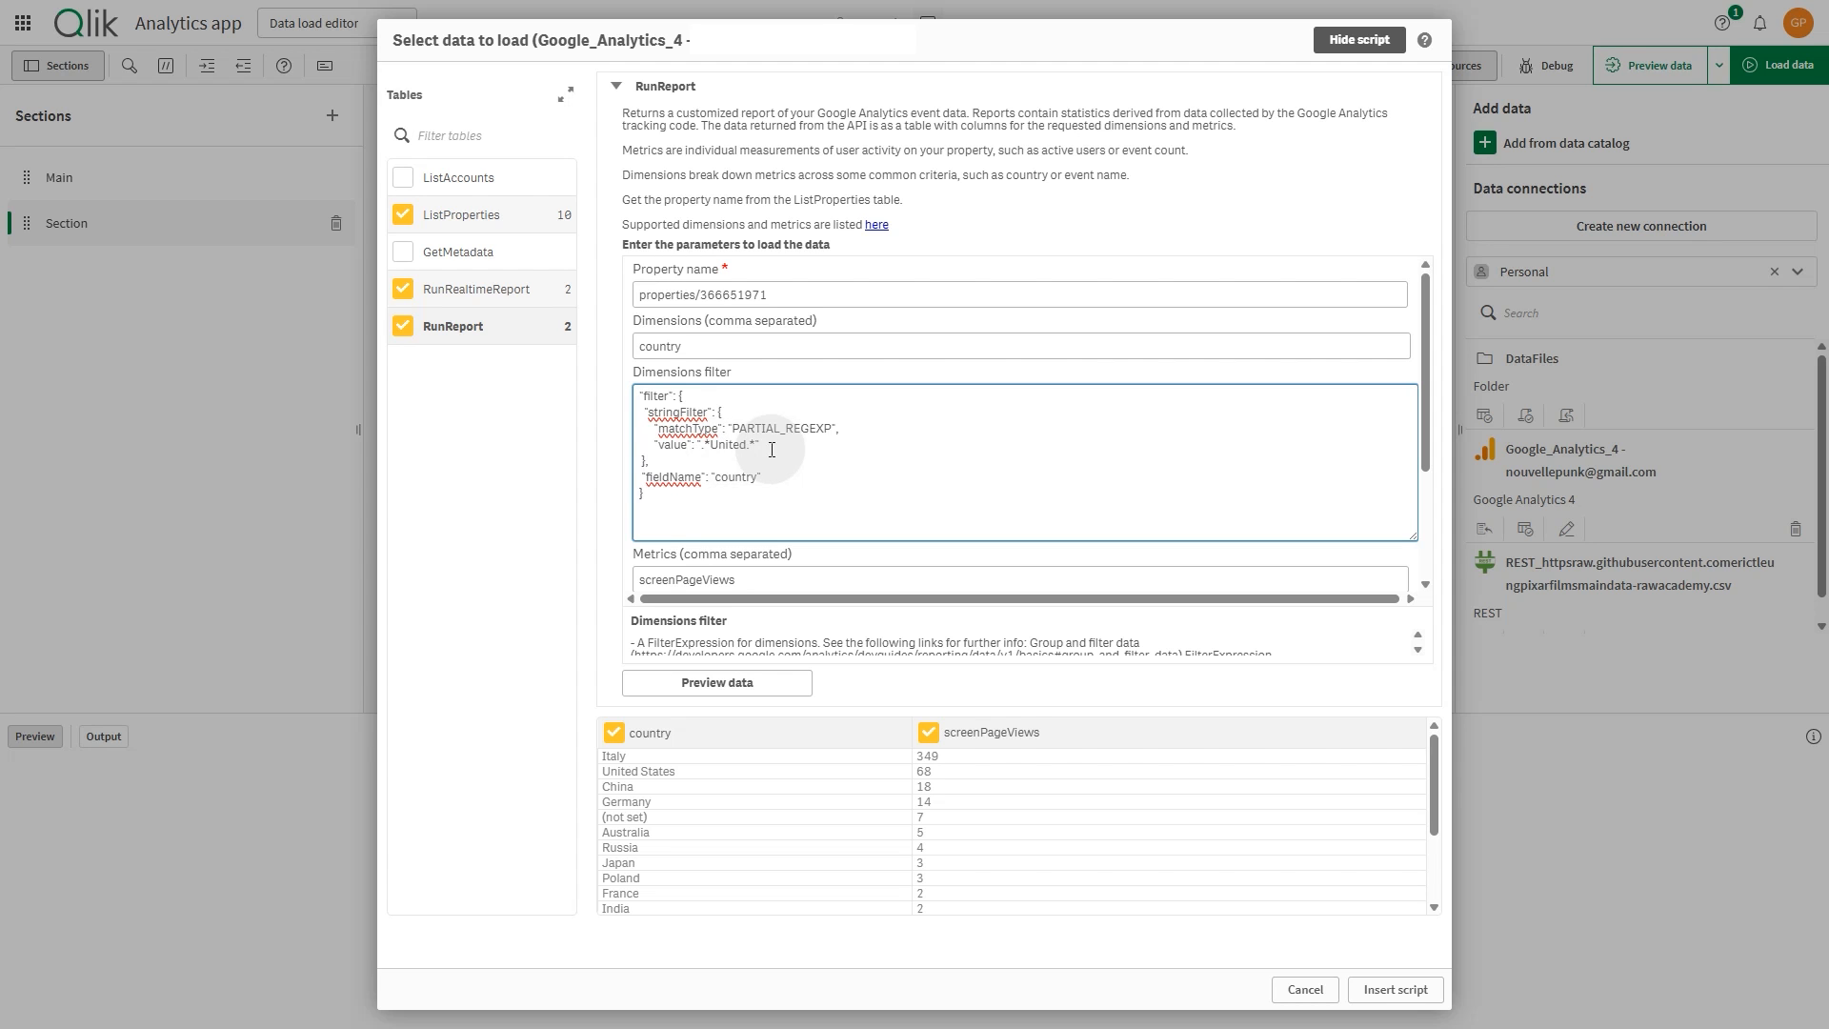
pyautogui.doubleClick(728, 445)
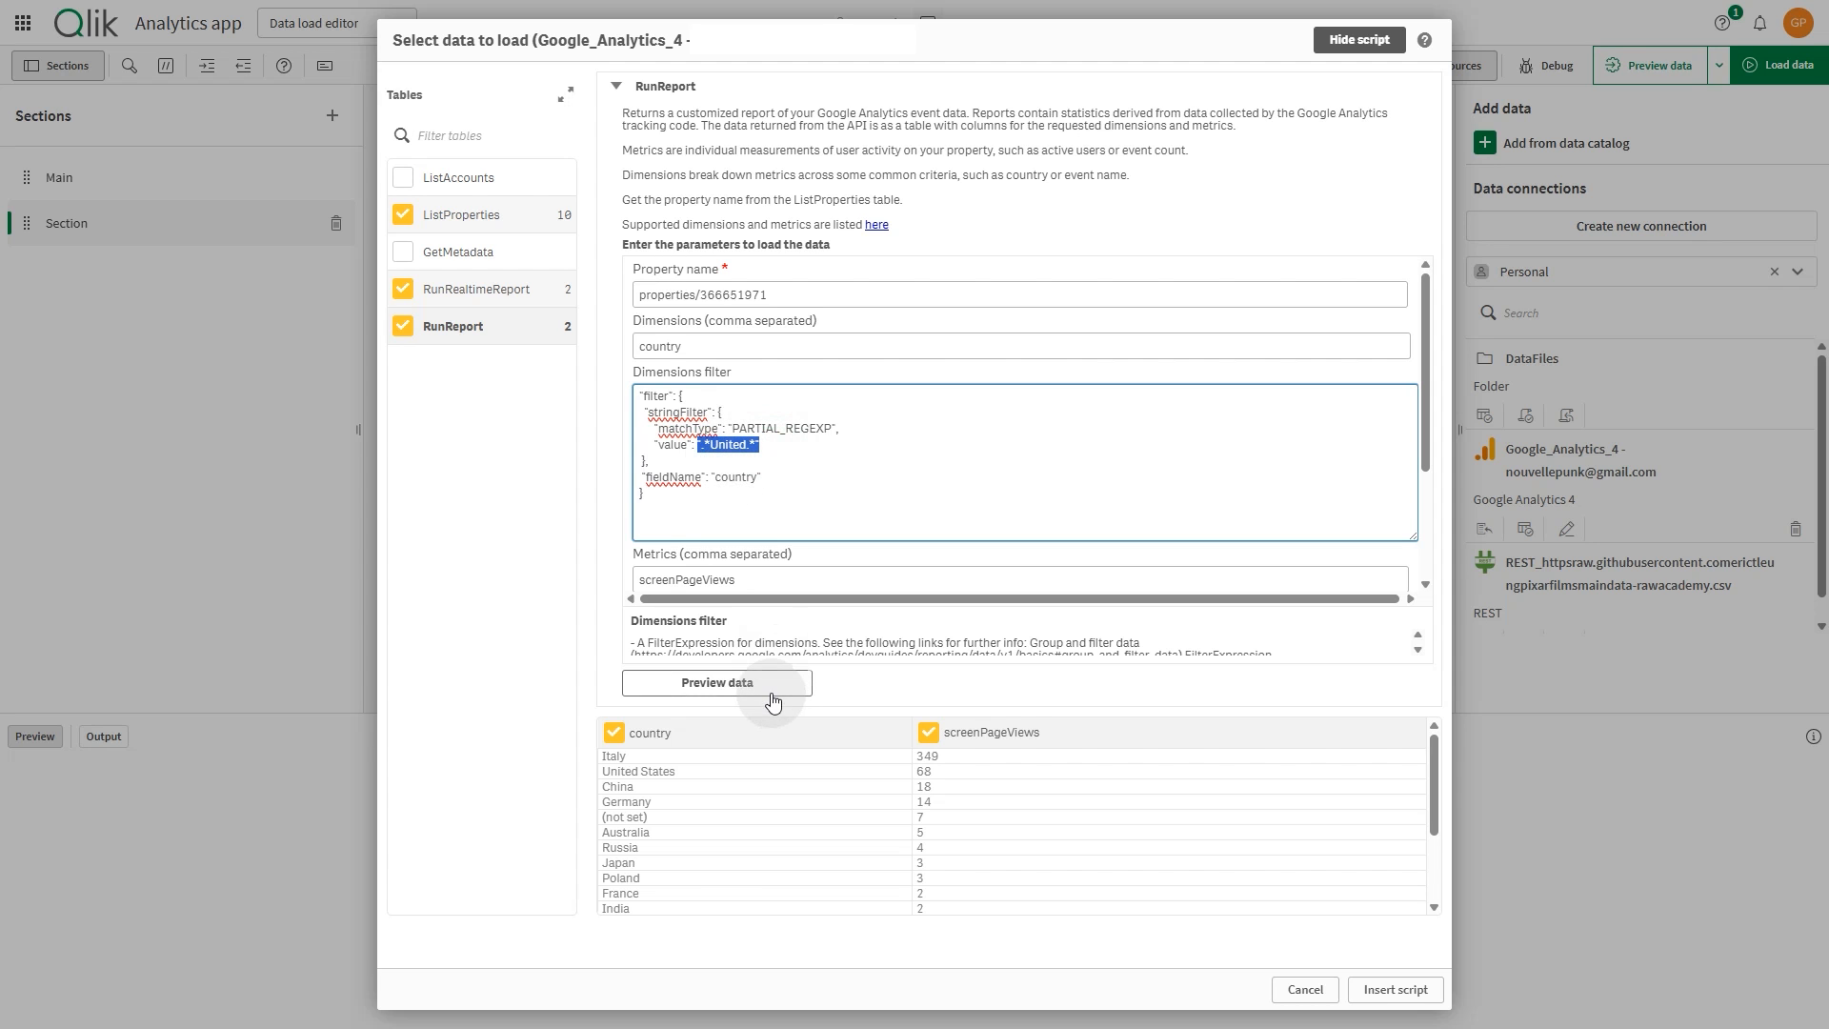
pyautogui.click(716, 682)
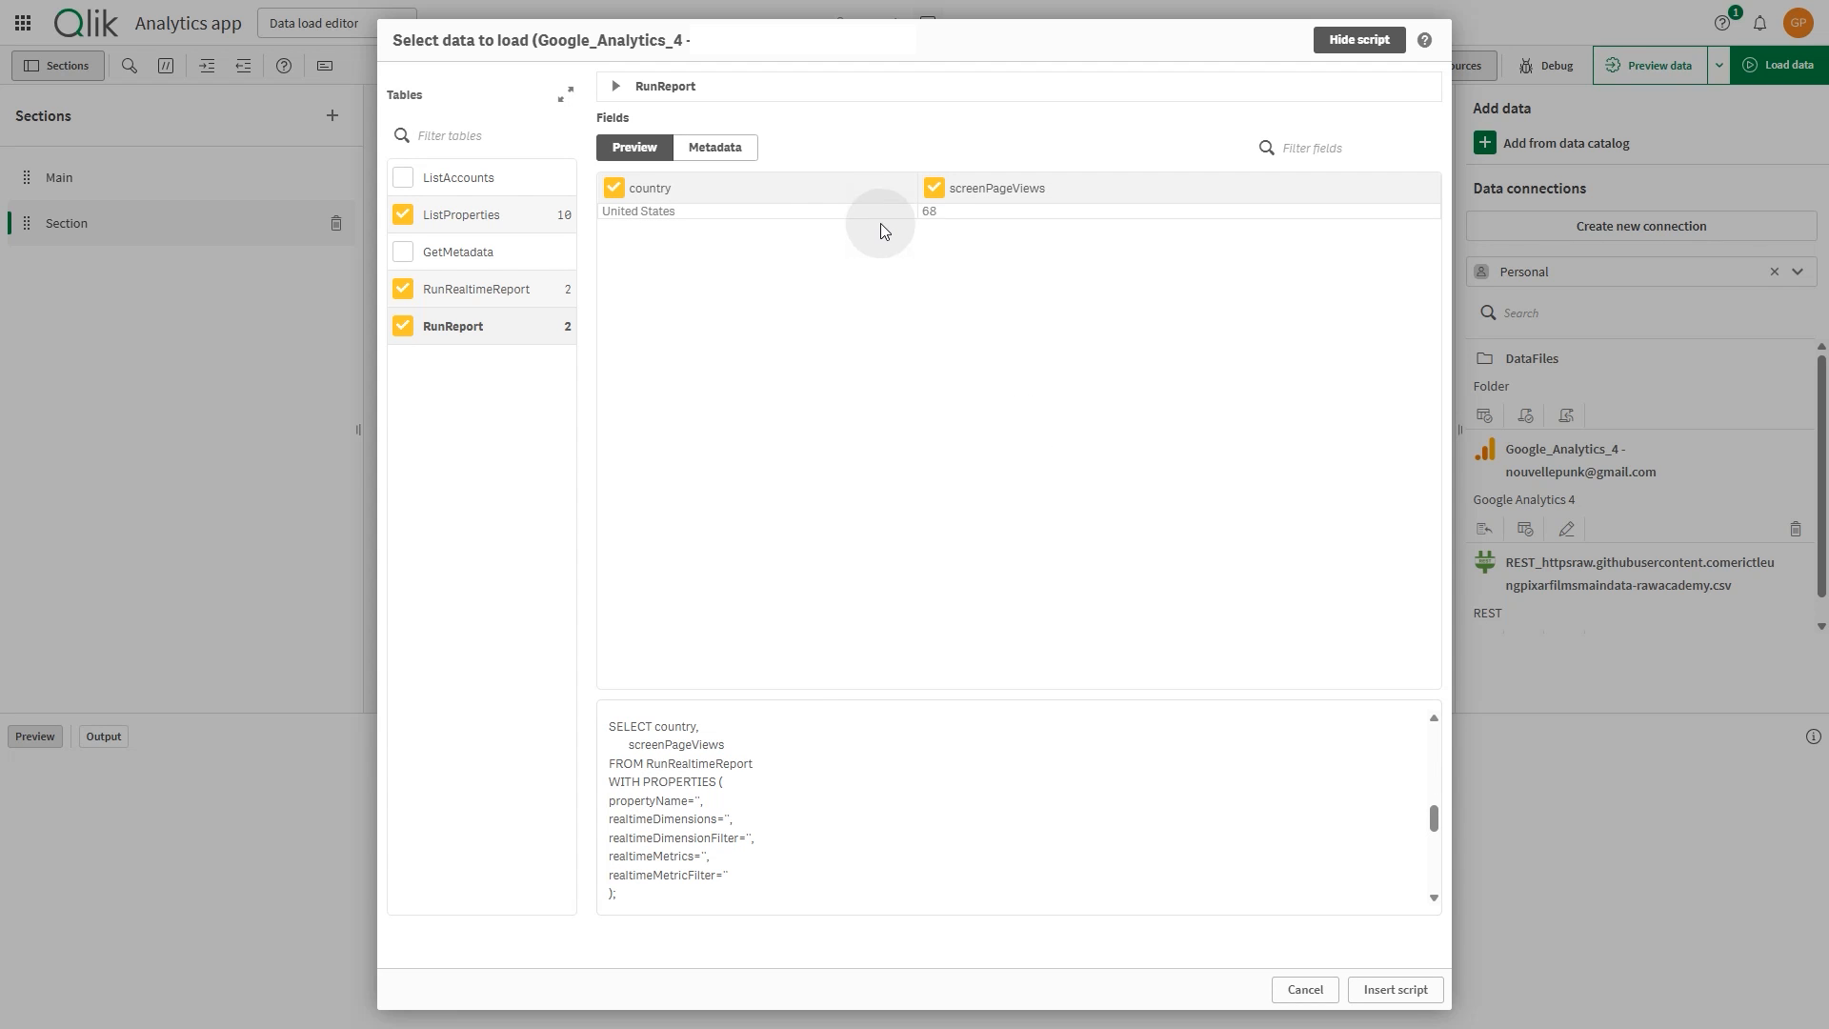
pyautogui.moveTo(945, 229)
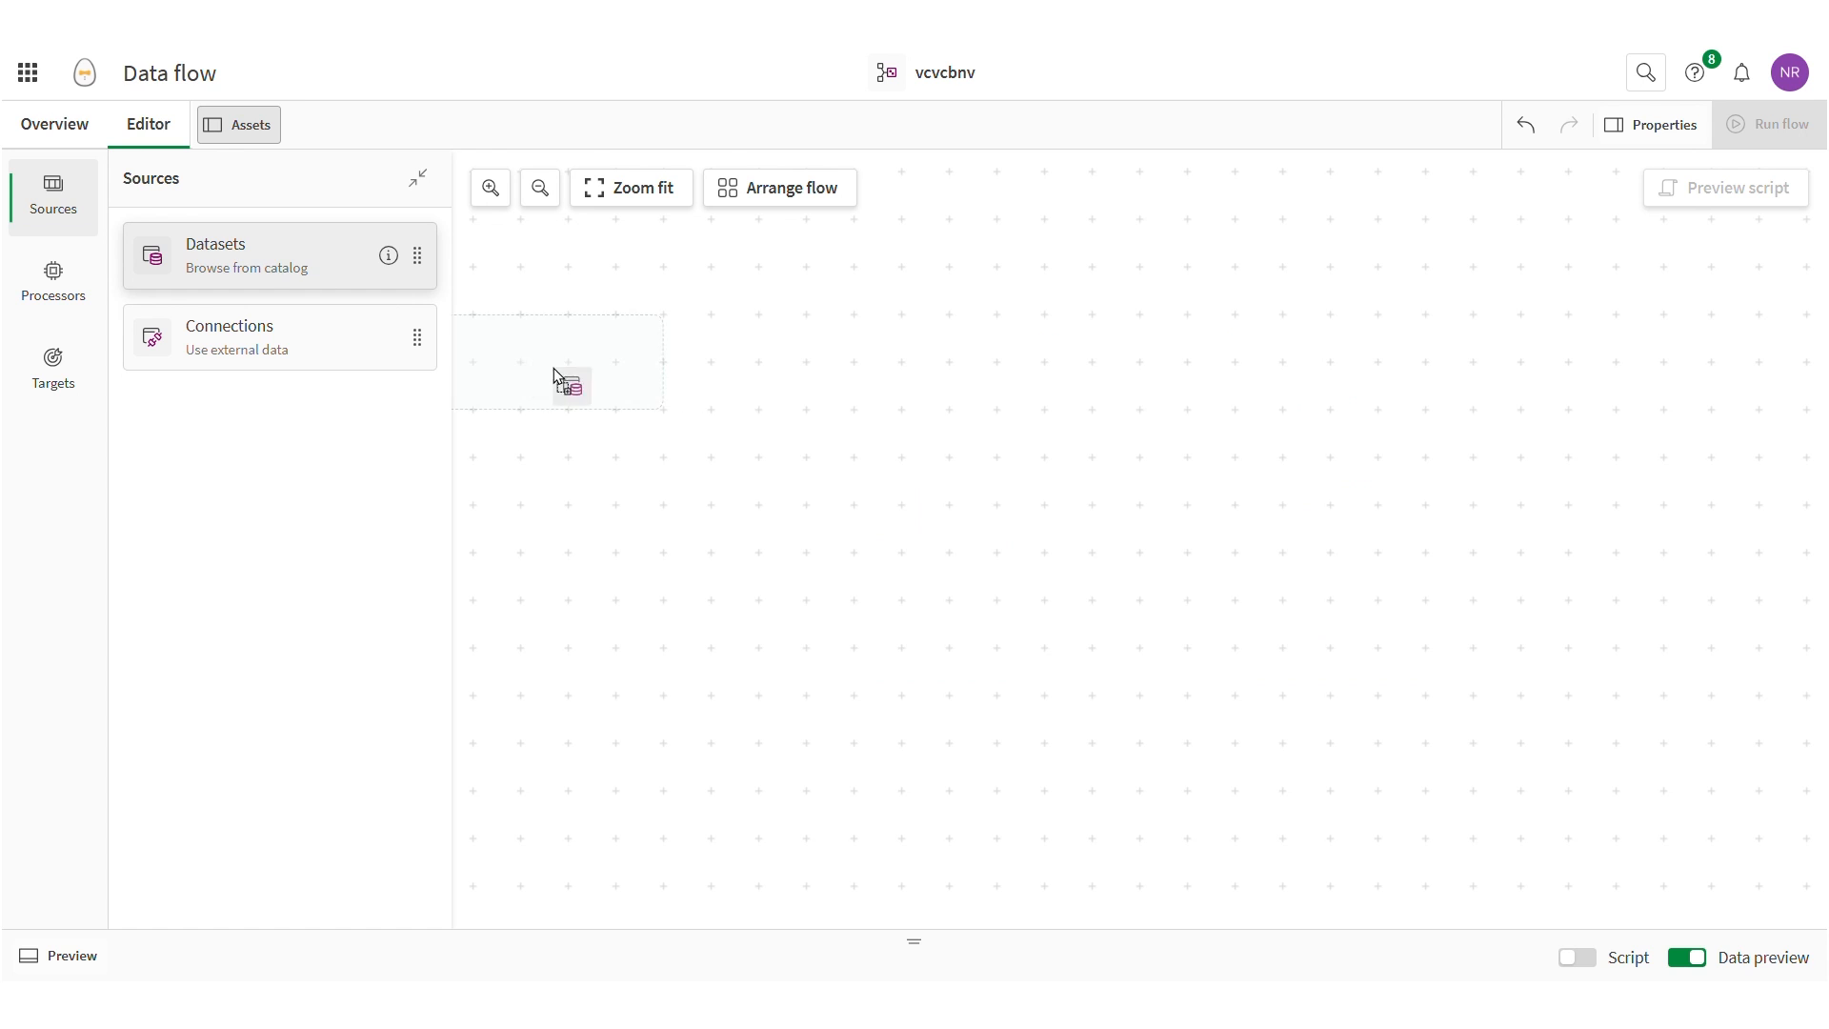
# Pick the Department dataset with all four fields and TadsSQLServerConnection as the source
pyautogui.click(214, 254)
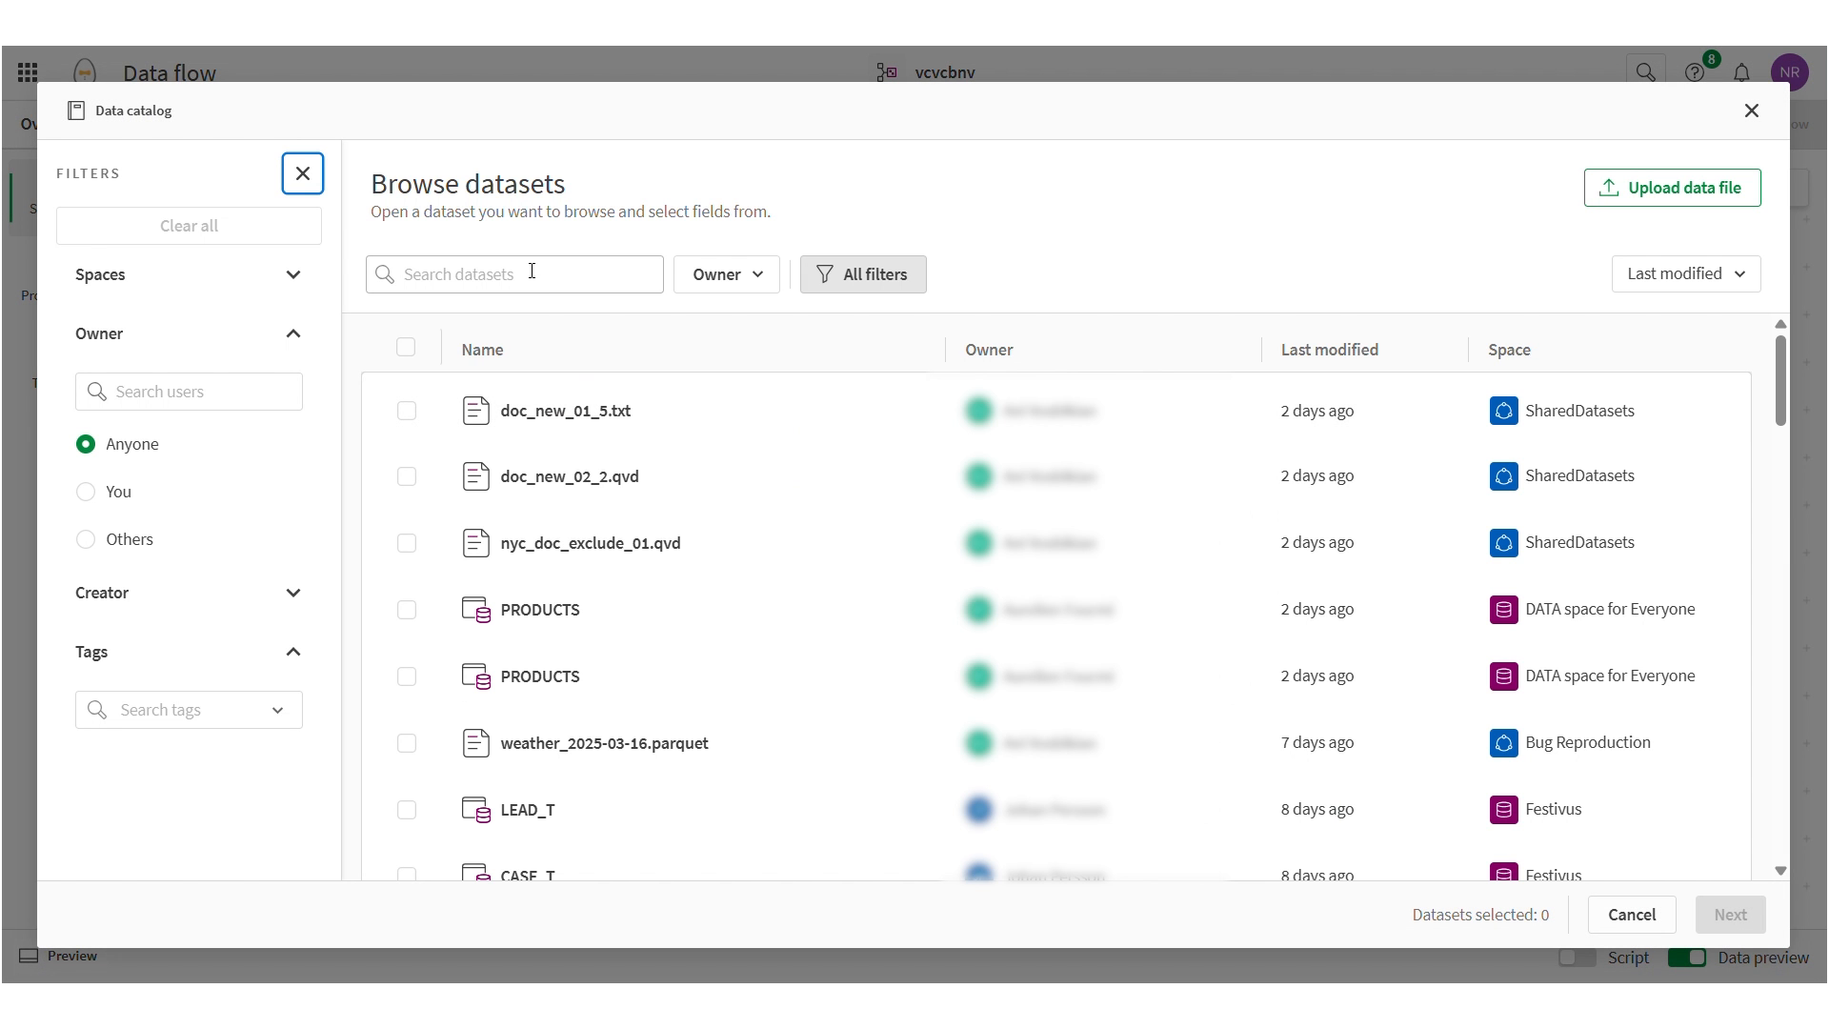
pyautogui.write('department')
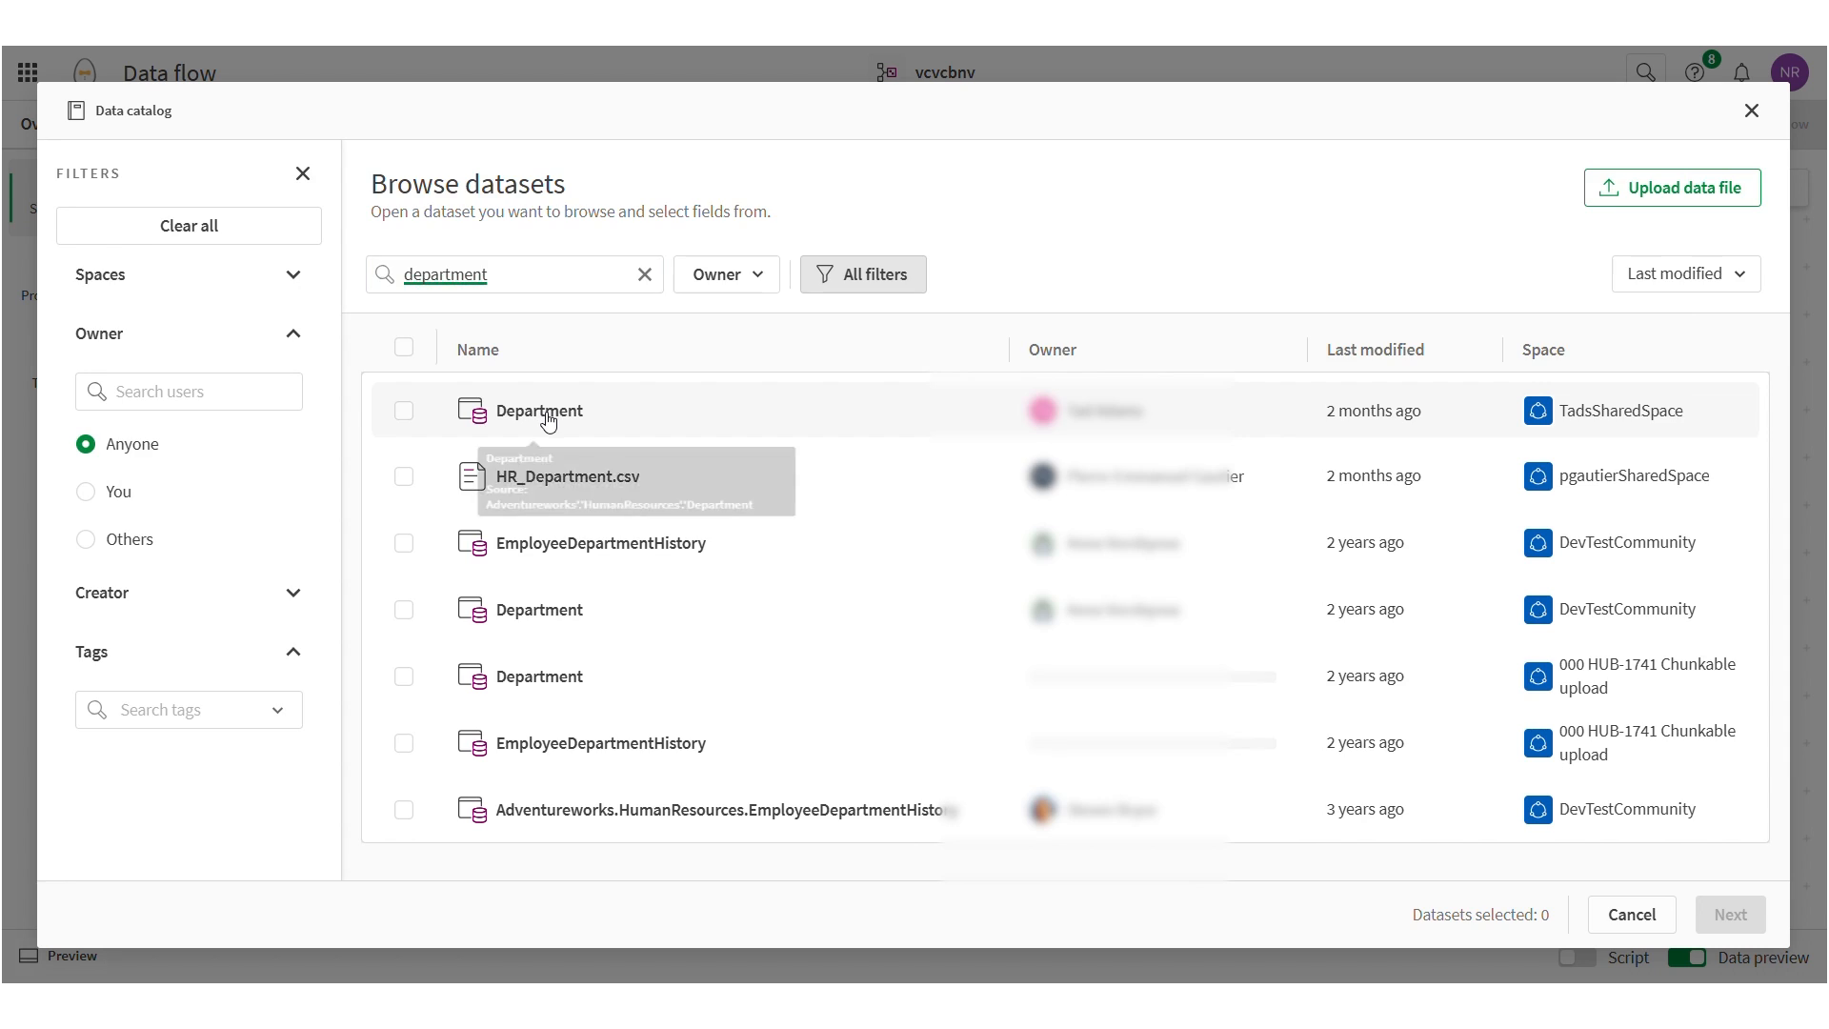
pyautogui.click(538, 410)
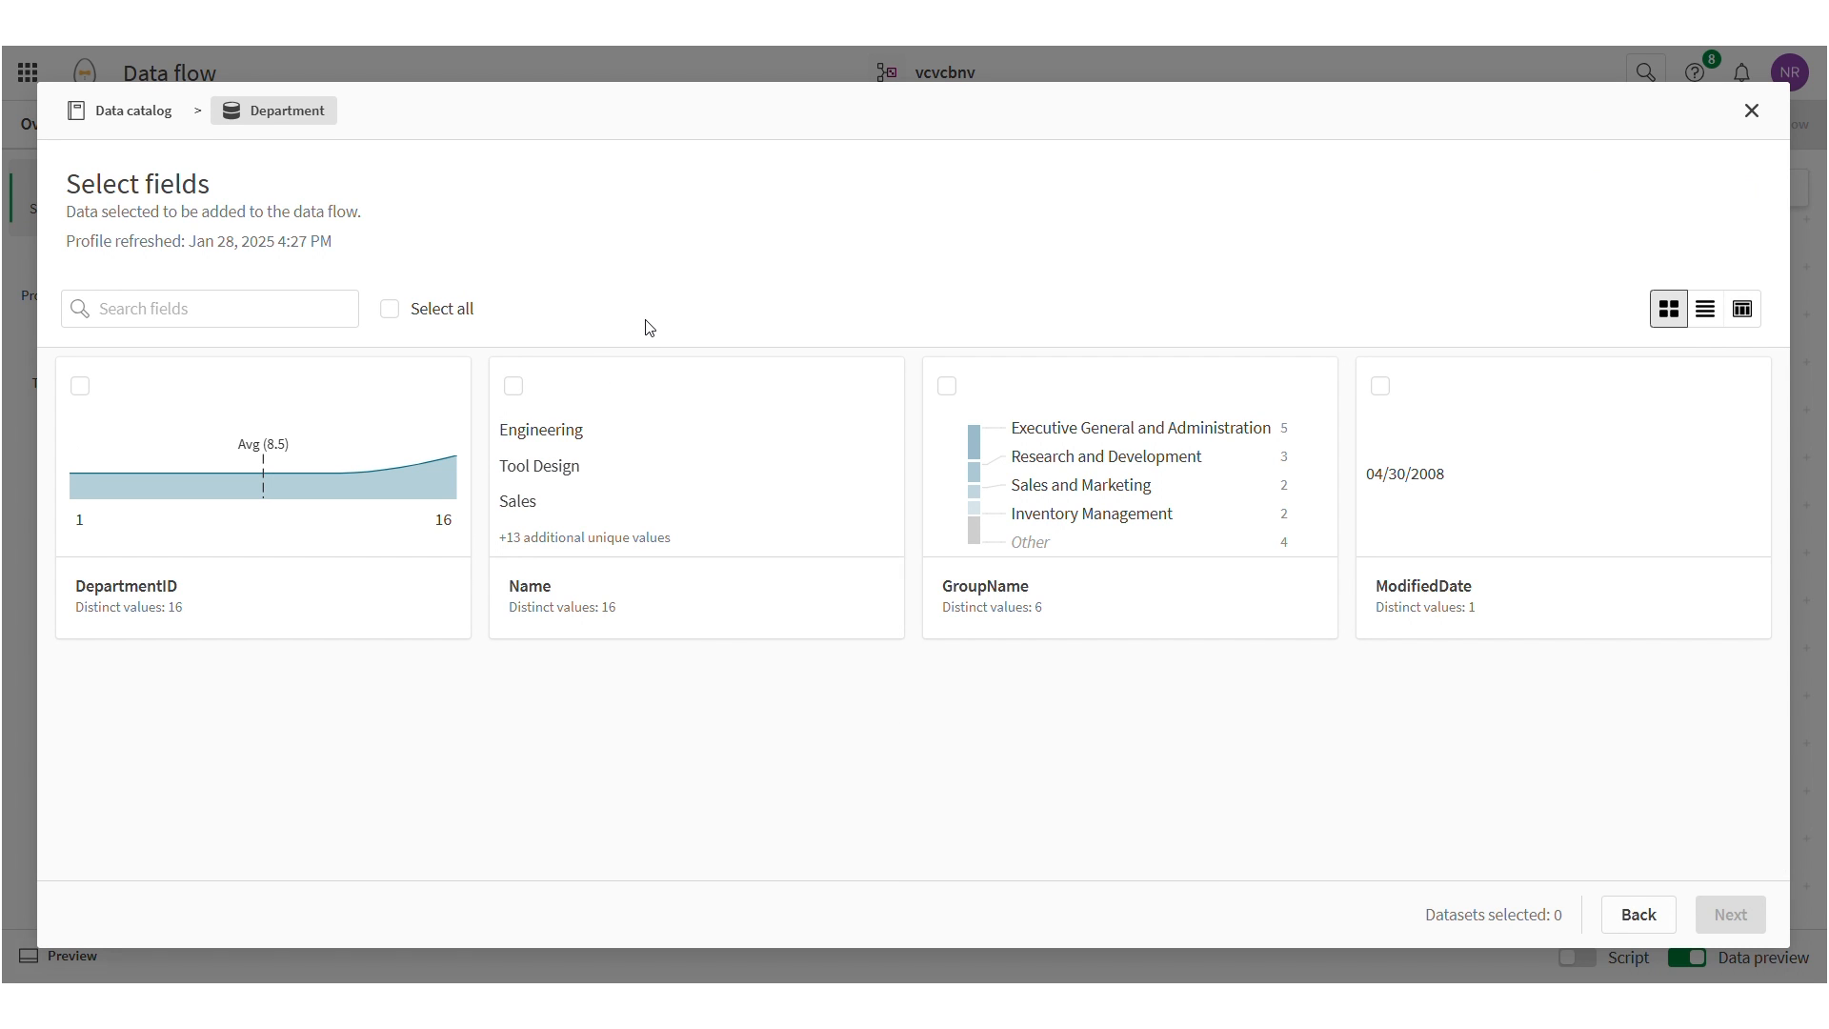
pyautogui.click(635, 308)
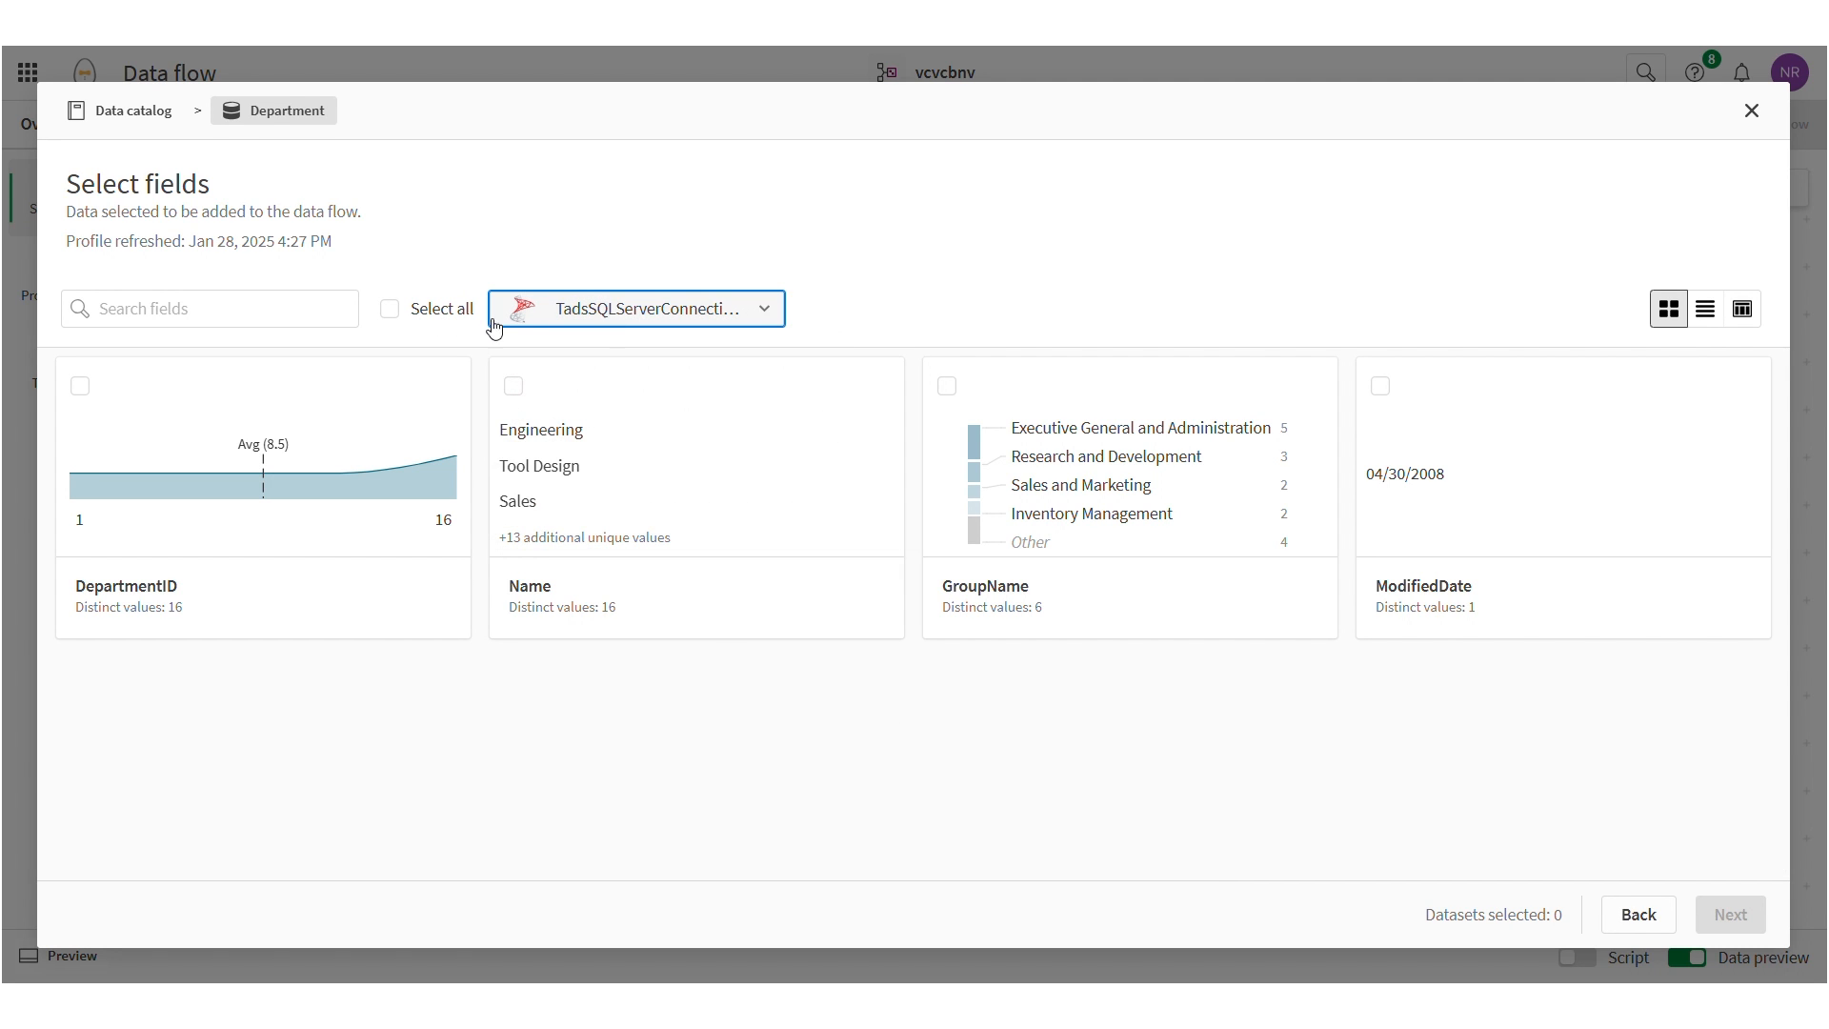
pyautogui.click(390, 308)
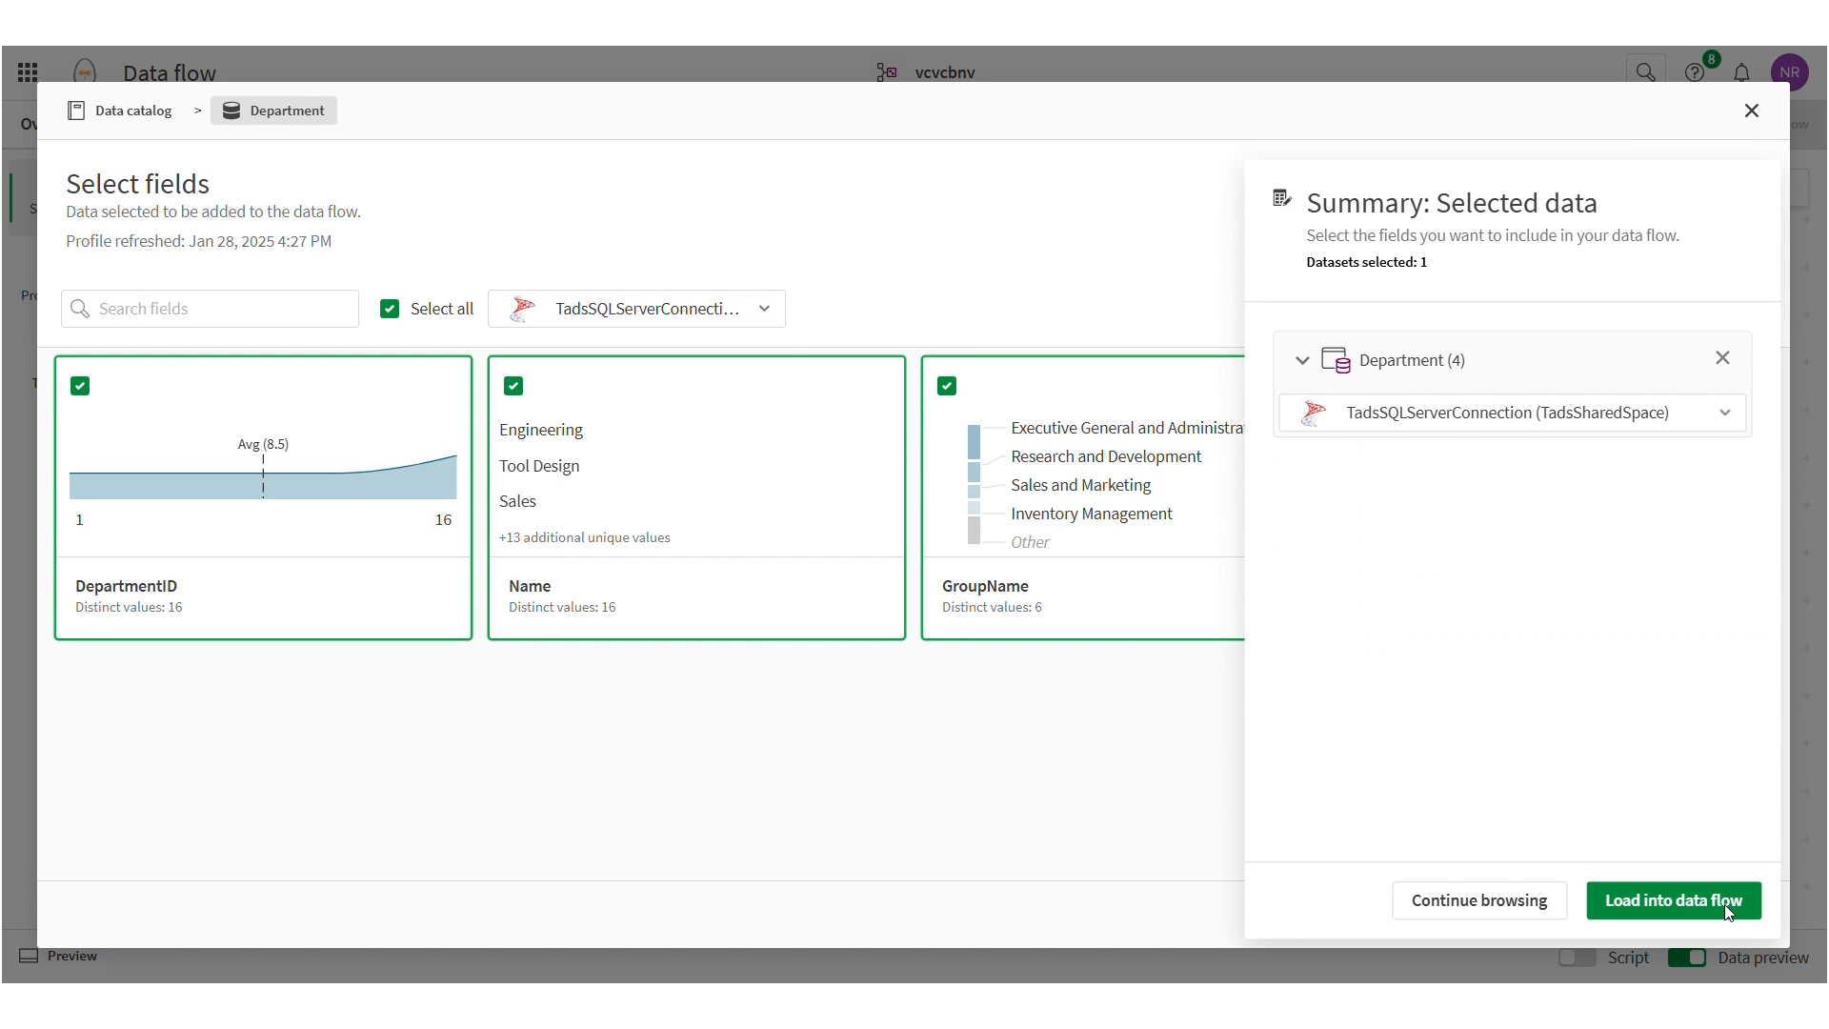
pyautogui.click(1304, 359)
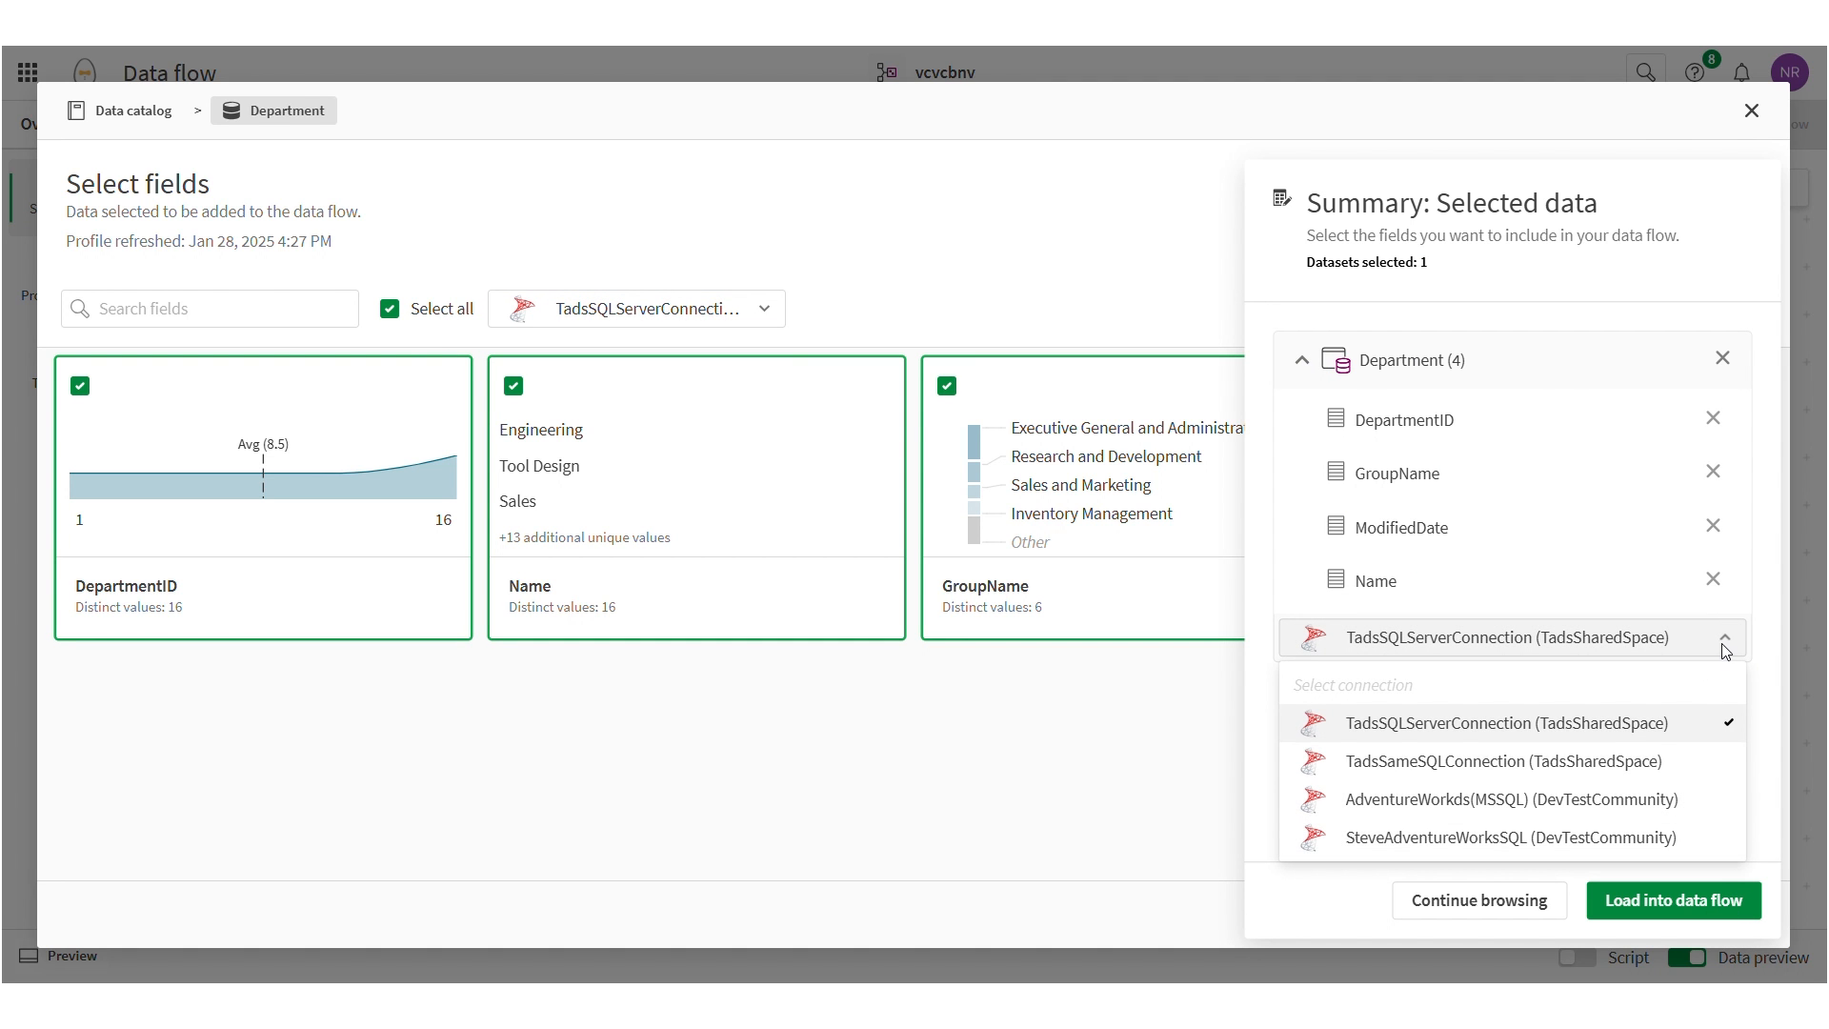
pyautogui.click(1672, 899)
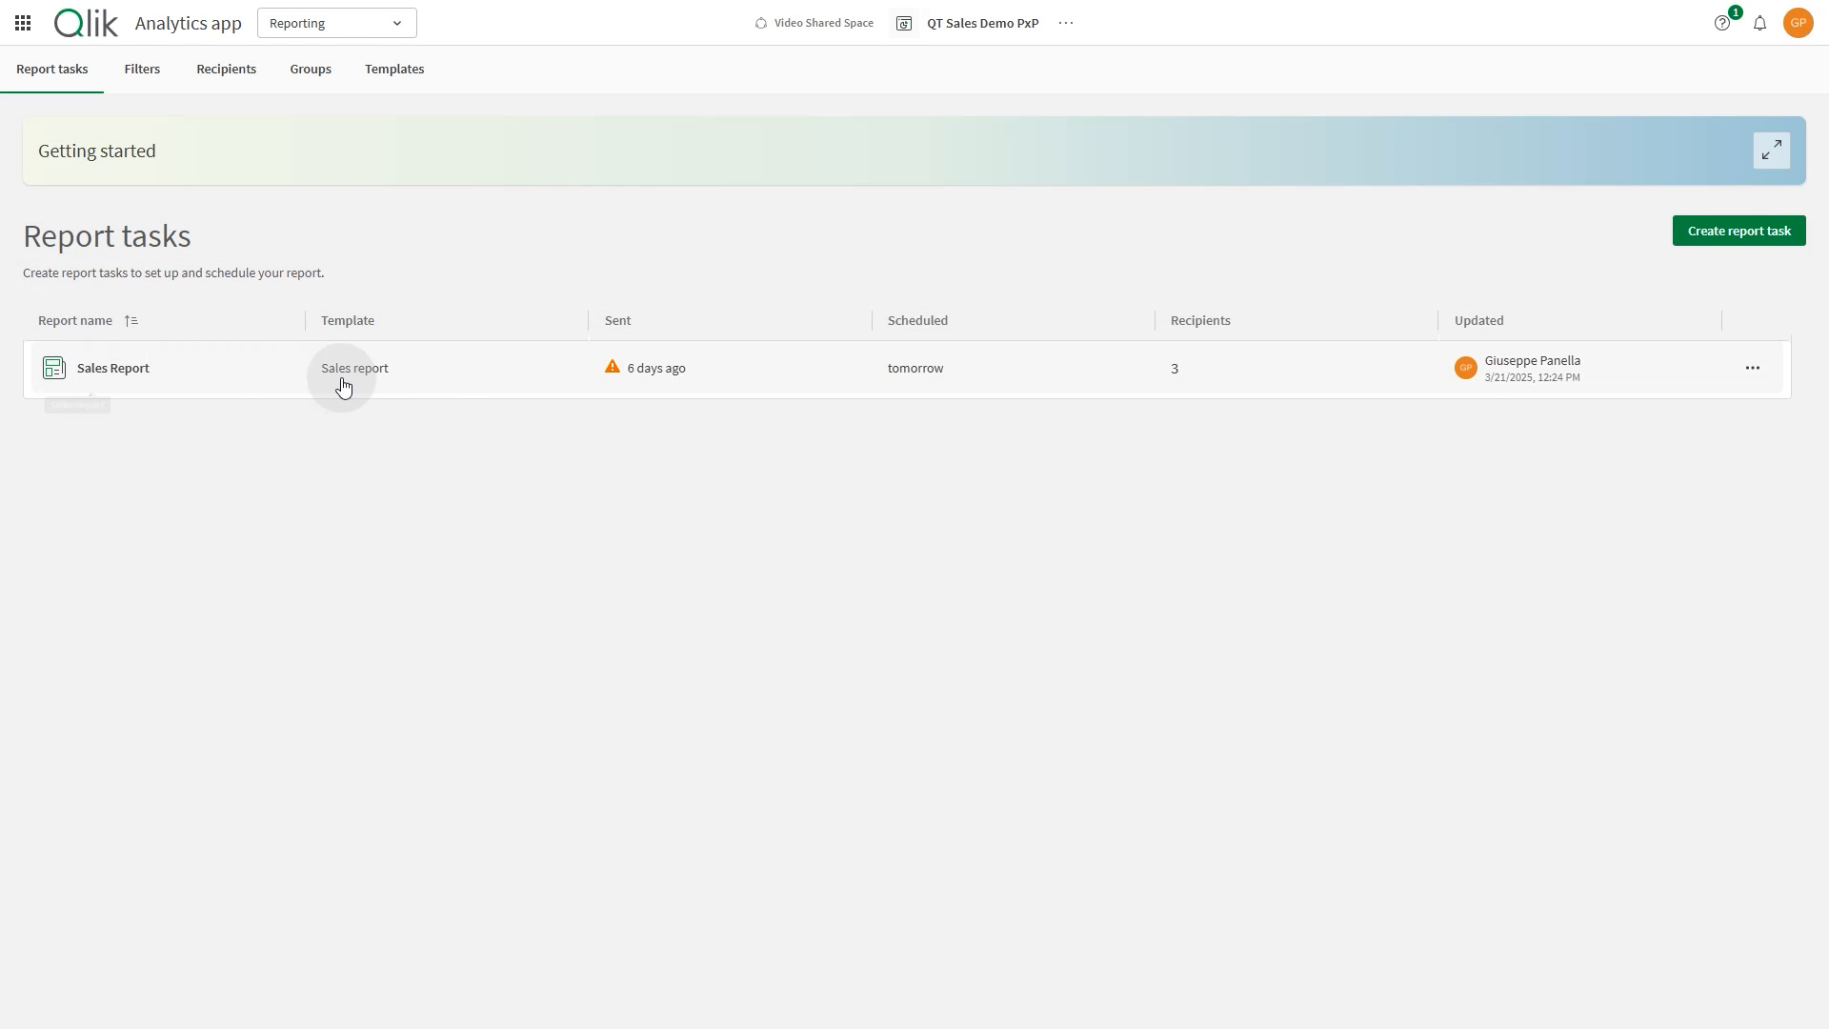
pyautogui.moveTo(1667, 266)
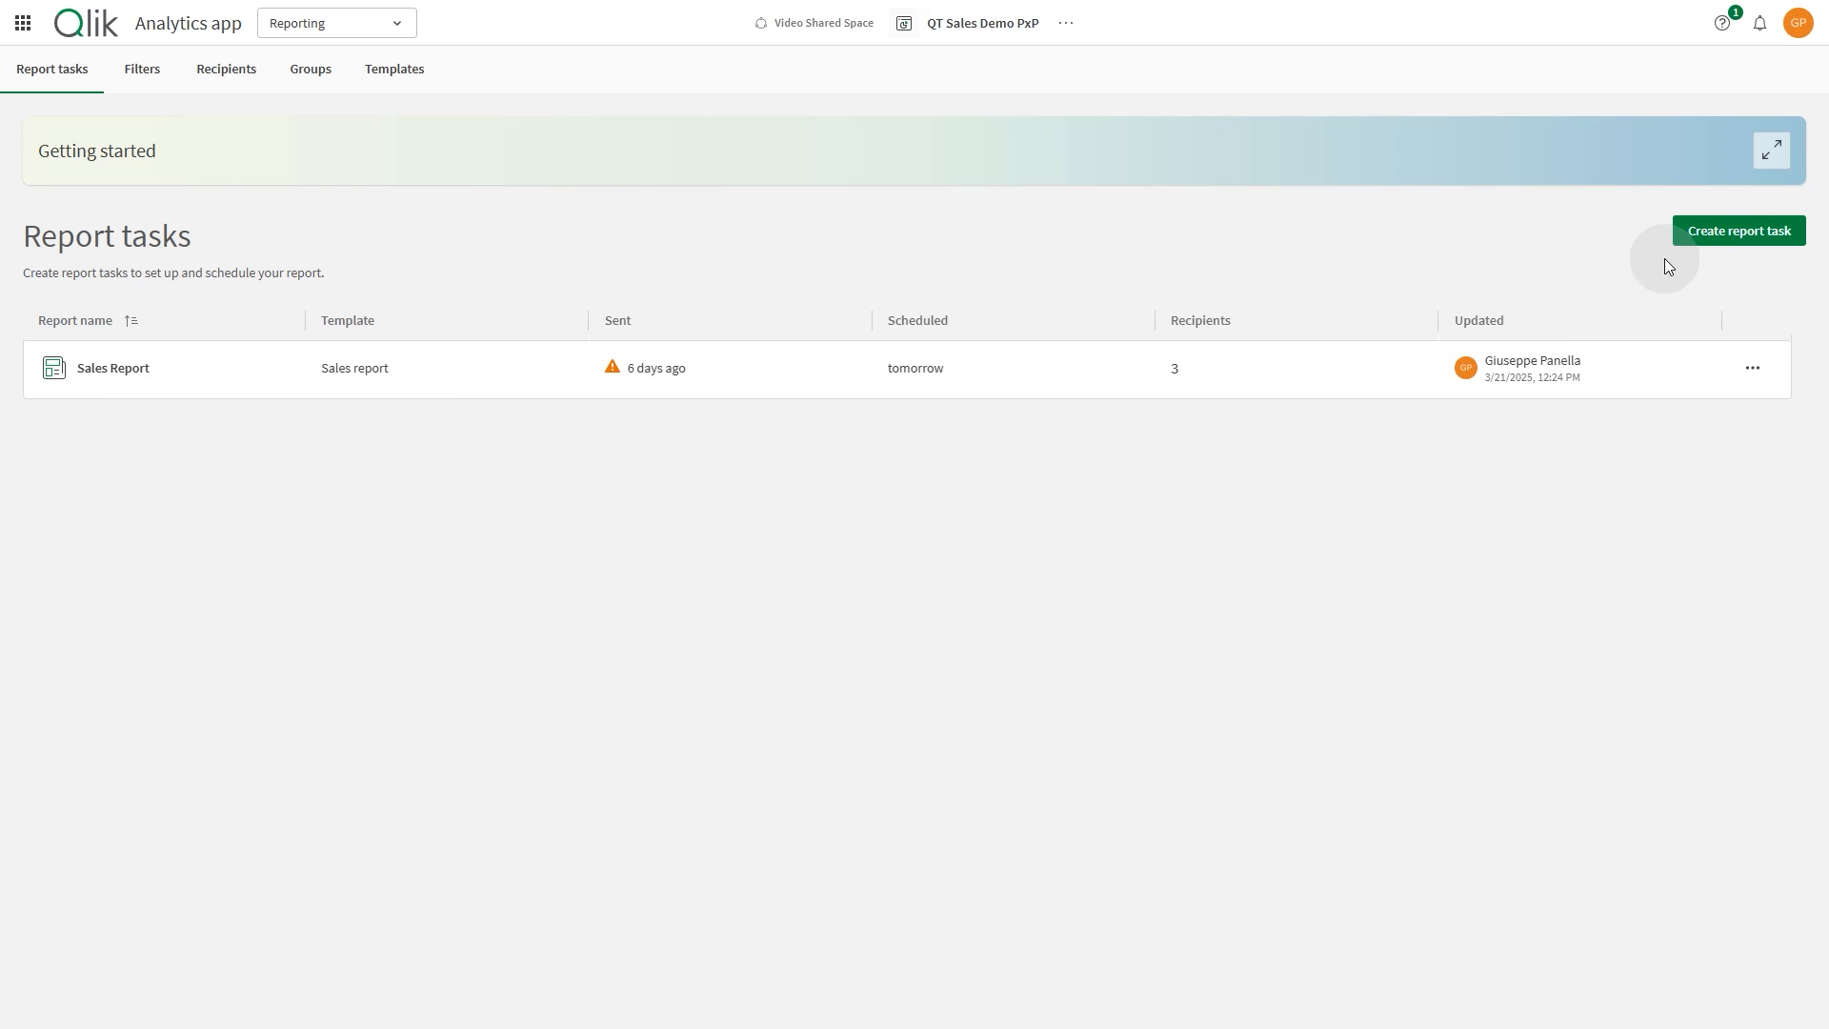
# Start a new report task from the QT Sales Demo PxP Report tasks page
pyautogui.click(1737, 230)
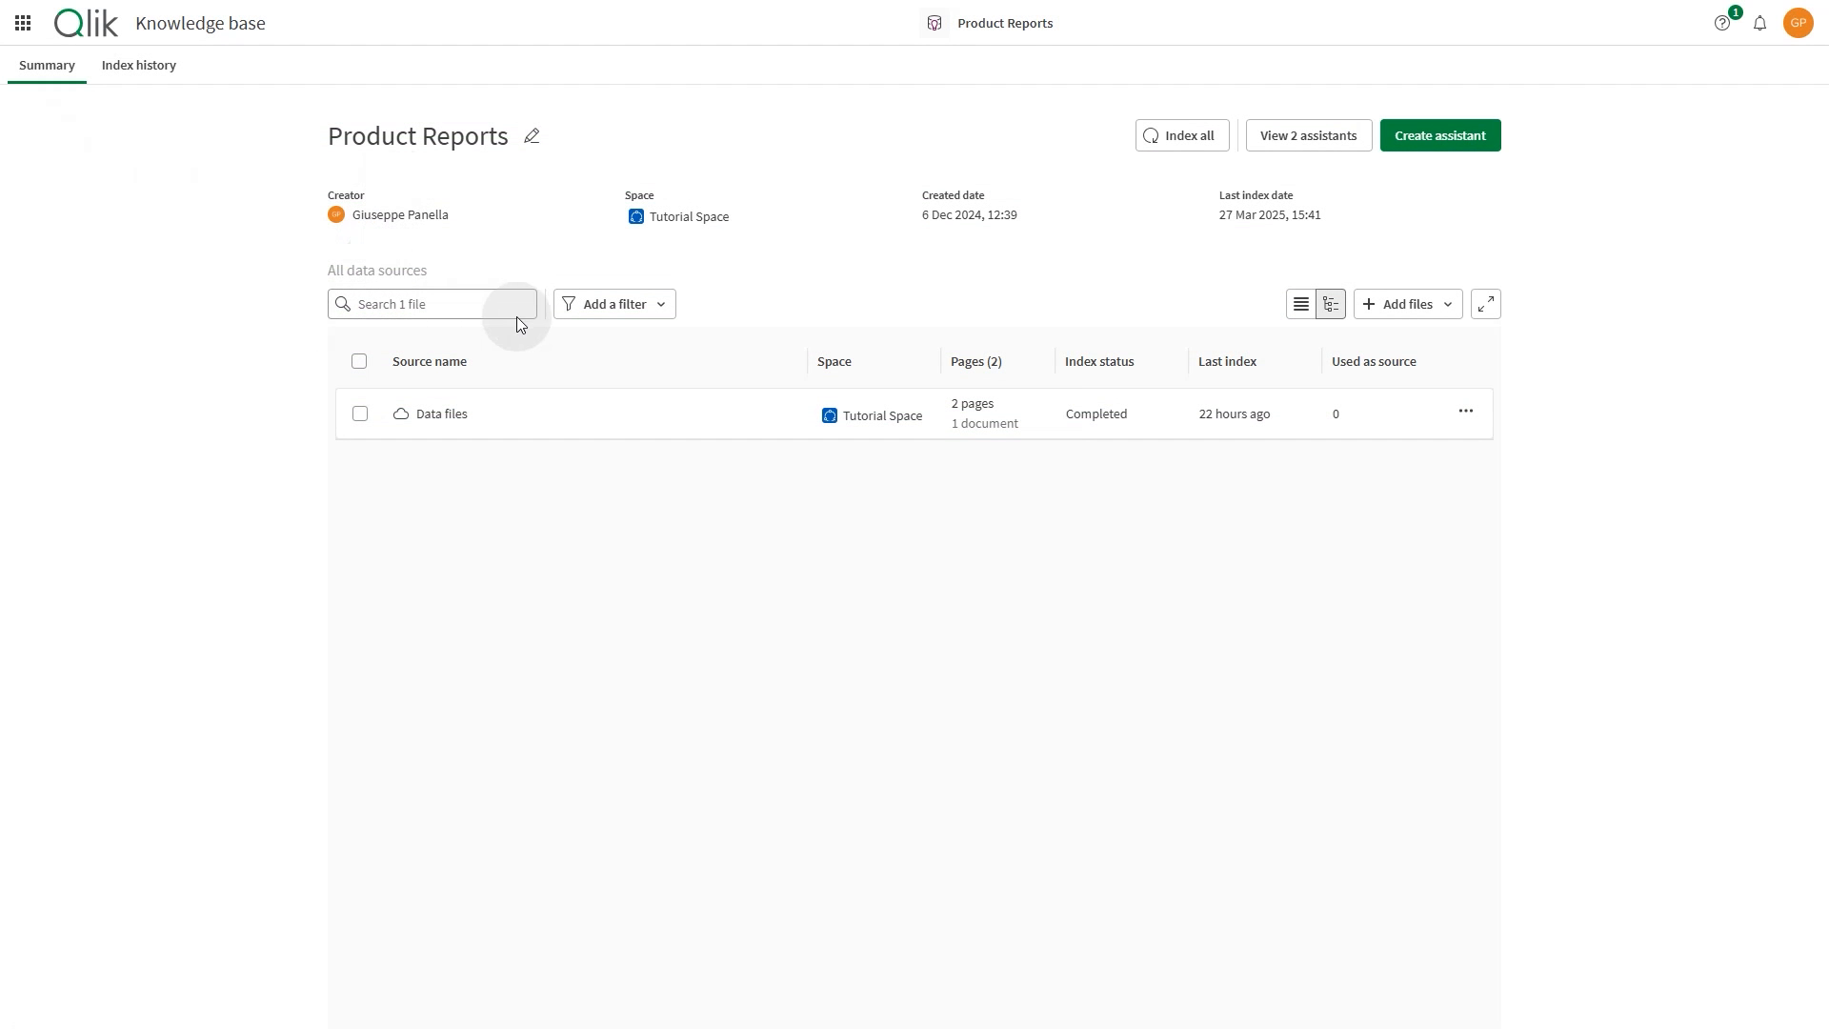
# Show the filter options for the Product Reports knowledge base's data sources
pyautogui.click(612, 303)
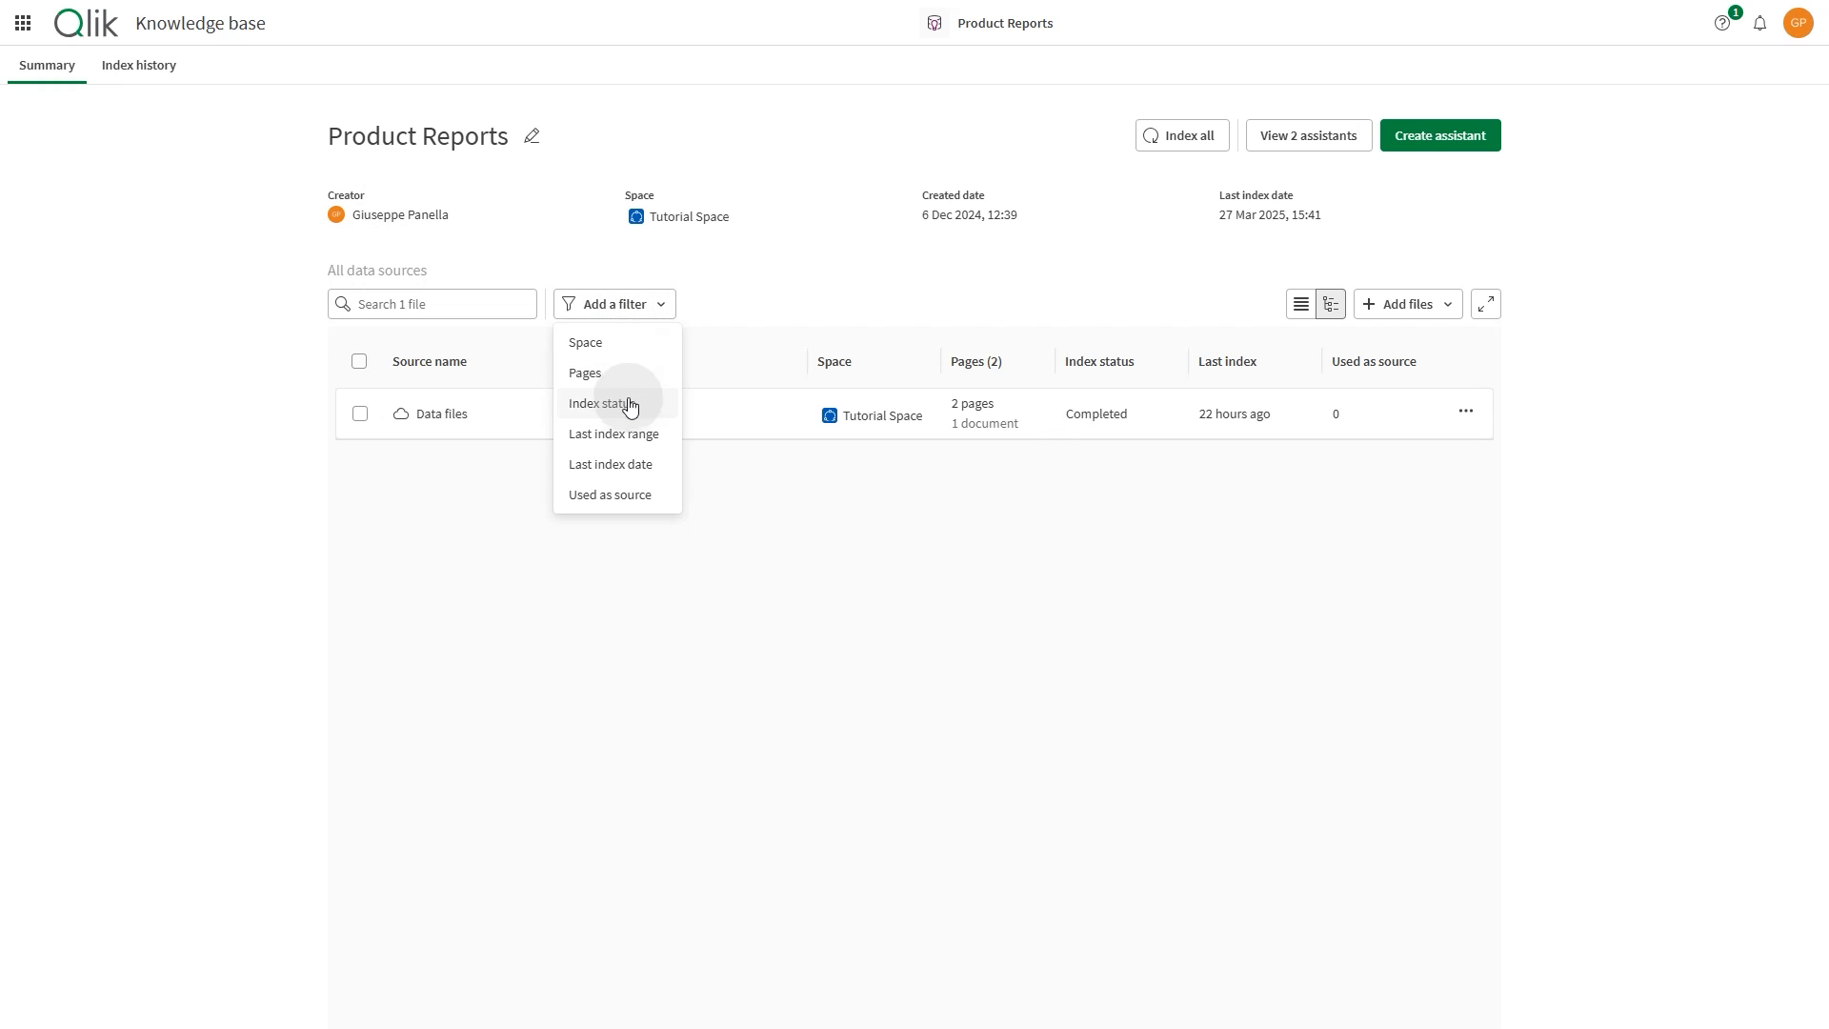
pyautogui.moveTo(609, 536)
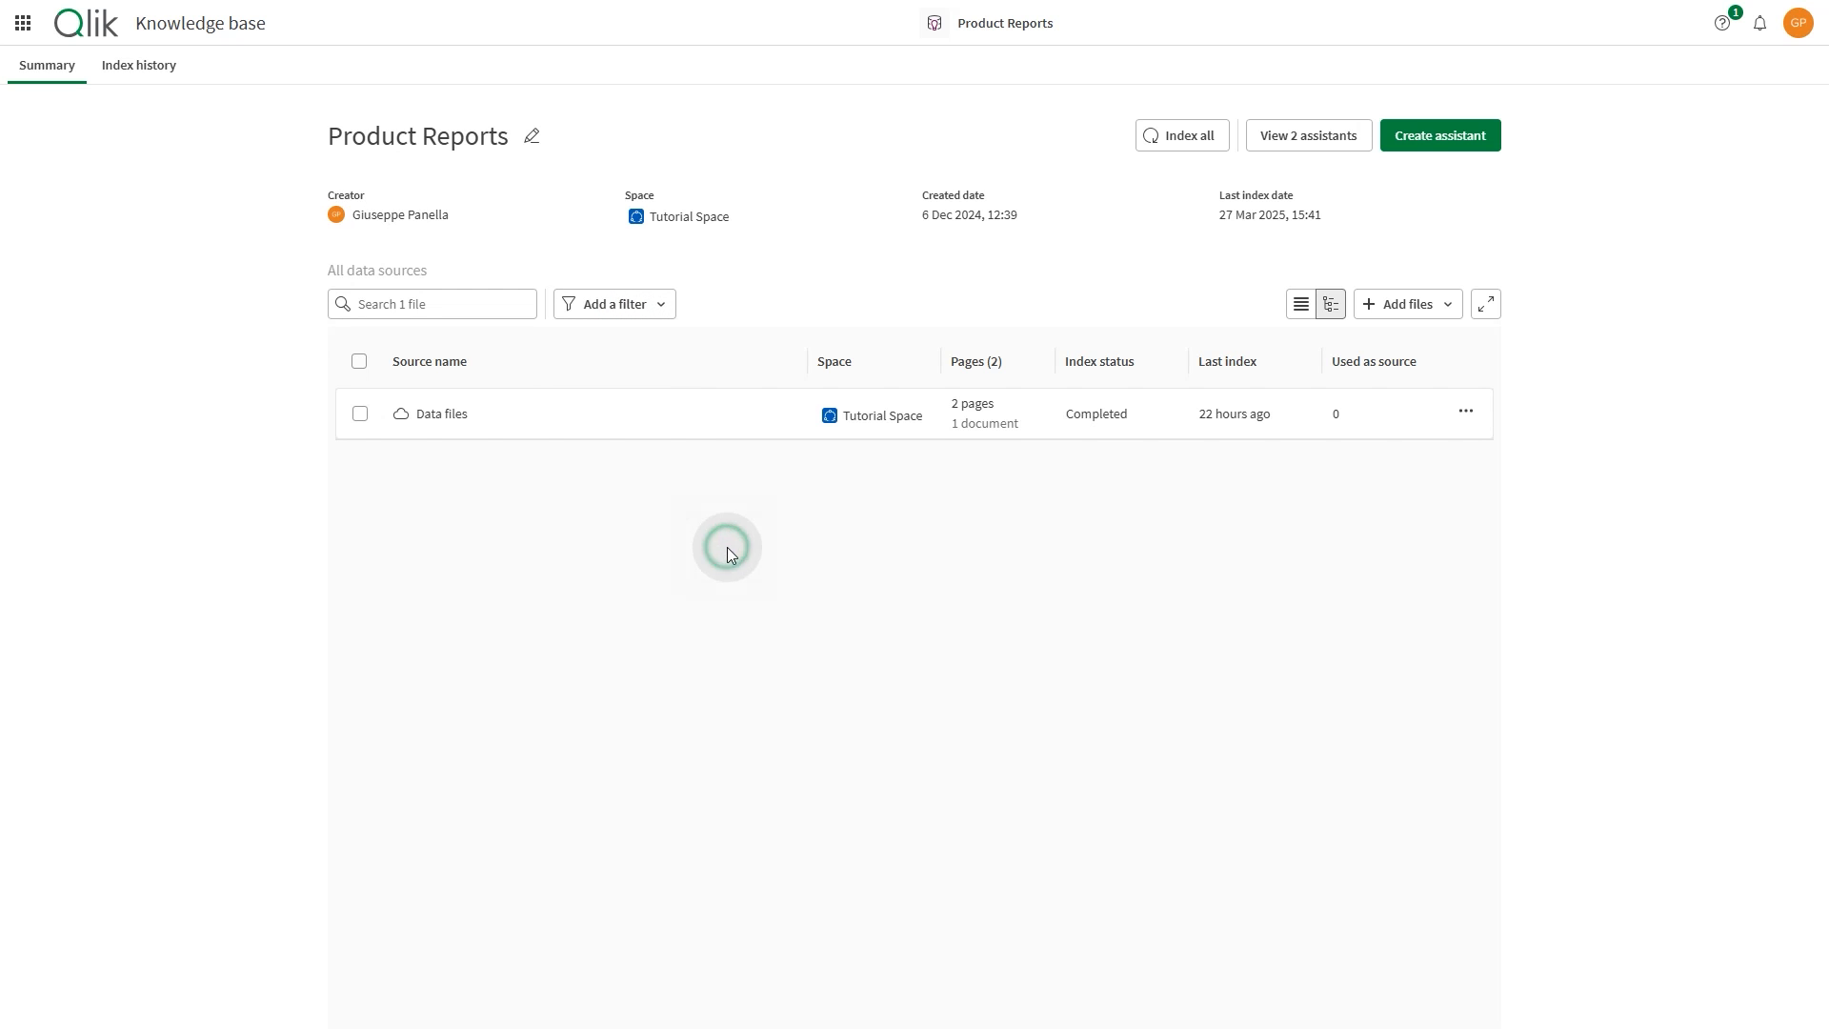
pyautogui.click(1306, 135)
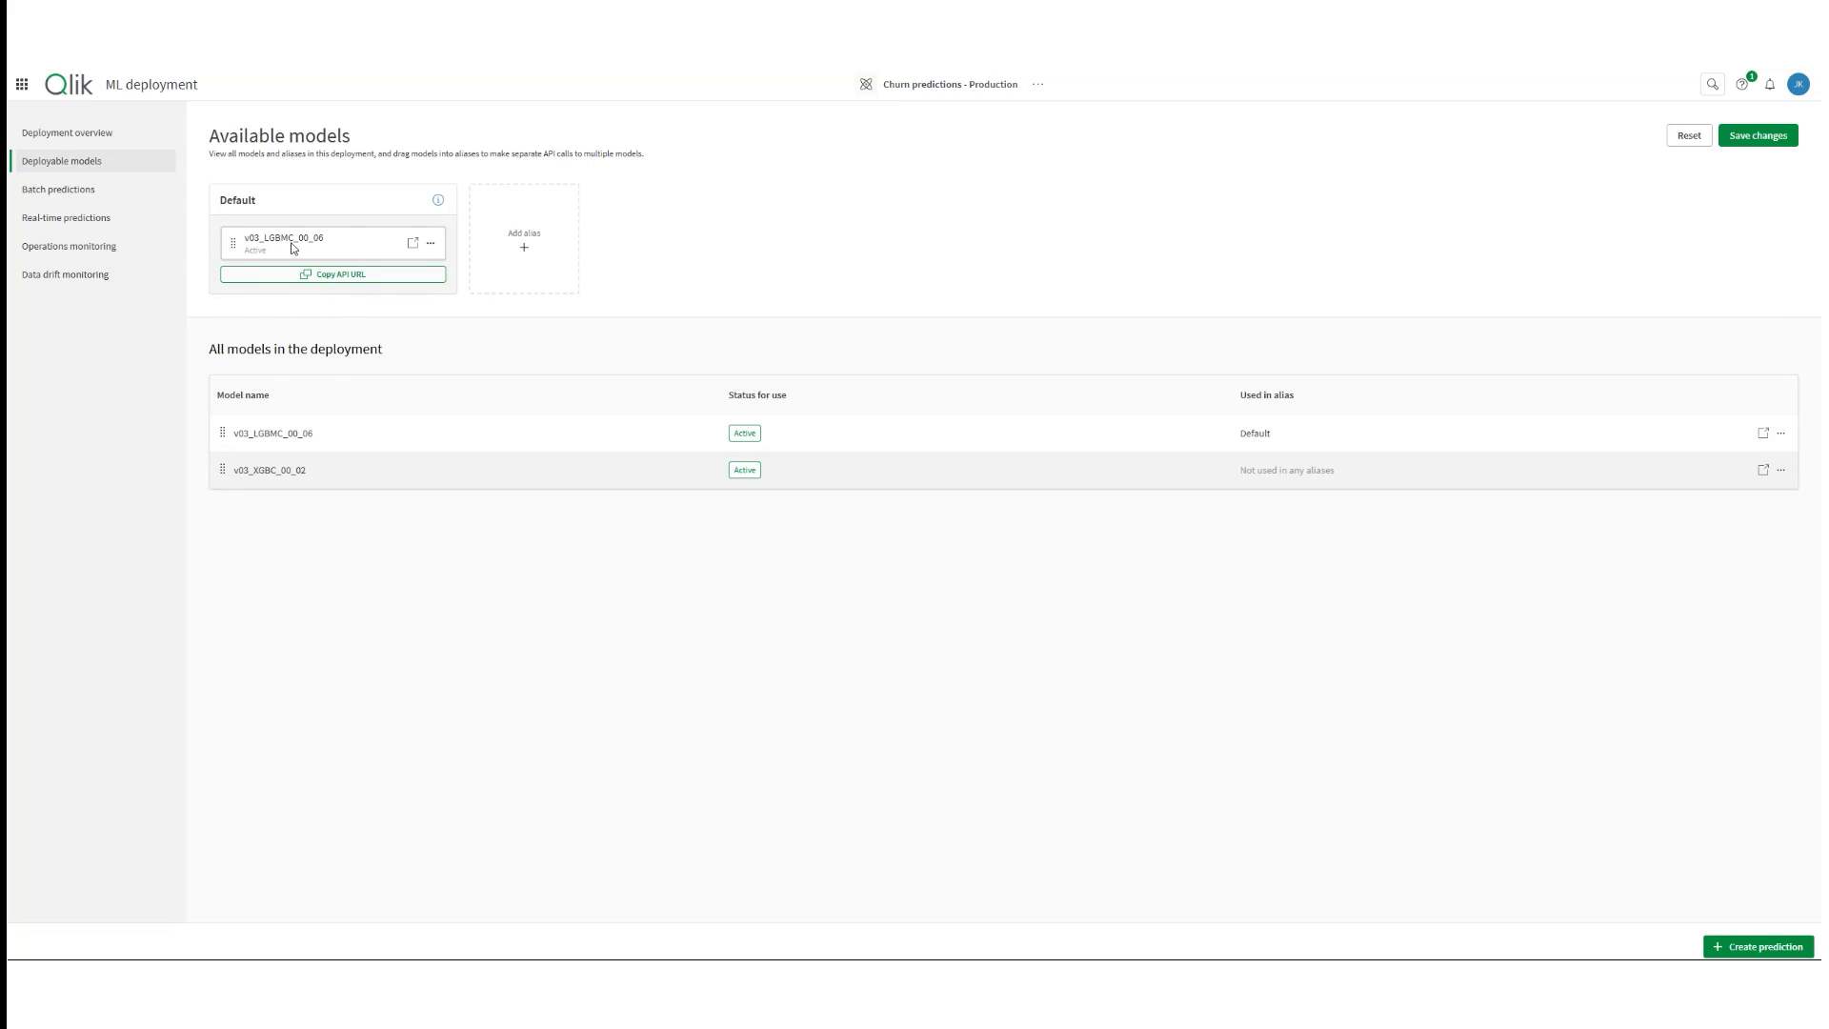
pyautogui.moveTo(222, 475)
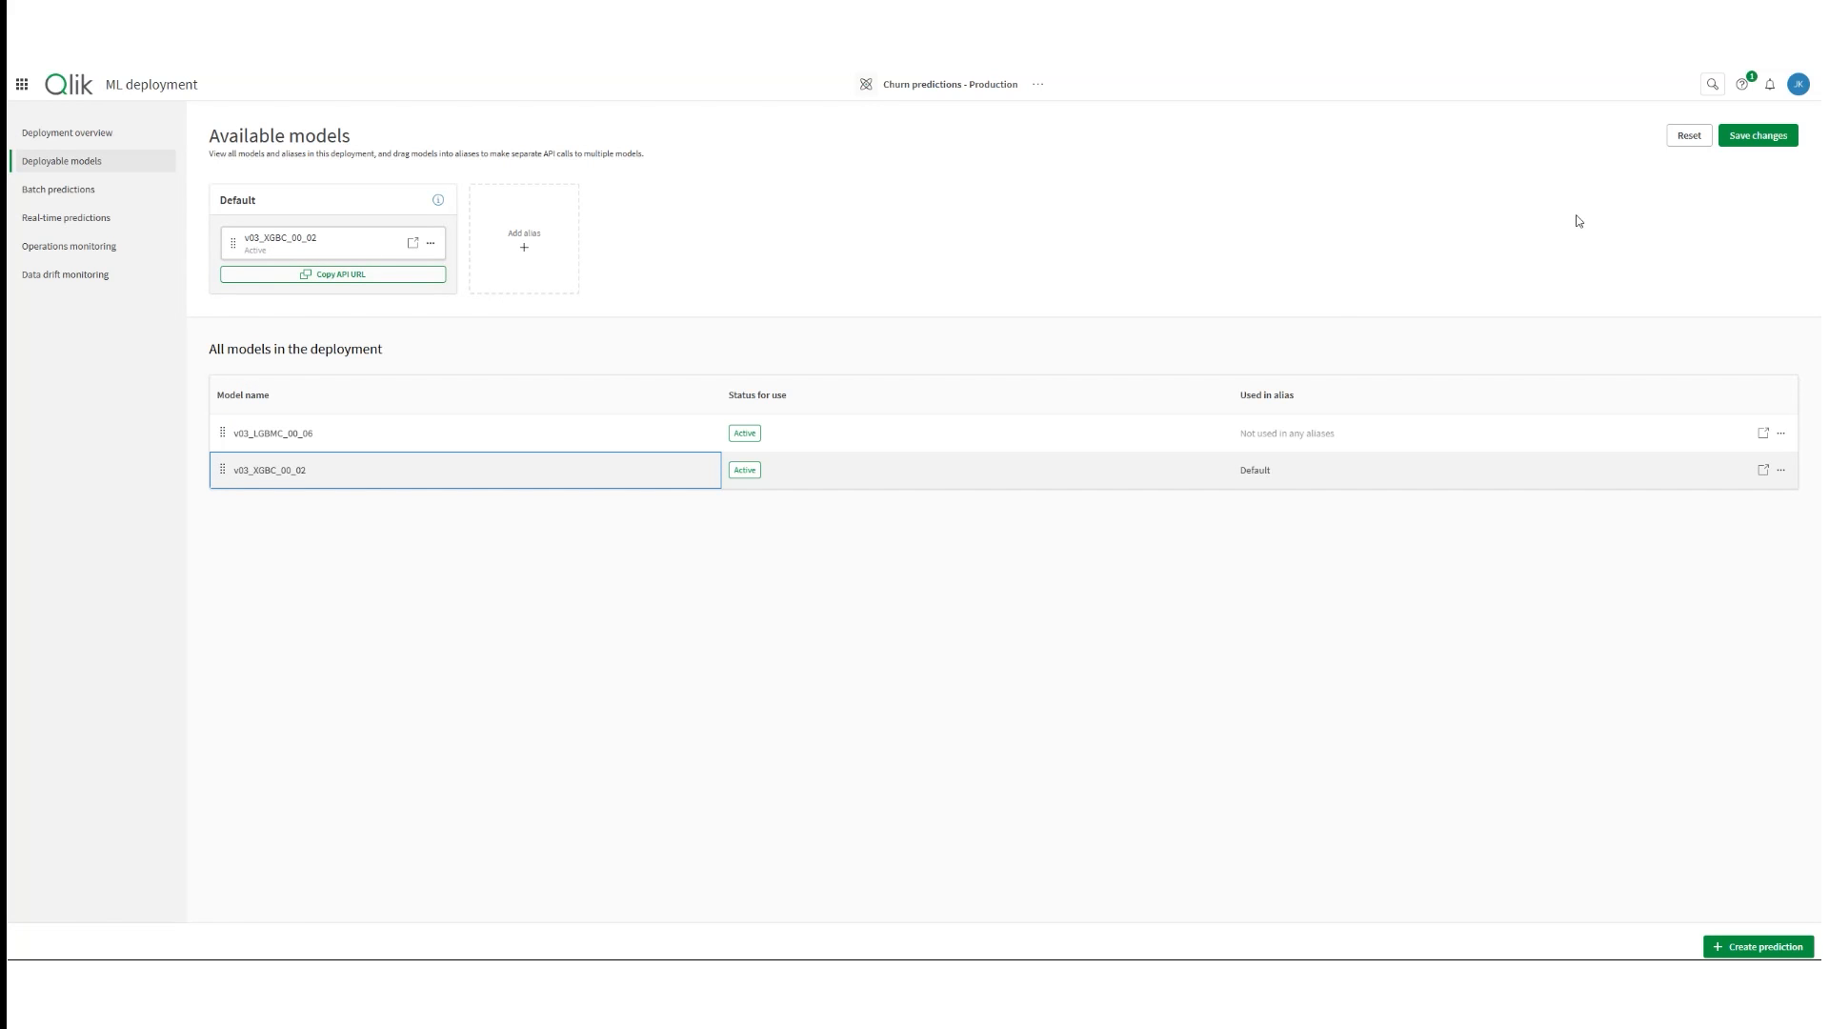
# Move v03_XGBC_00_02 into the Default alias and save the change live
pyautogui.click(1757, 136)
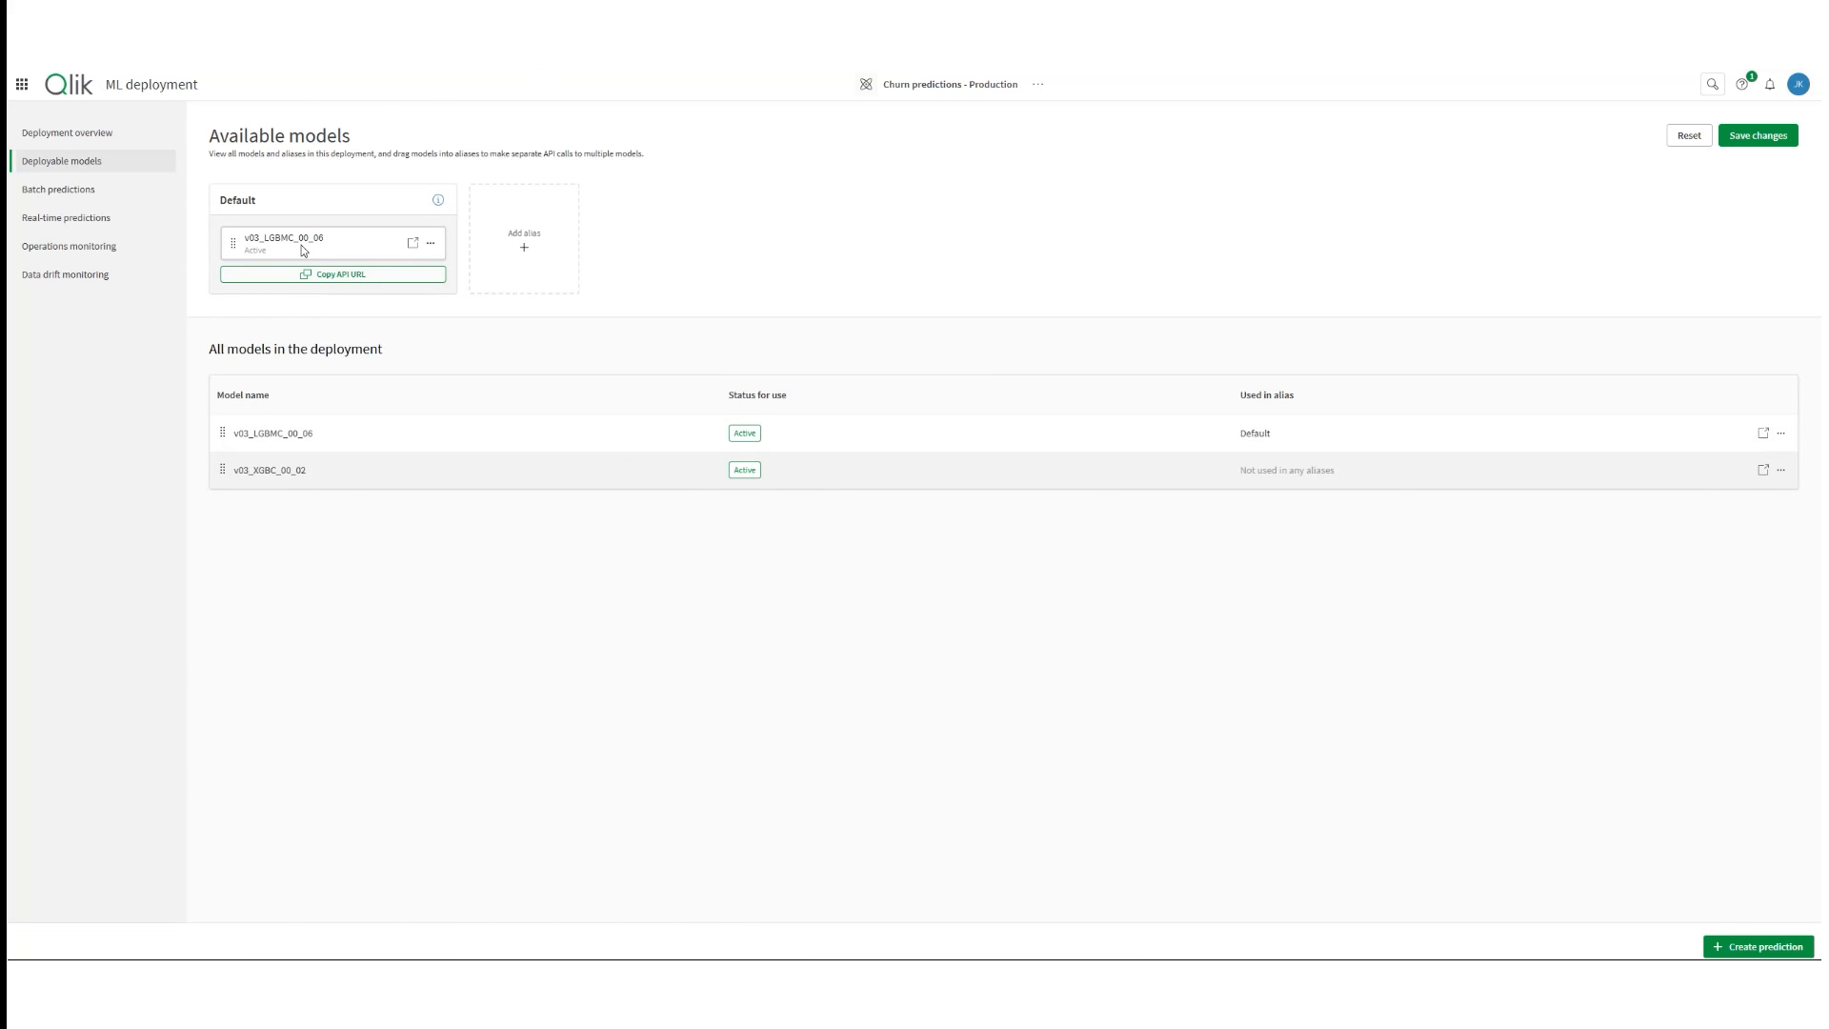
pyautogui.moveTo(224, 476)
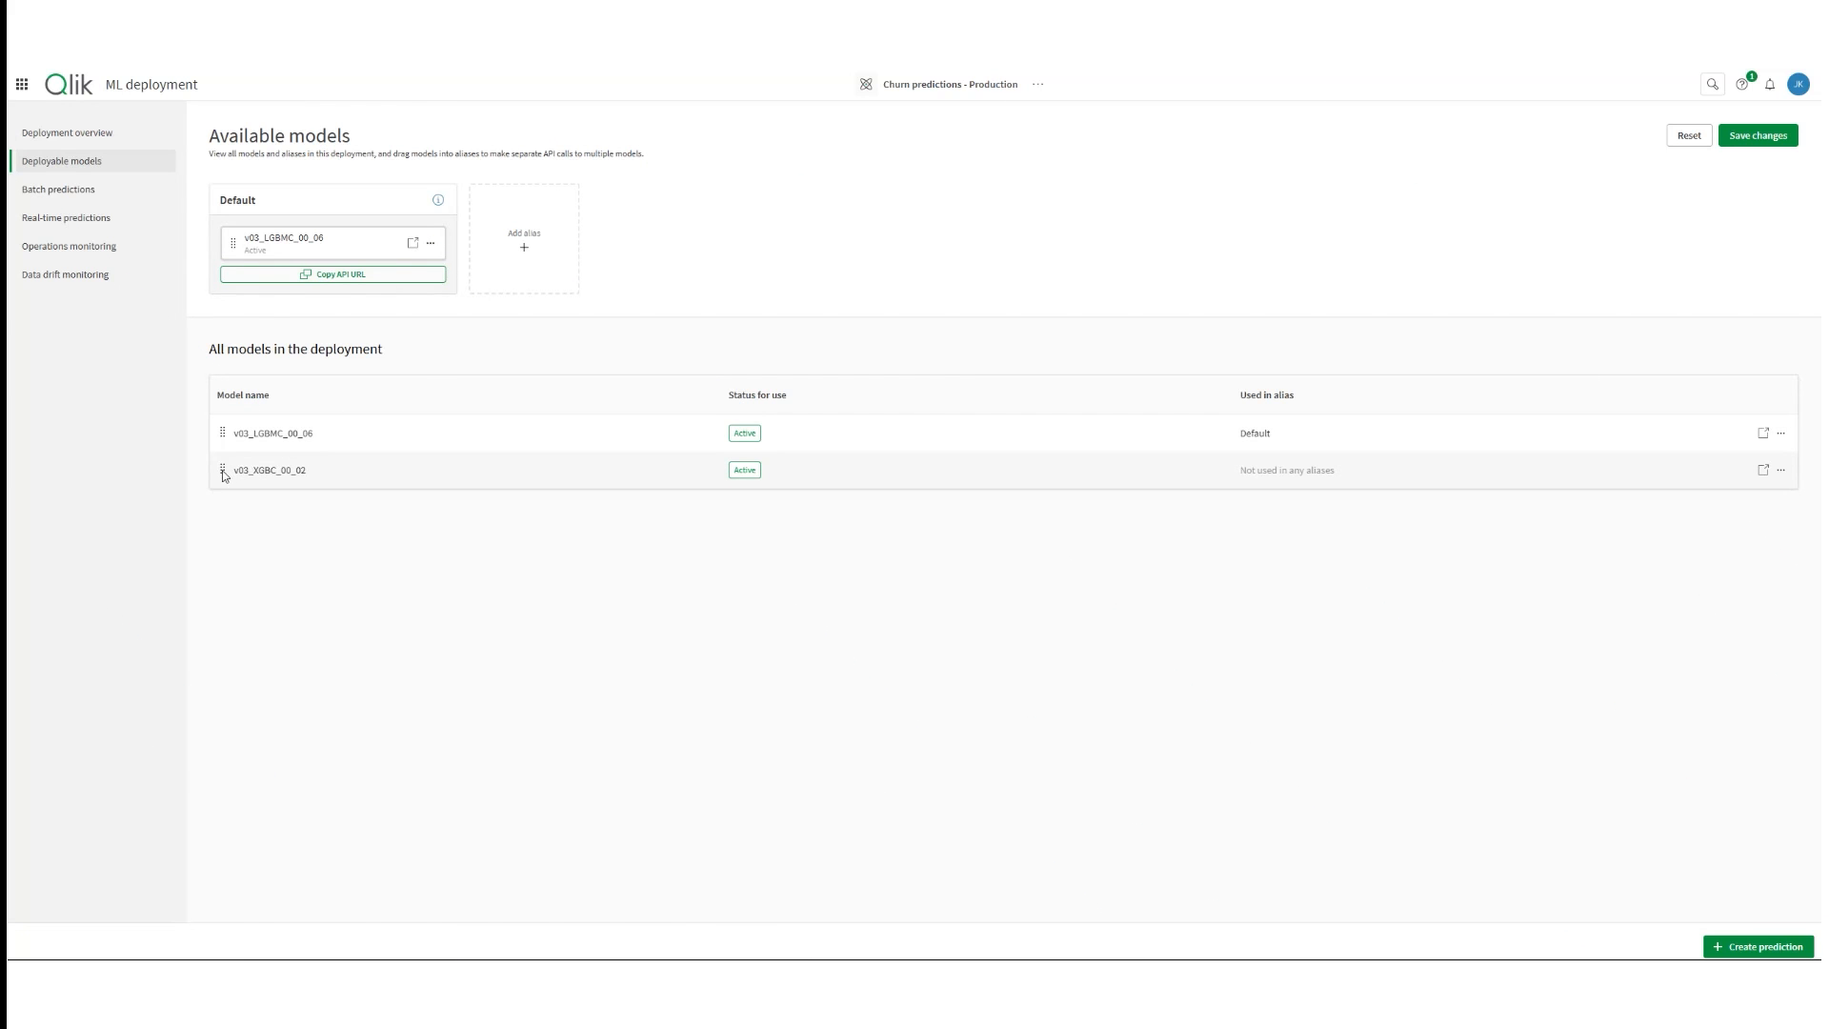
pyautogui.click(268, 469)
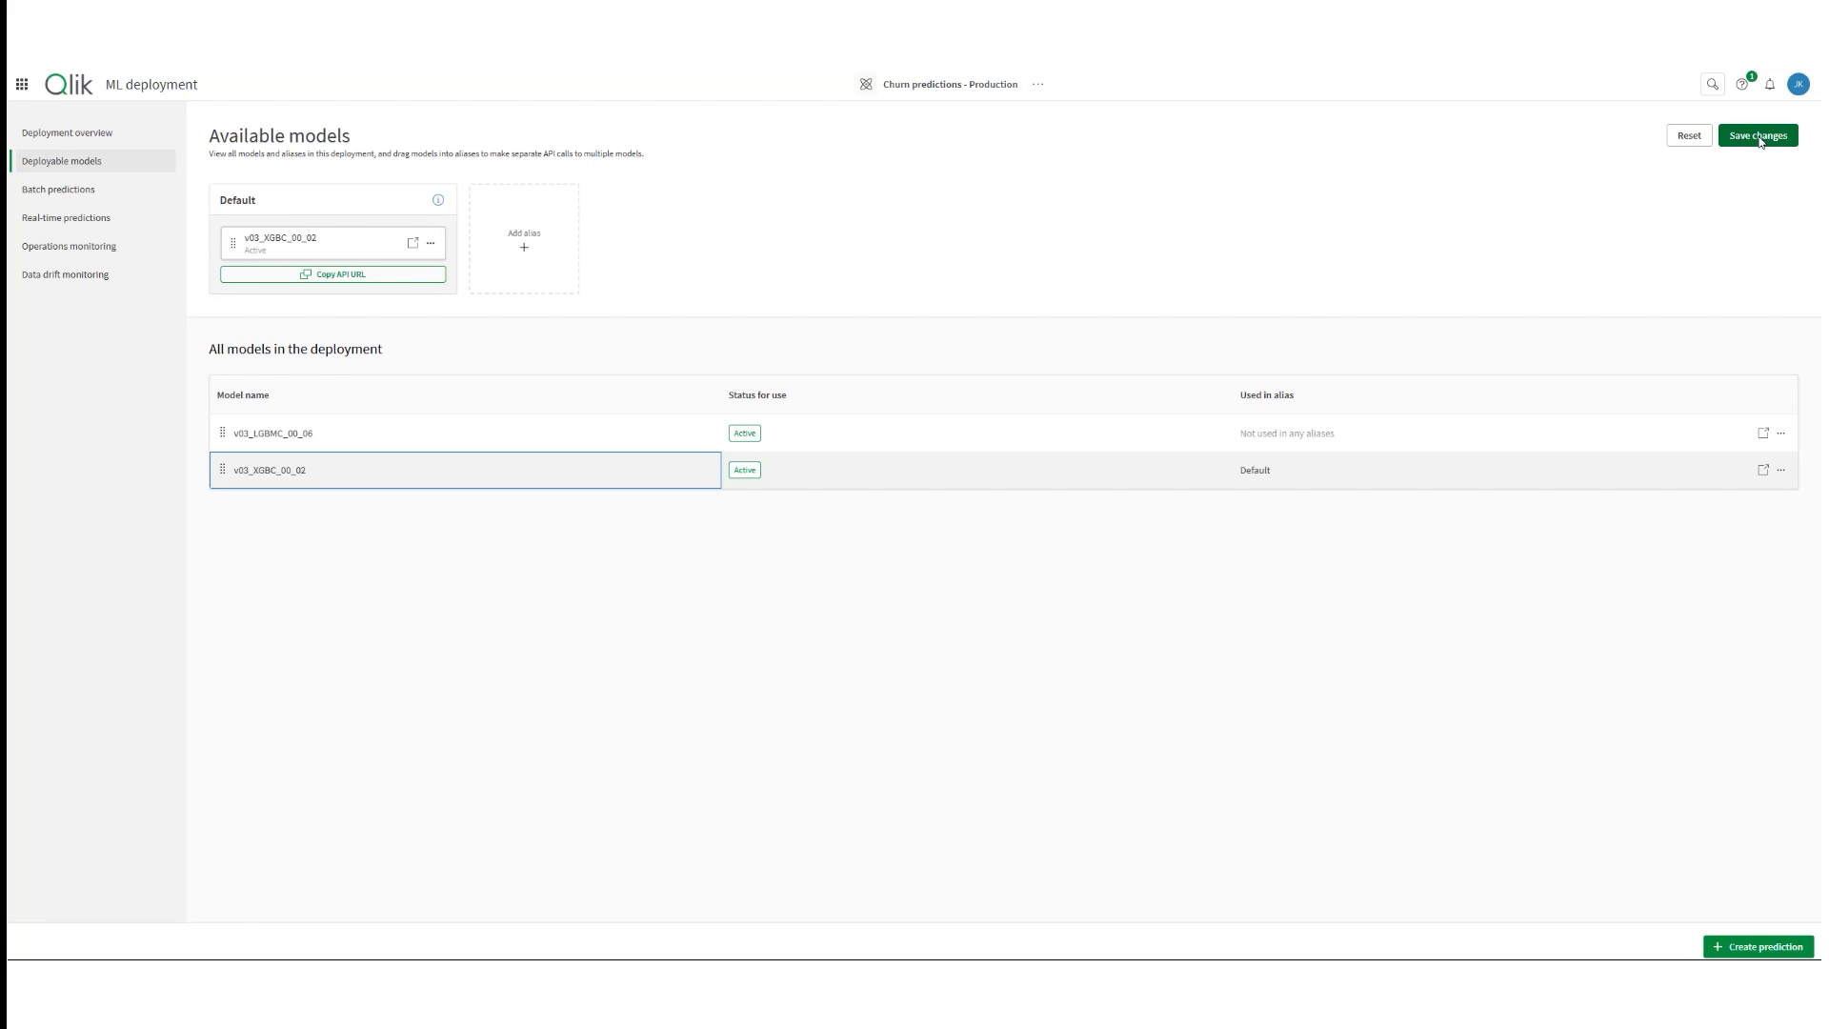
pyautogui.click(1757, 135)
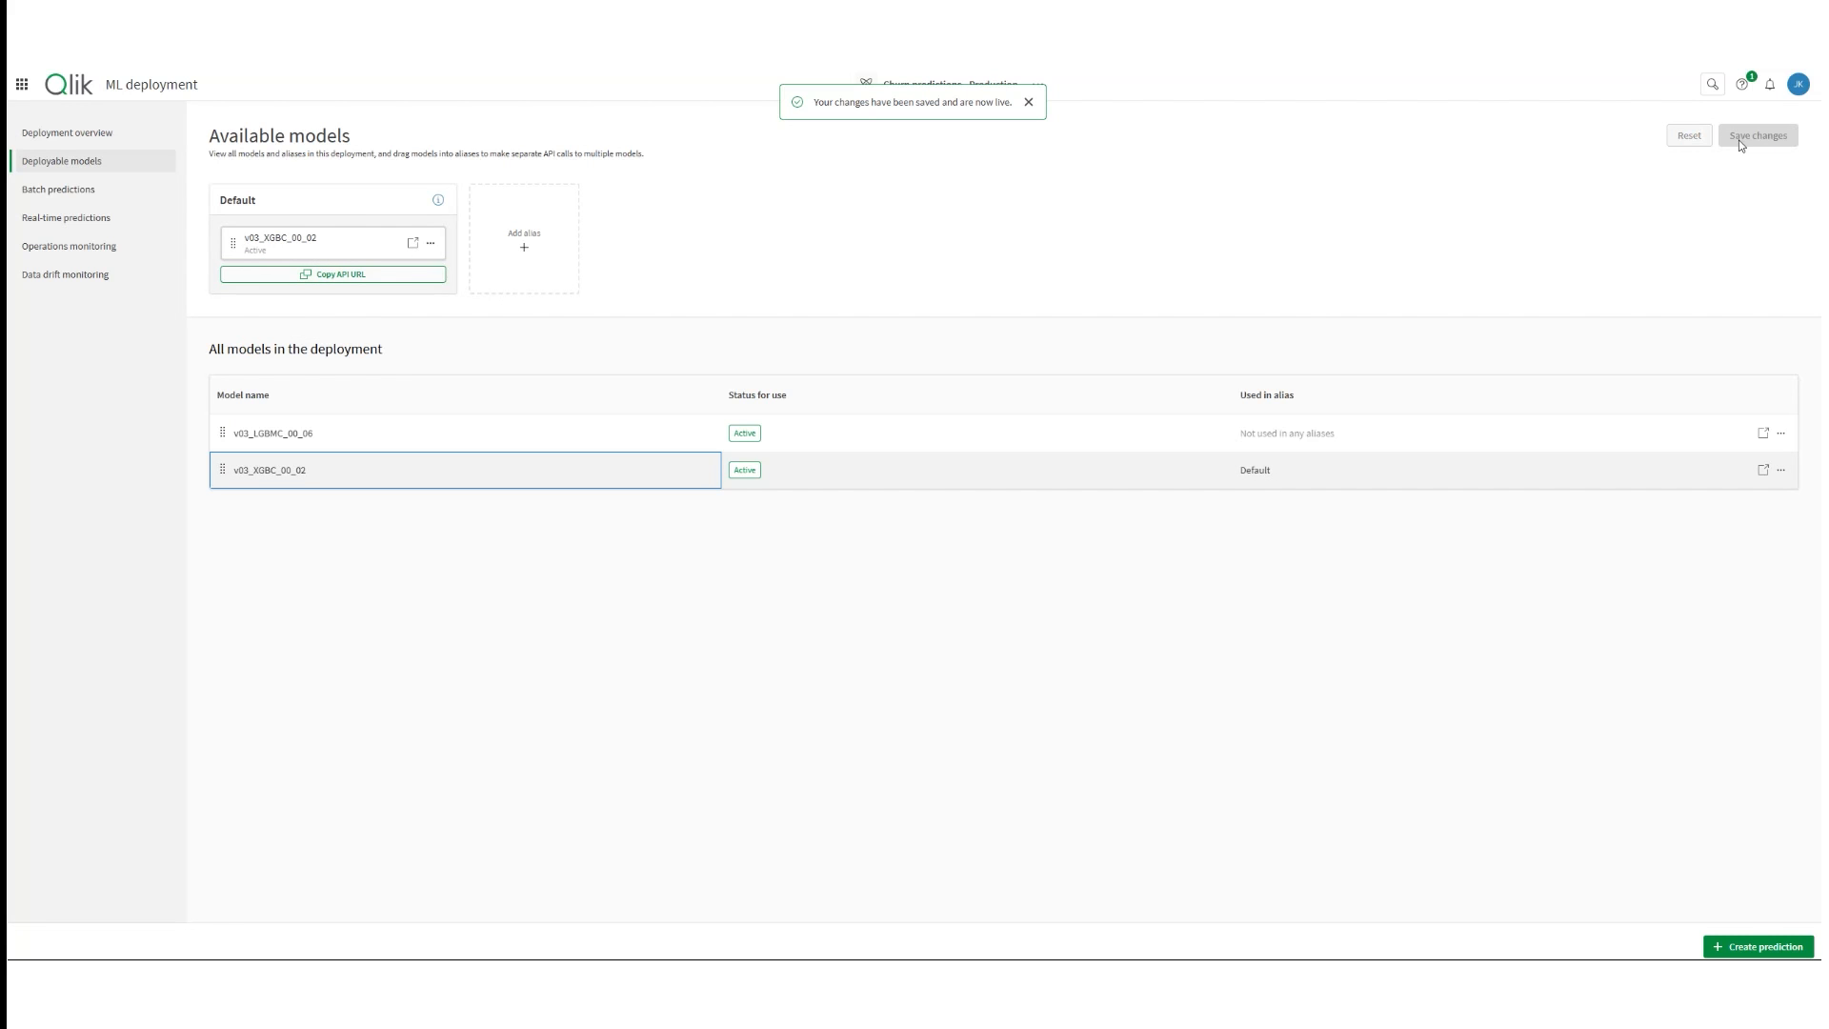
pyautogui.moveTo(1709, 153)
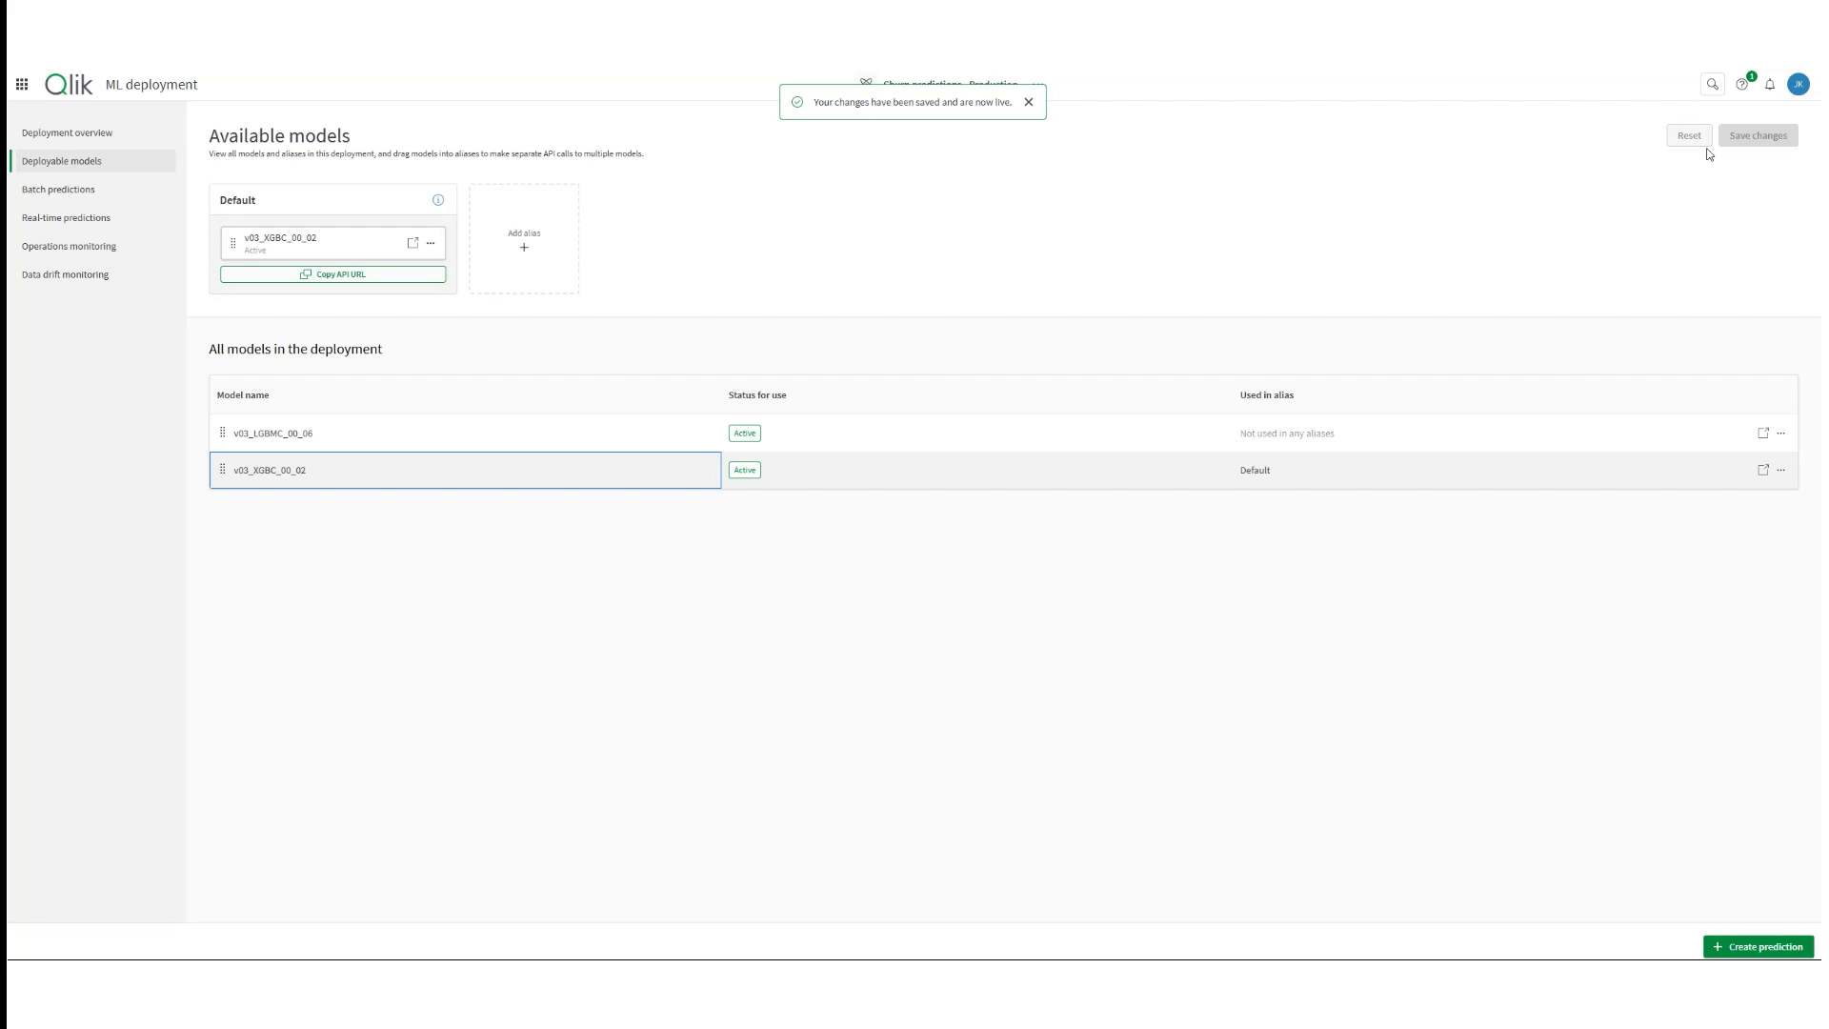